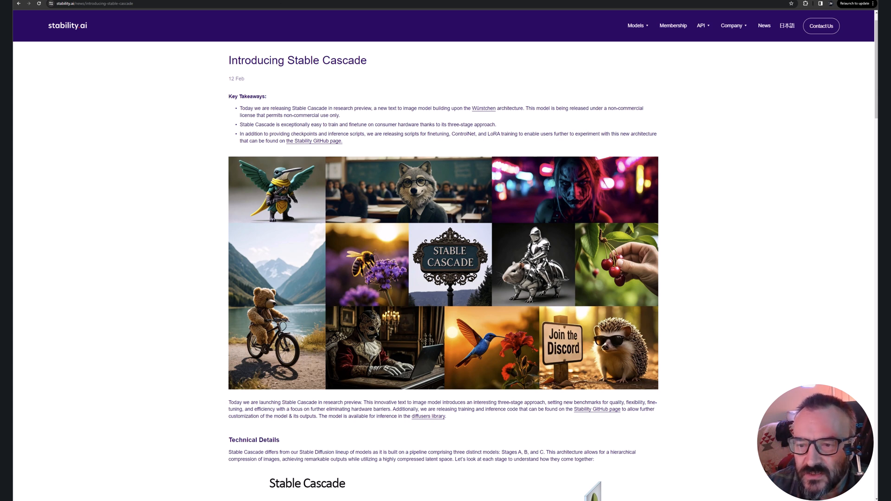
{"action": "mouse_move", "coordinate": [486, 131]}
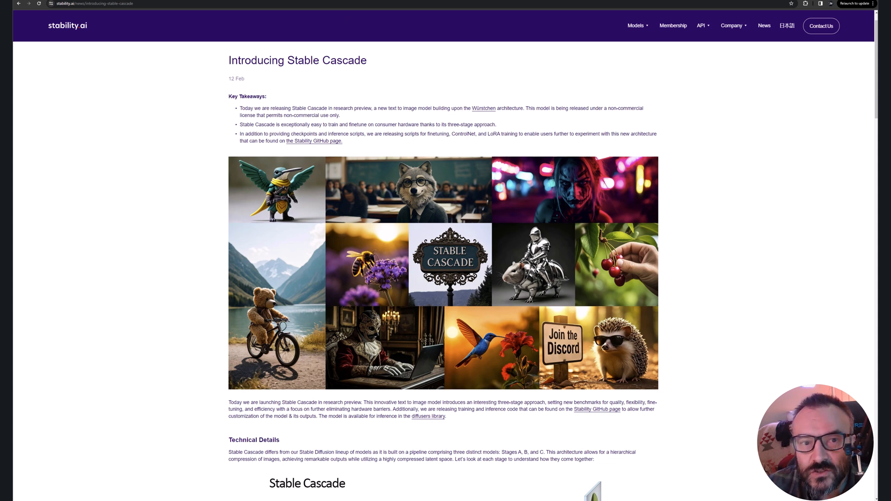
Step: Follow the Würstchen link in Stable Cascade's Key Takeaways to its OpenReview paper
{"action": "left_click", "coordinate": [483, 108]}
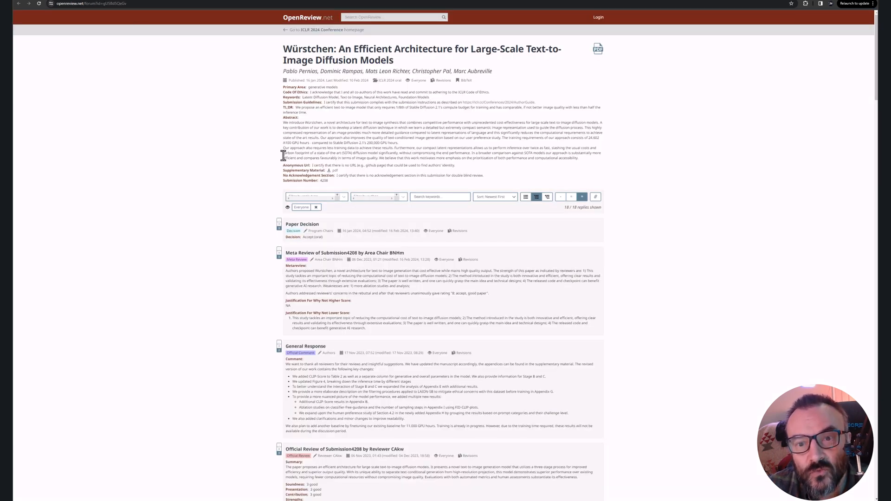
Step: Skim the Würstchen paper's OpenReview decision and reviews, then return to the Stable Cascade article
{"action": "scroll", "scroll_direction": "down", "scroll_amount": 3}
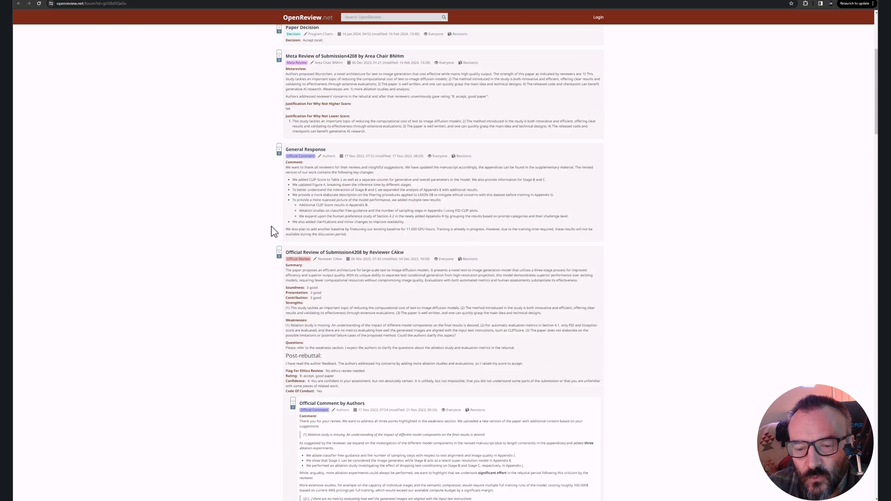
{"action": "scroll", "scroll_direction": "up", "scroll_amount": 3}
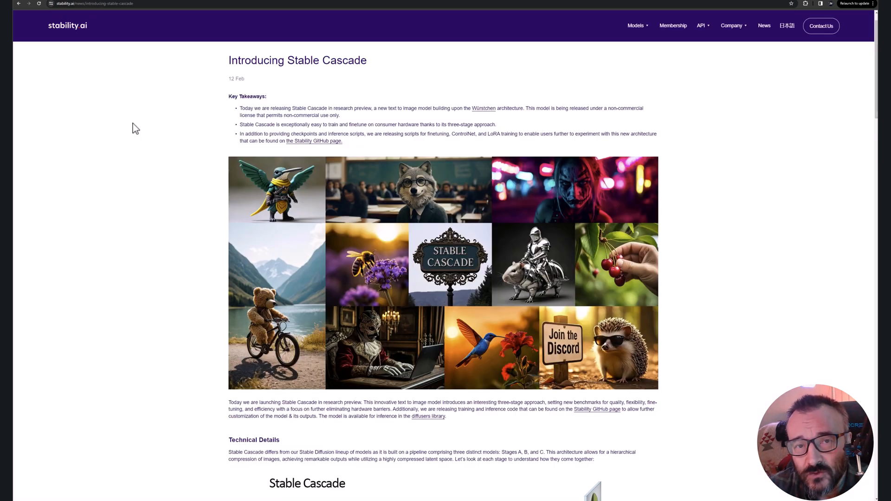
{"action": "mouse_move", "coordinate": [320, 219]}
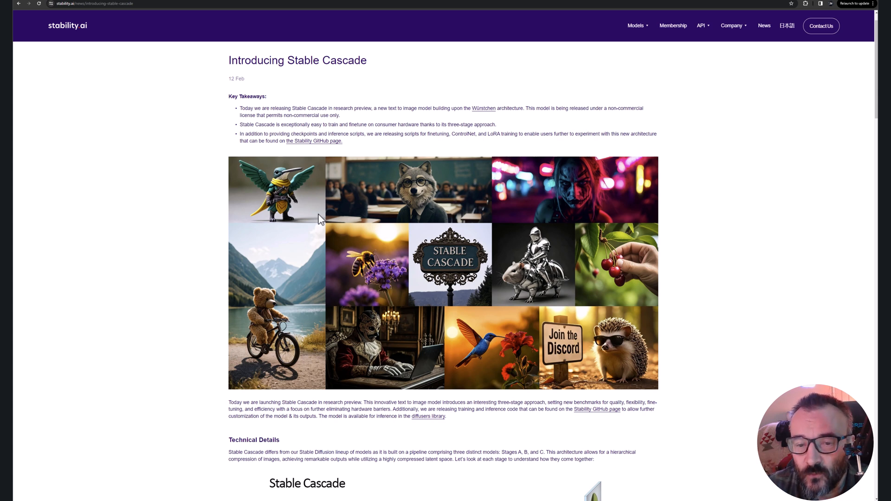
{"action": "mouse_move", "coordinate": [159, 106]}
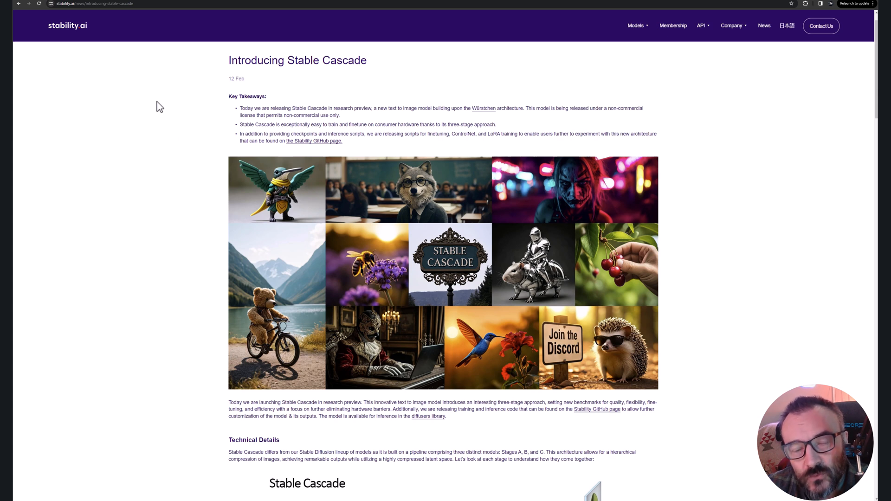
{"action": "mouse_move", "coordinate": [201, 59]}
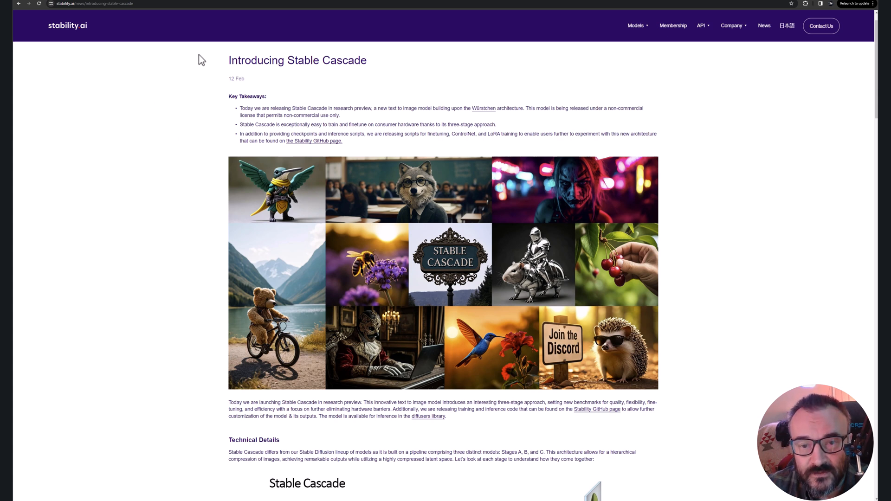
{"action": "mouse_move", "coordinate": [487, 113]}
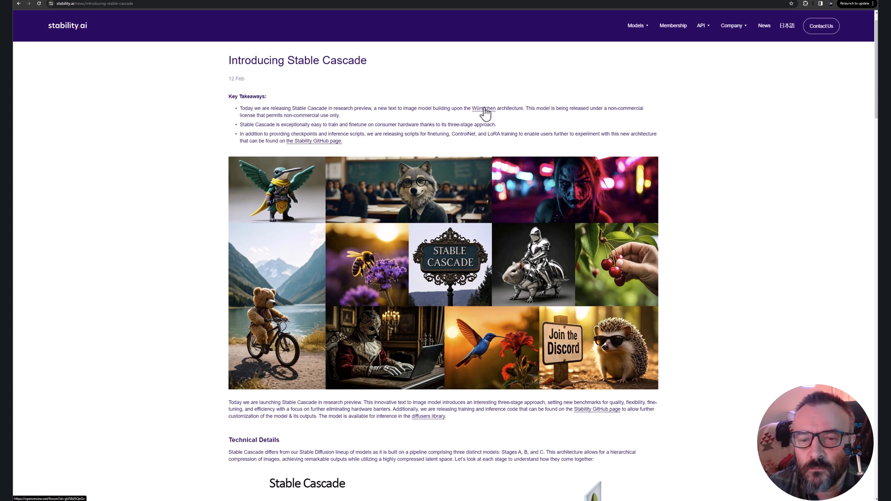
{"action": "left_click_drag", "start_coordinate": [267, 116], "coordinate": [340, 116]}
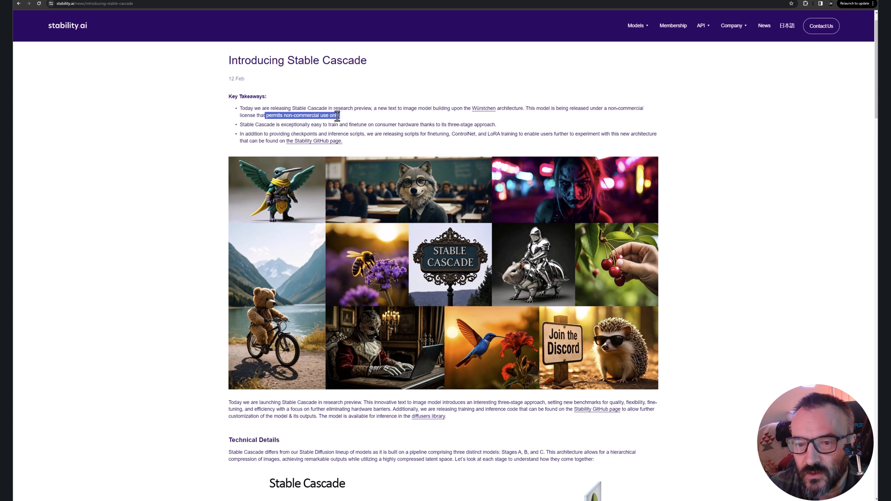
{"action": "left_click", "coordinate": [237, 109]}
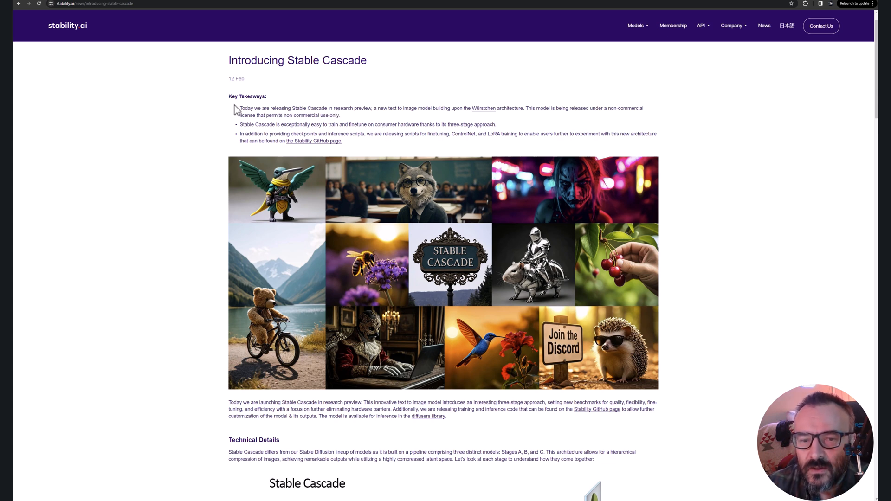
{"action": "mouse_move", "coordinate": [235, 127]}
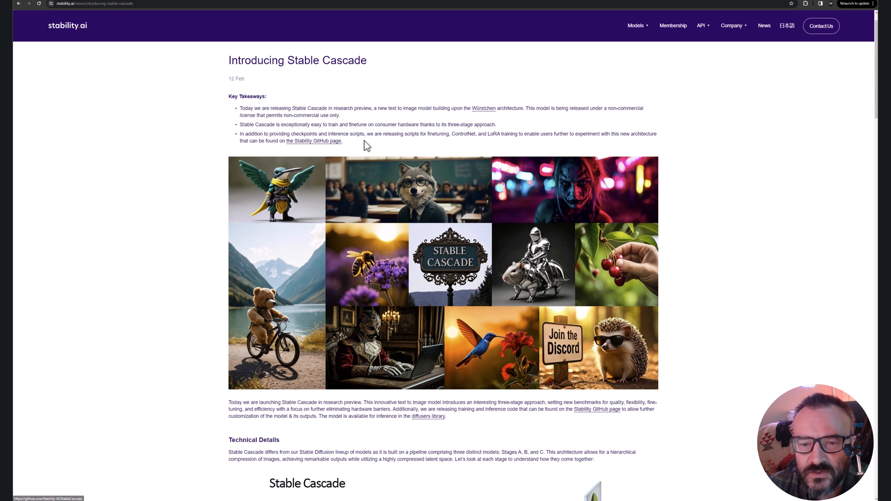
{"action": "left_click", "coordinate": [307, 141]}
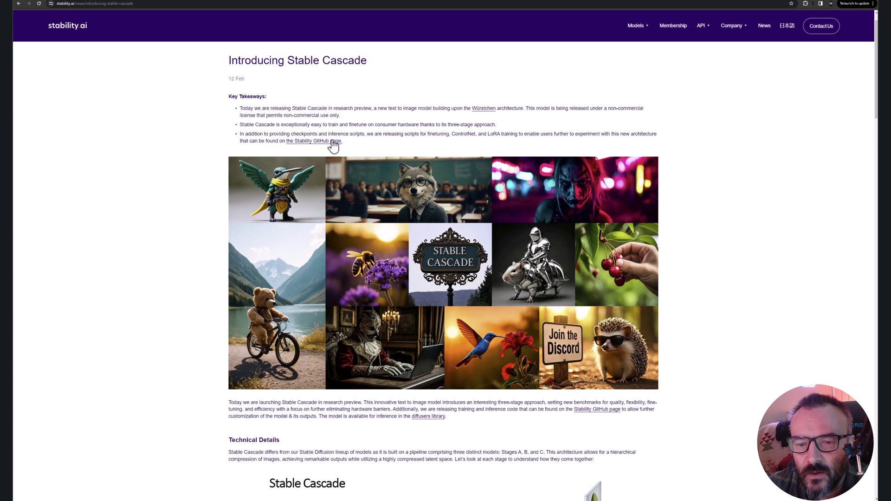
Step: Read past the three-stage architecture diagram to the prompt alignment, aesthetics and inference speed charts
{"action": "scroll", "scroll_direction": "down", "scroll_amount": 3}
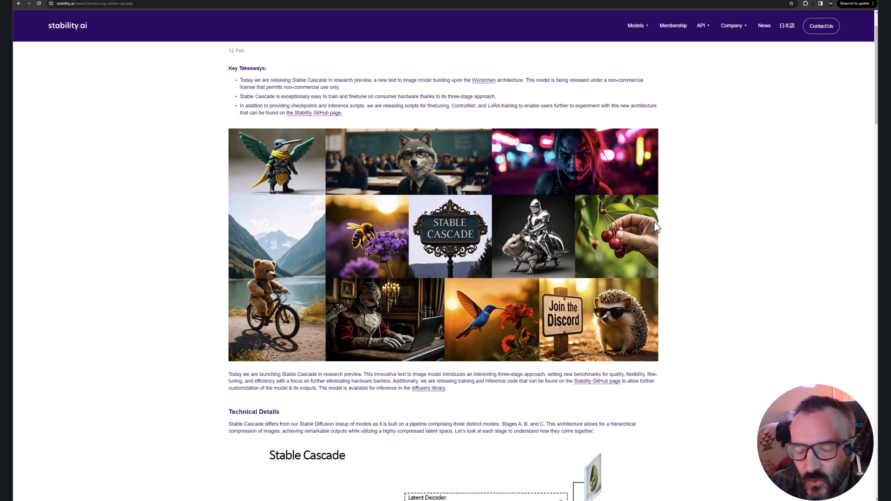
{"action": "scroll", "scroll_direction": "down", "scroll_amount": 3}
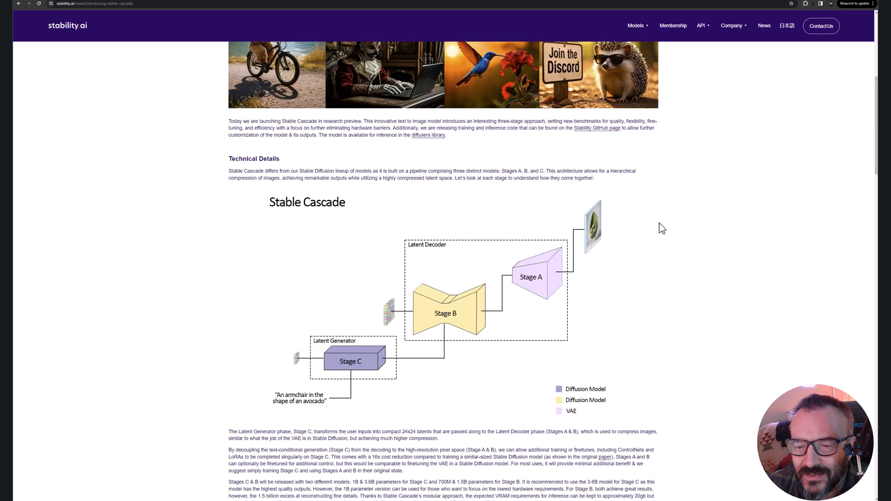
{"action": "scroll", "scroll_direction": "down", "scroll_amount": 3}
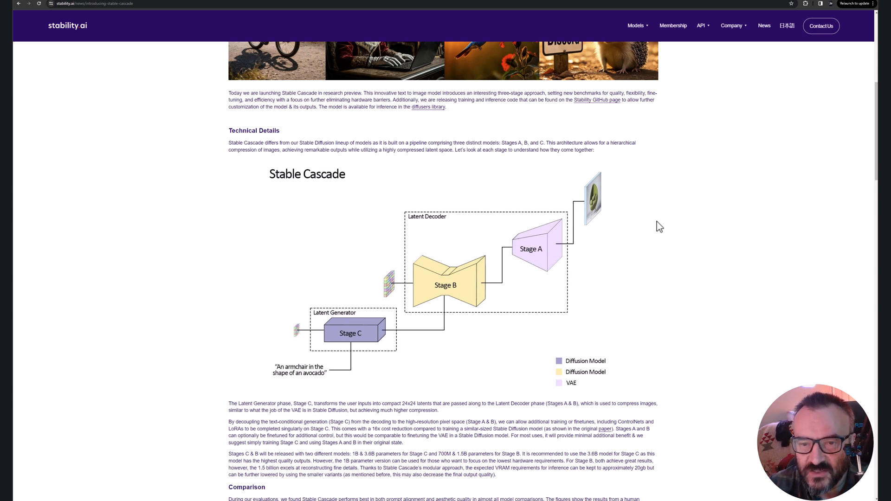
{"action": "scroll", "scroll_direction": "down", "scroll_amount": 3}
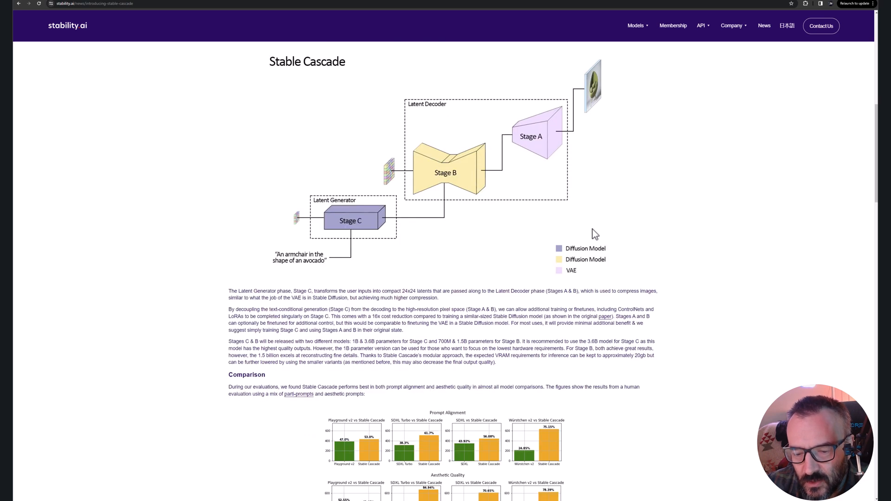
{"action": "scroll", "scroll_direction": "down", "scroll_amount": 3}
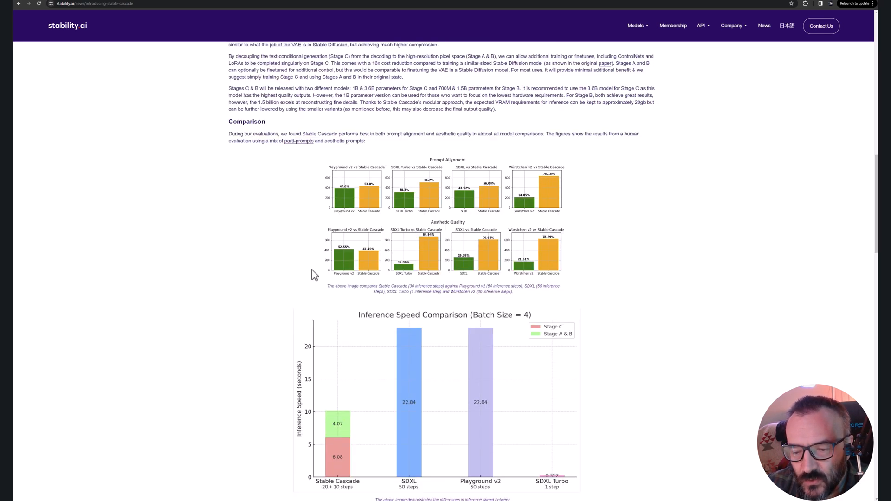
{"action": "scroll", "scroll_direction": "down", "scroll_amount": 3}
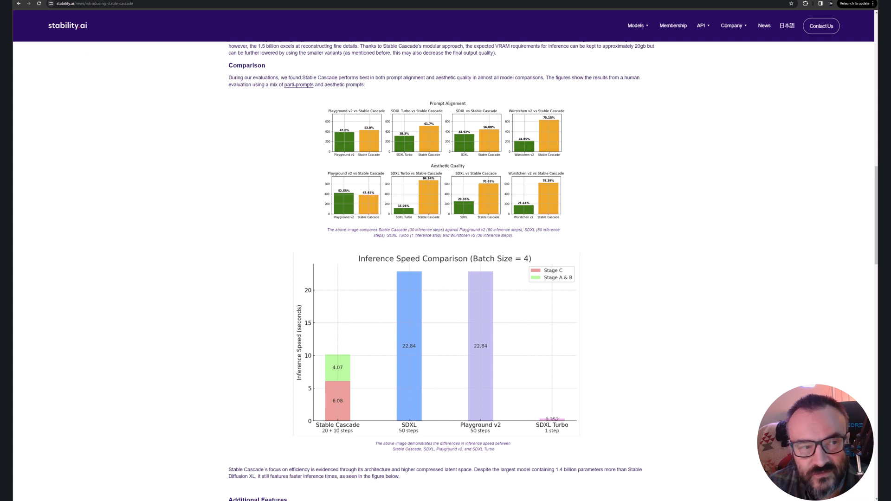
{"action": "mouse_move", "coordinate": [483, 430]}
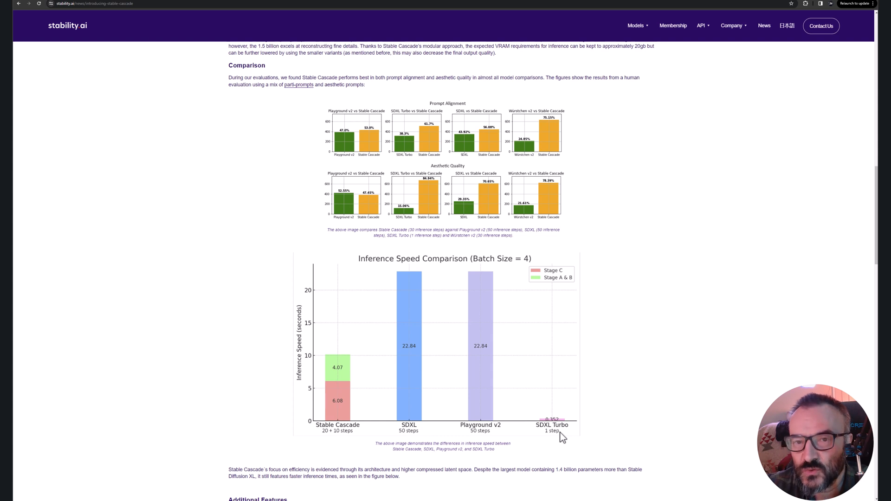
{"action": "mouse_move", "coordinate": [578, 443]}
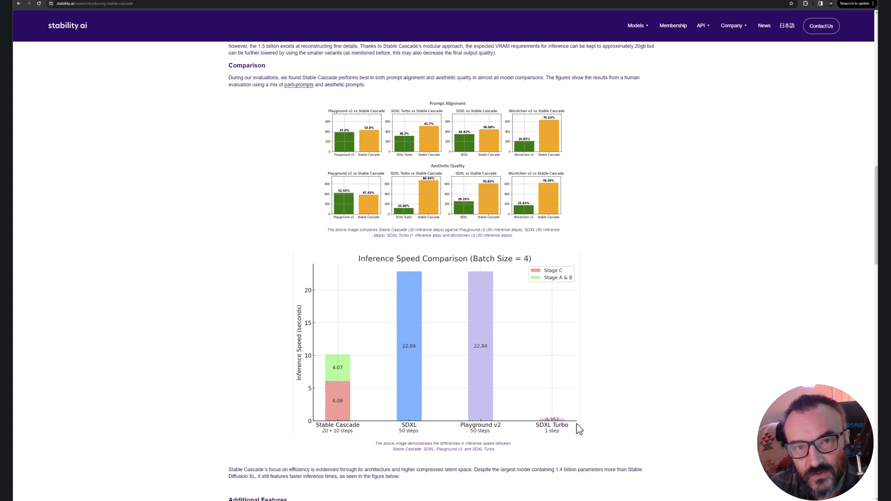
{"action": "mouse_move", "coordinate": [288, 357]}
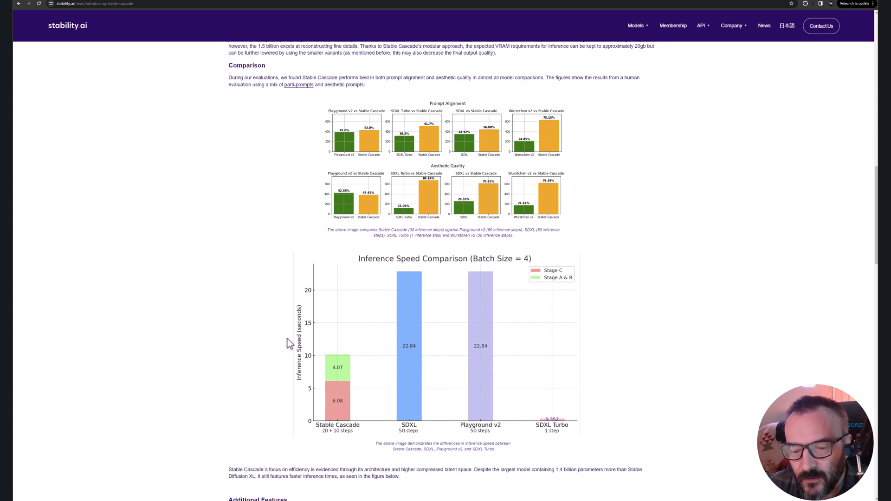
{"action": "mouse_move", "coordinate": [312, 451]}
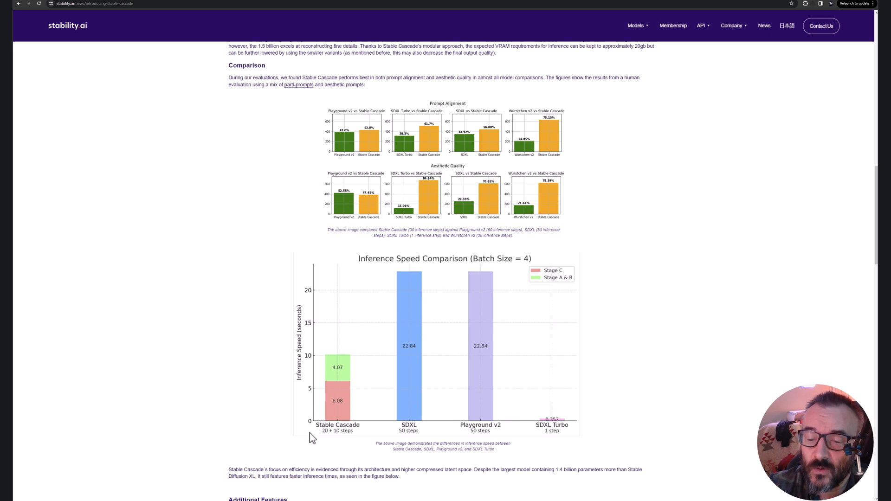
{"action": "mouse_move", "coordinate": [294, 393]}
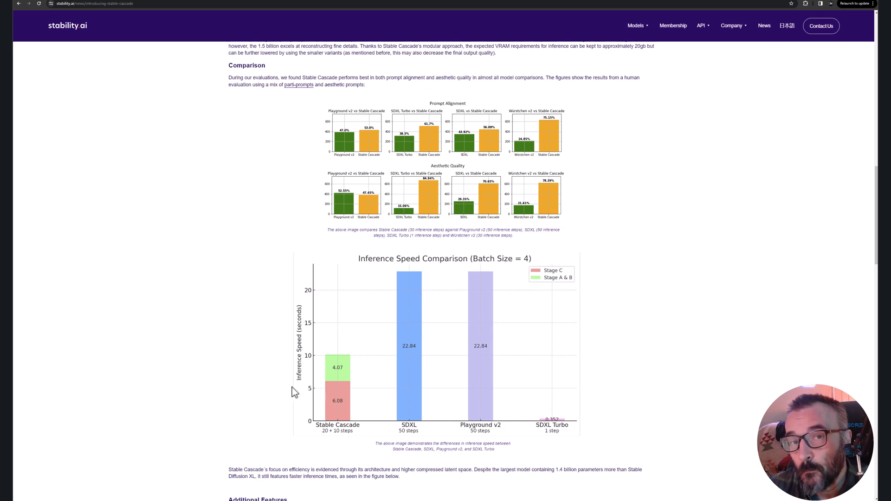
{"action": "mouse_move", "coordinate": [266, 299]}
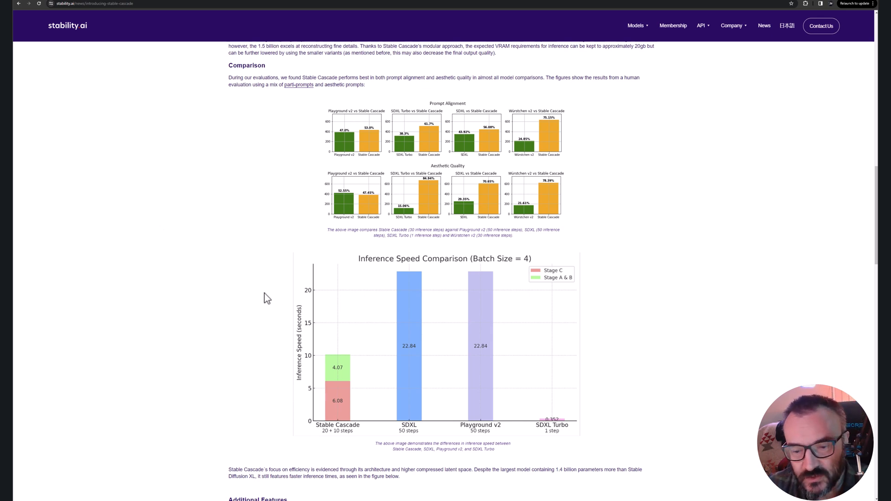
{"action": "scroll", "scroll_direction": "down", "scroll_amount": 3}
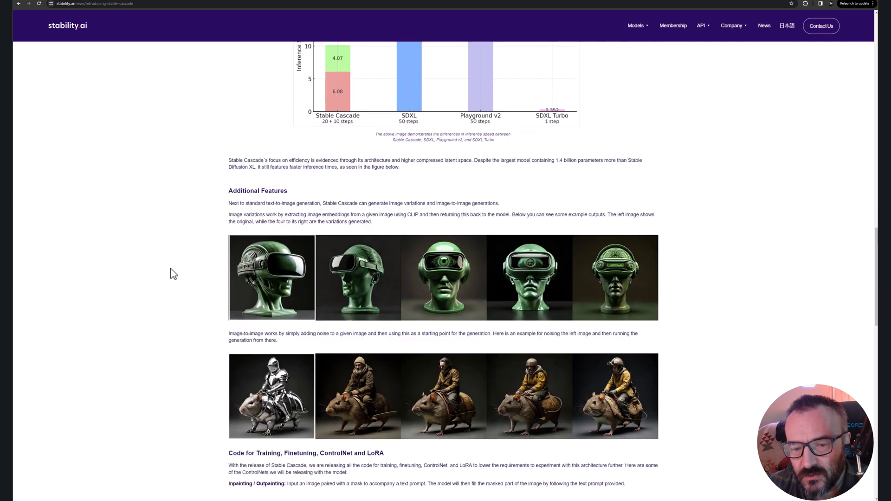
{"action": "scroll", "scroll_direction": "down", "scroll_amount": 3}
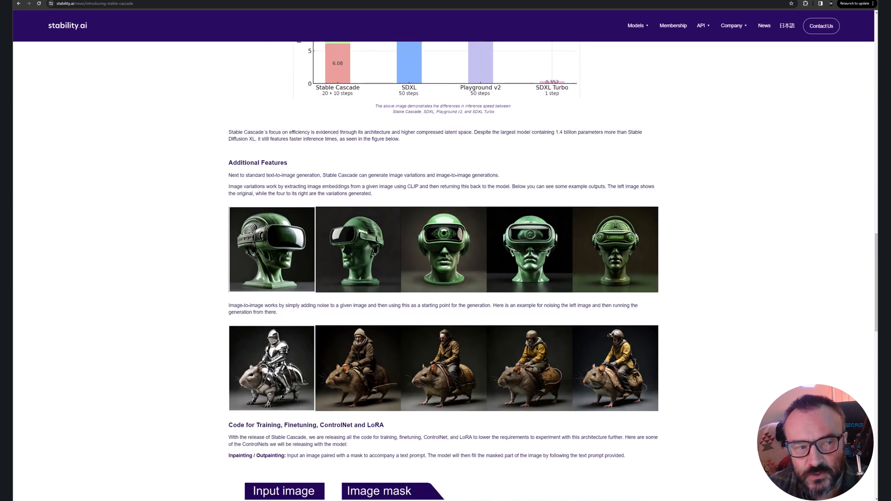
{"action": "mouse_move", "coordinate": [78, 197]}
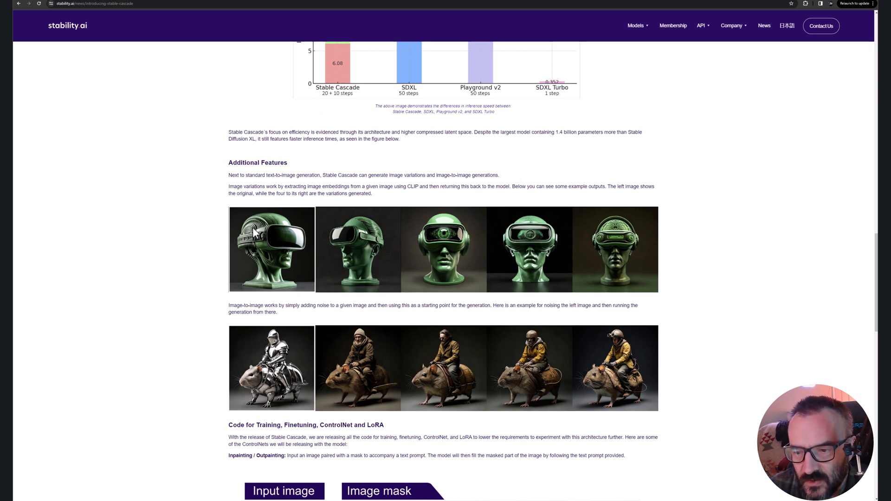
{"action": "mouse_move", "coordinate": [605, 269]}
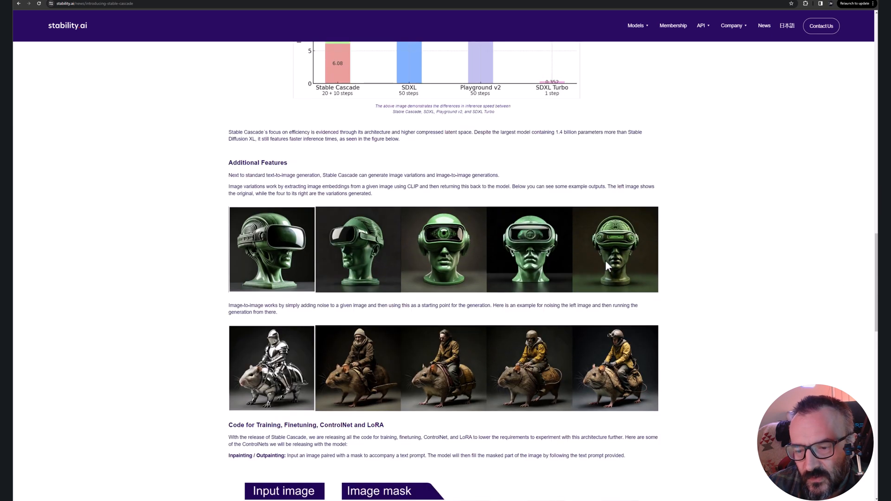
{"action": "scroll", "scroll_direction": "down", "scroll_amount": 3}
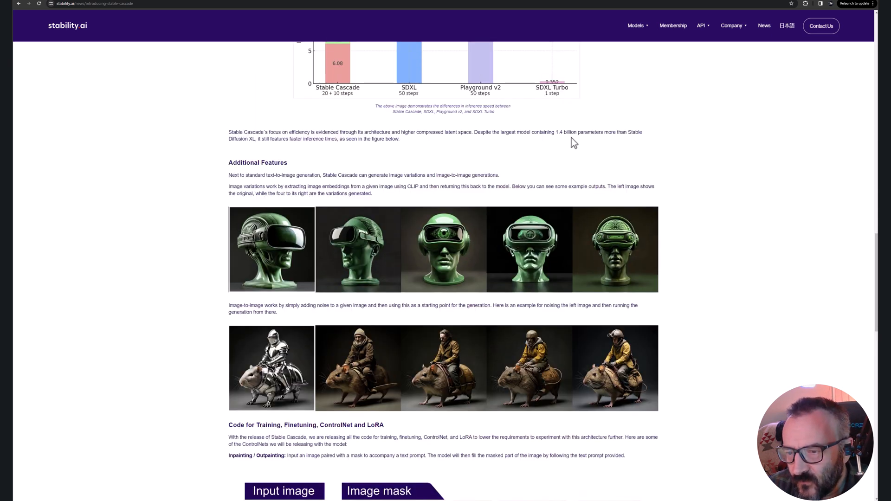
{"action": "left_click_drag", "start_coordinate": [555, 132], "coordinate": [576, 132]}
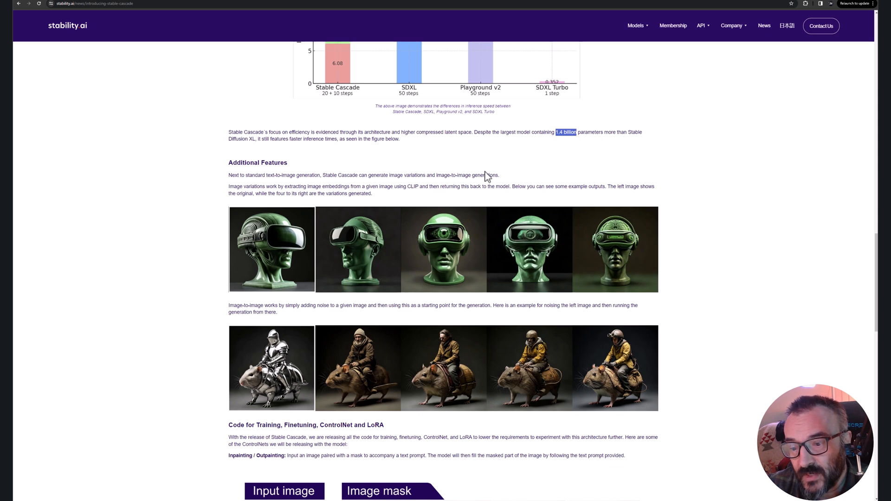
{"action": "scroll", "scroll_direction": "down", "scroll_amount": 3}
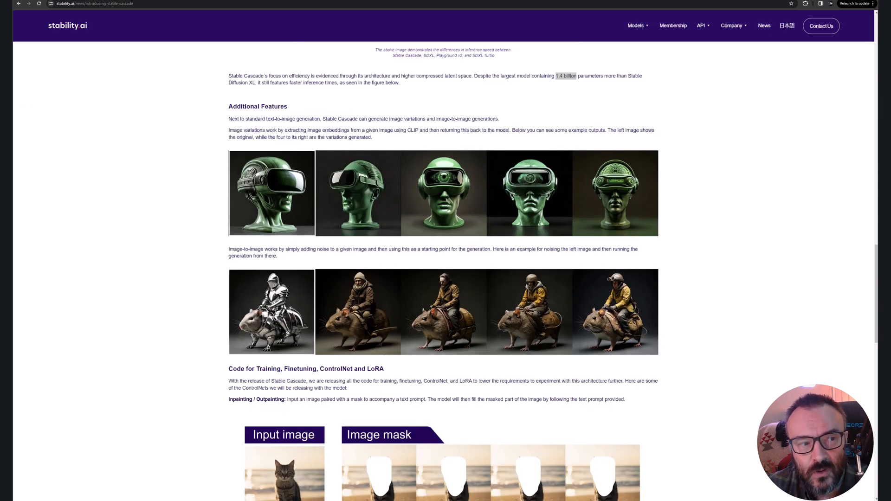
{"action": "mouse_move", "coordinate": [37, 117]}
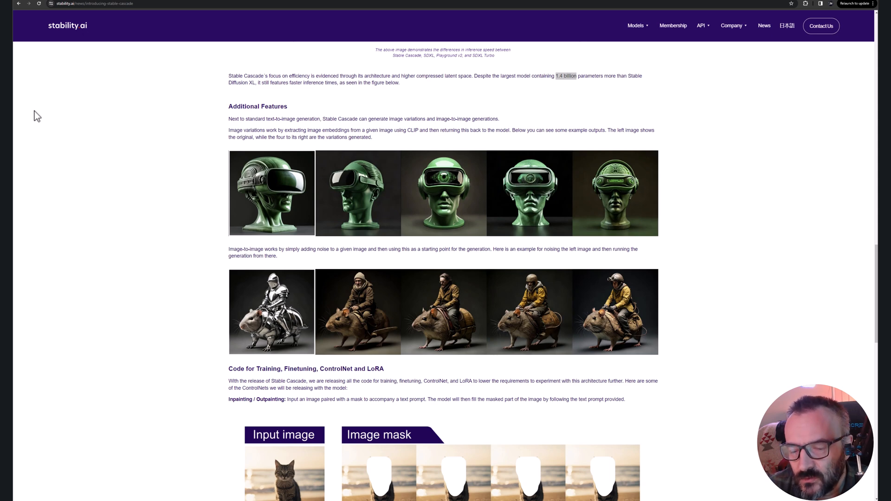
{"action": "scroll", "scroll_direction": "down", "scroll_amount": 3}
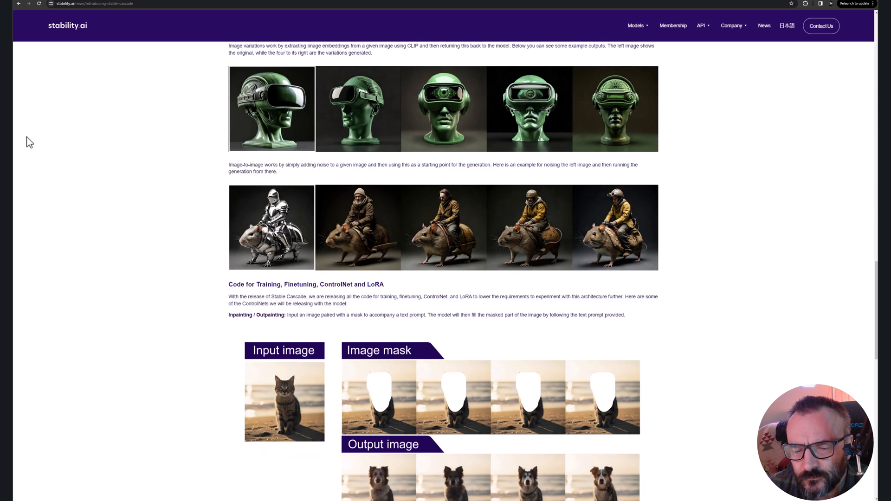
{"action": "scroll", "scroll_direction": "down", "scroll_amount": 3}
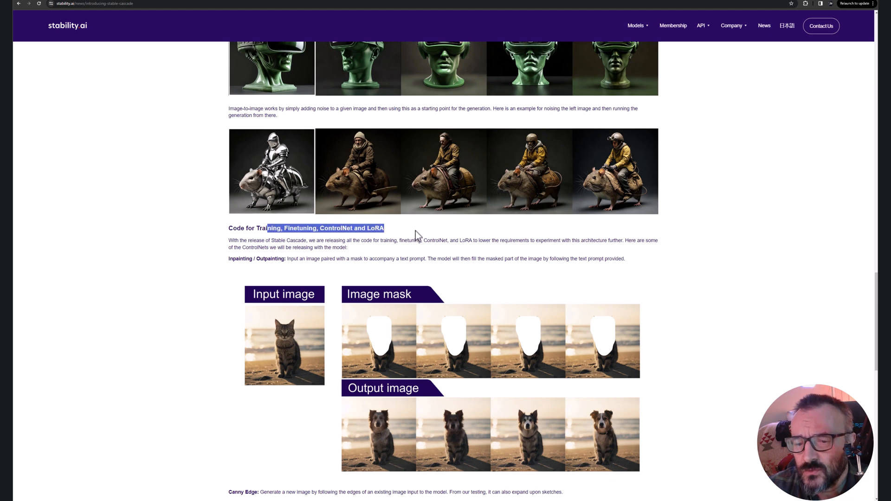
{"action": "left_click", "coordinate": [417, 234]}
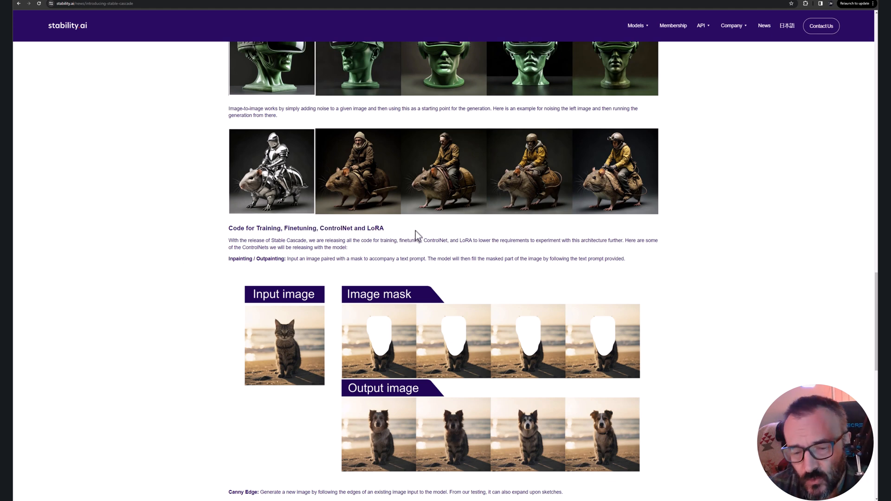
{"action": "scroll", "scroll_direction": "down", "scroll_amount": 3}
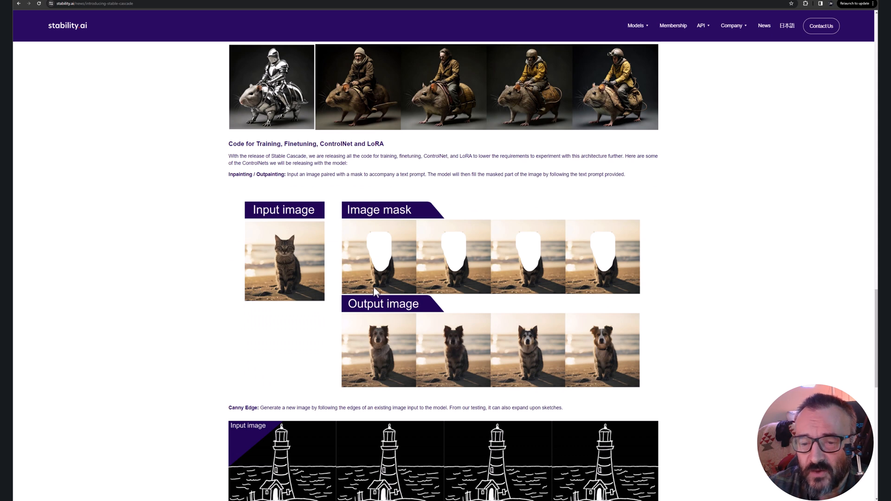
{"action": "mouse_move", "coordinate": [271, 332]}
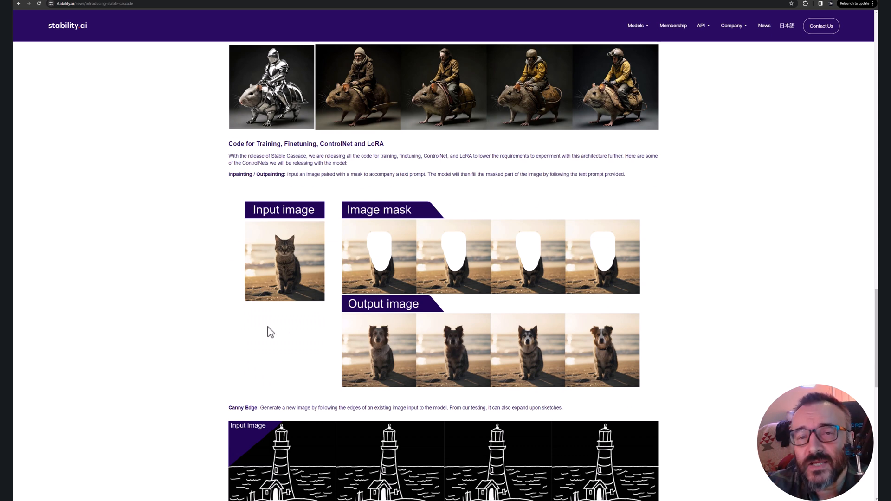
Step: Read through the Canny Edge and 2x Super Resolution examples to the closing GitHub notes
{"action": "scroll", "scroll_direction": "down", "scroll_amount": 3}
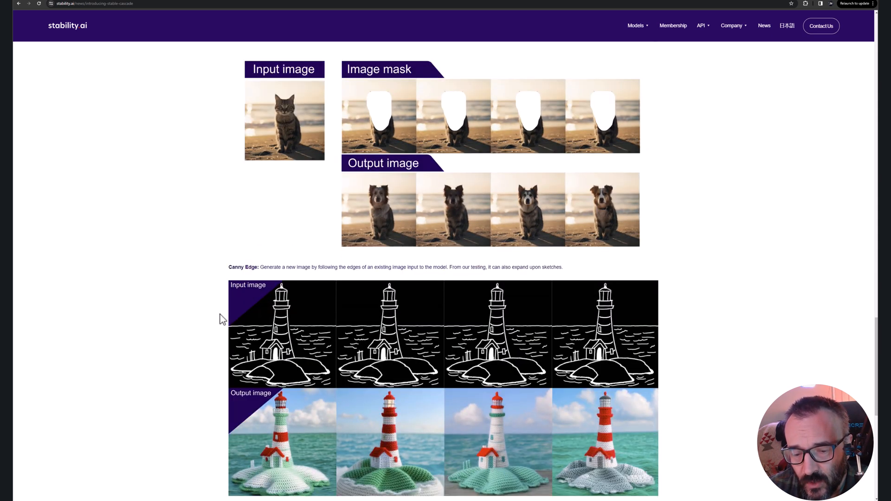
{"action": "scroll", "scroll_direction": "down", "scroll_amount": 3}
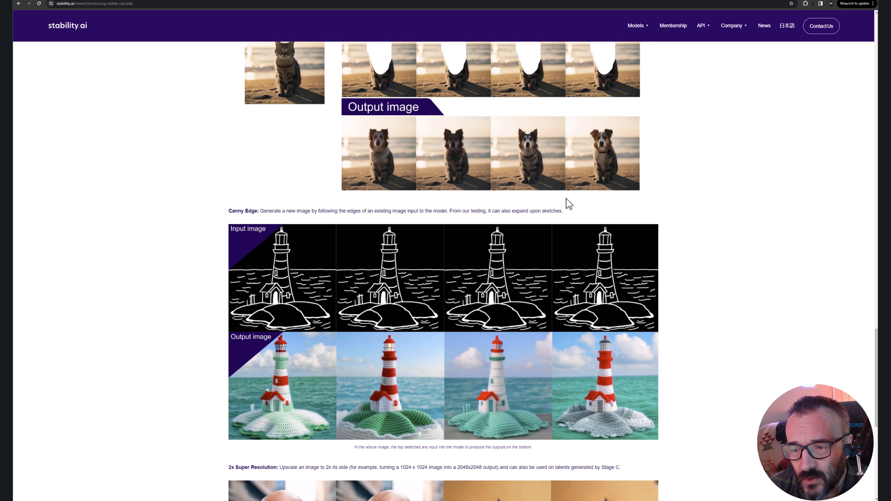
{"action": "scroll", "scroll_direction": "down", "scroll_amount": 3}
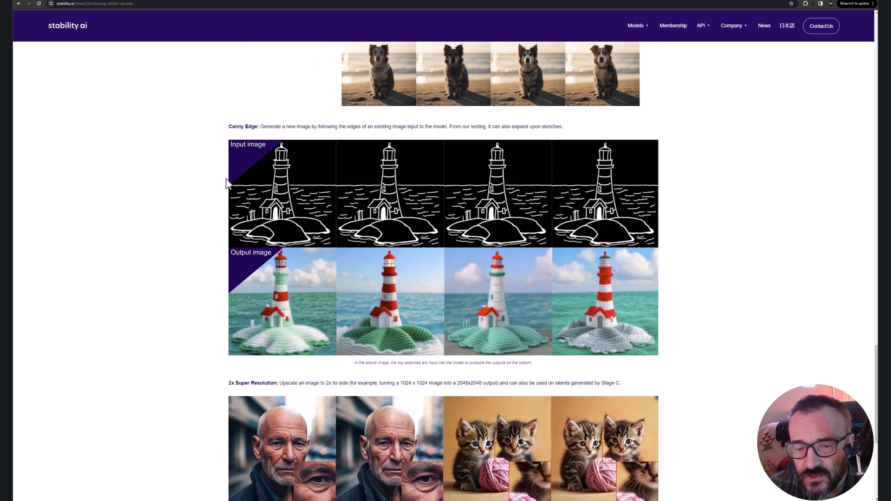
{"action": "mouse_move", "coordinate": [281, 235]}
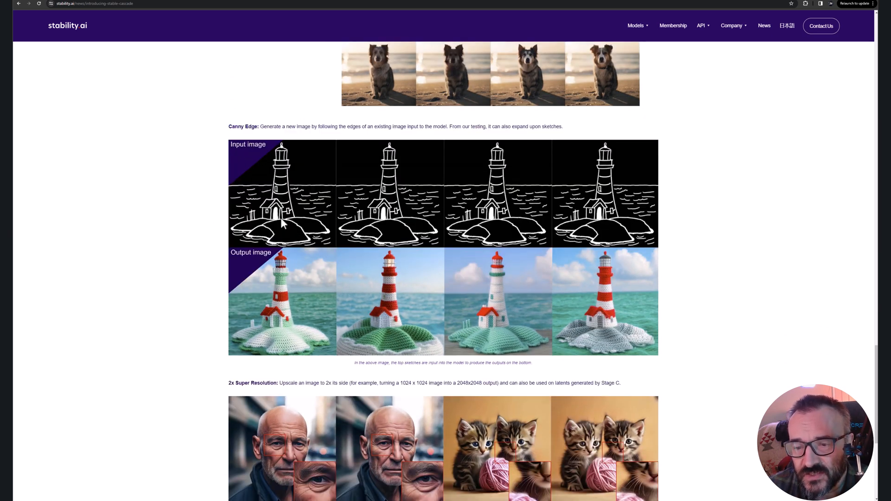
{"action": "mouse_move", "coordinate": [259, 318]}
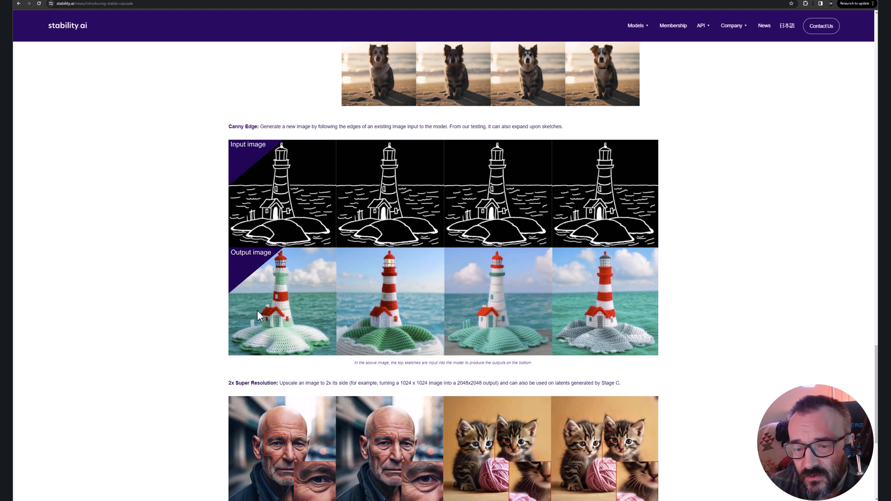
{"action": "mouse_move", "coordinate": [355, 329]}
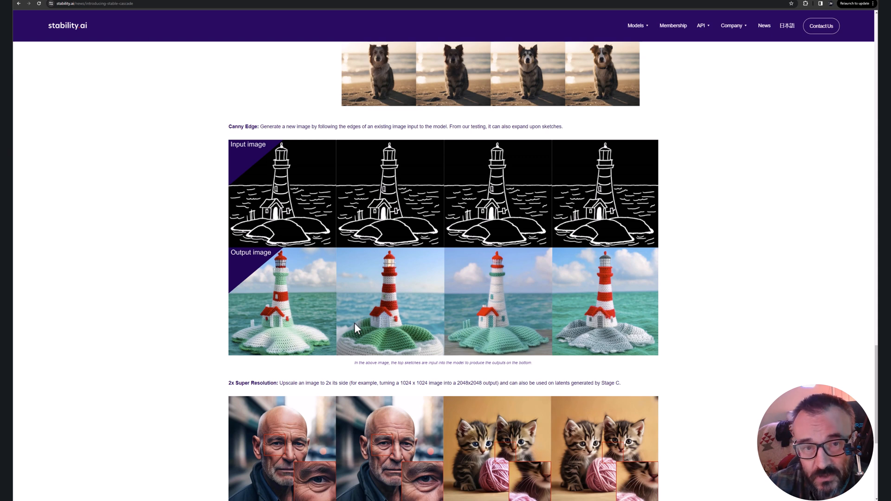
{"action": "scroll", "scroll_direction": "down", "scroll_amount": 3}
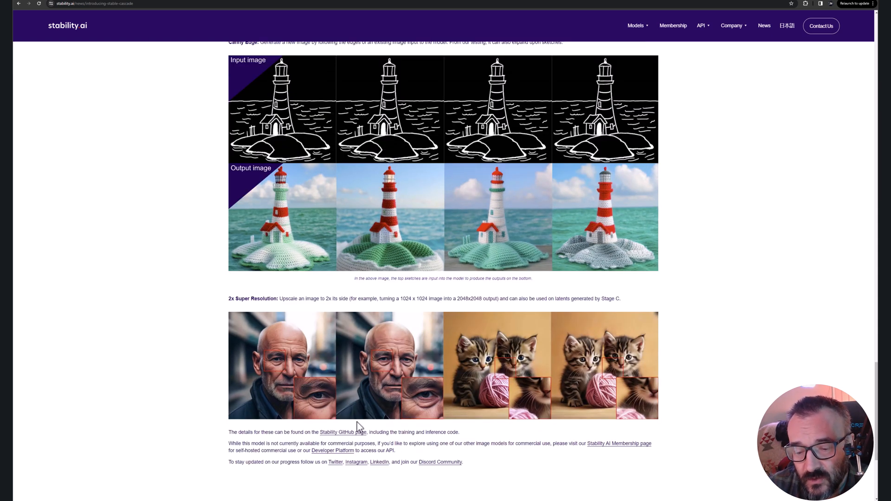
{"action": "mouse_move", "coordinate": [265, 368]}
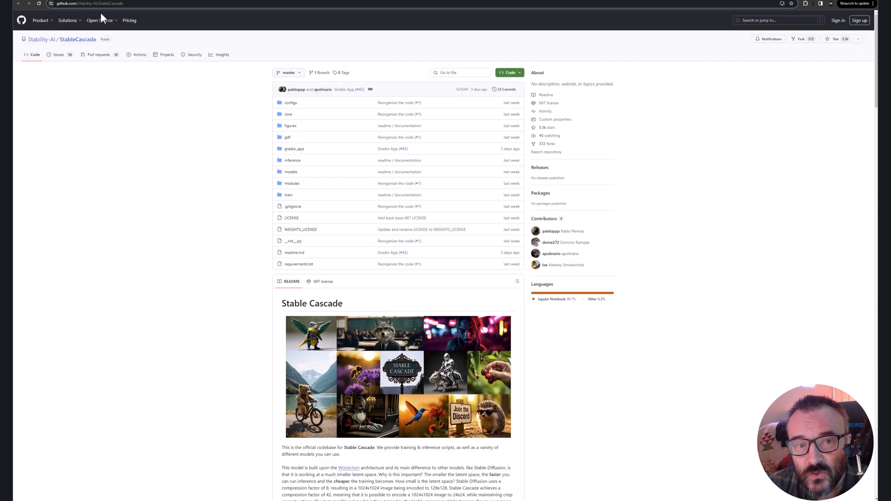
{"action": "left_click", "coordinate": [93, 4]}
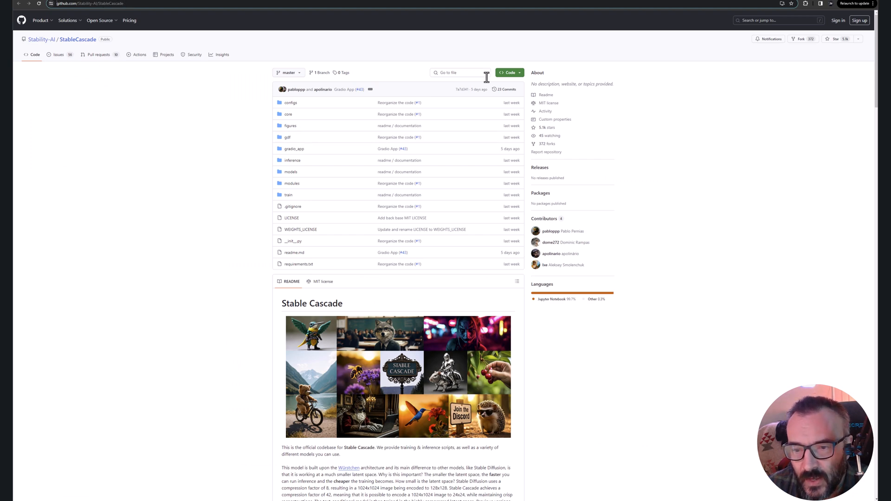
{"action": "scroll", "scroll_direction": "down", "scroll_amount": 3}
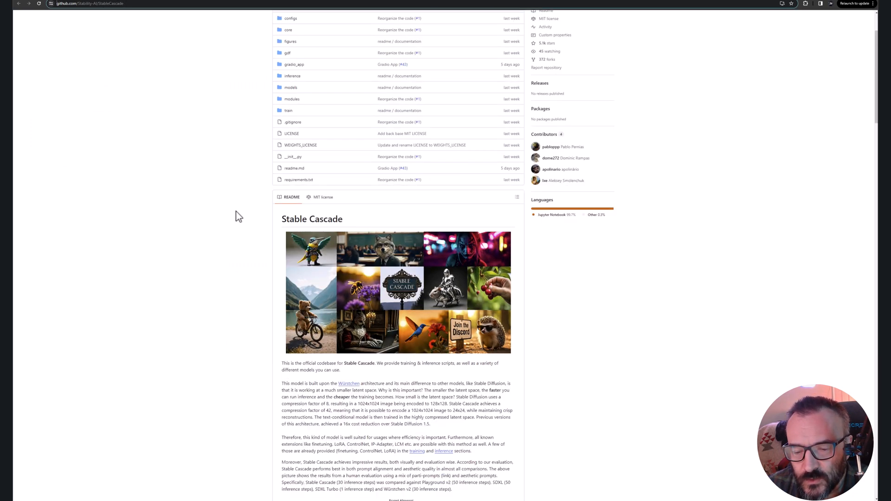
{"action": "scroll", "scroll_direction": "down", "scroll_amount": 3}
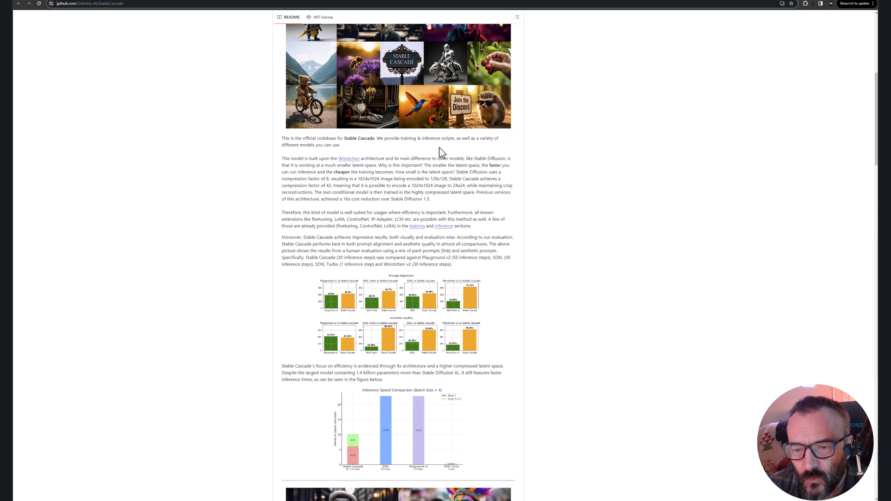
{"action": "scroll", "scroll_direction": "down", "scroll_amount": 3}
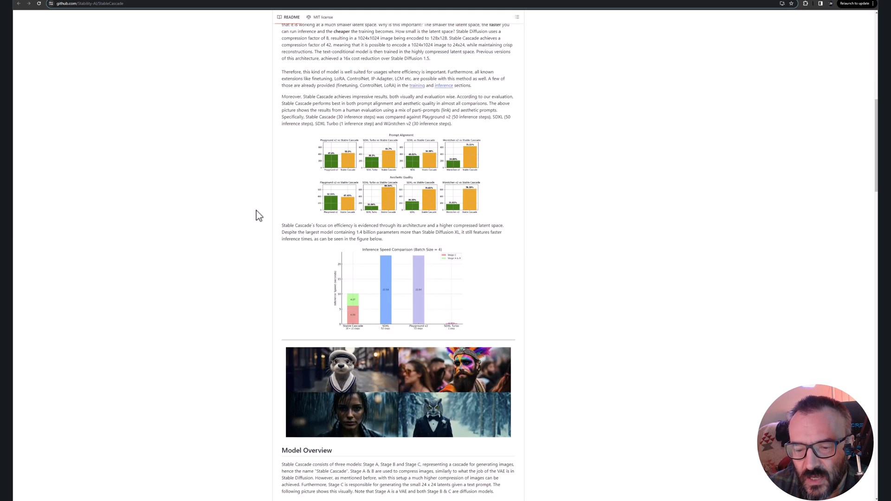
{"action": "scroll", "scroll_direction": "down", "scroll_amount": 3}
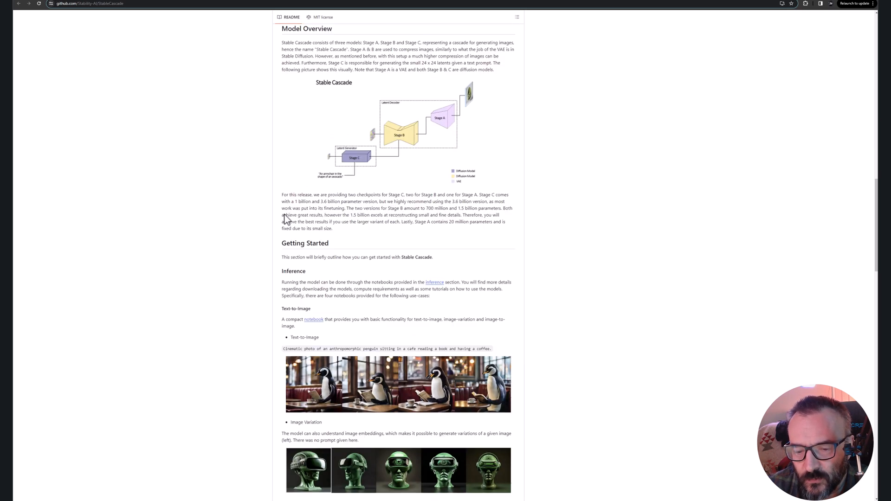
{"action": "scroll", "scroll_direction": "down", "scroll_amount": 3}
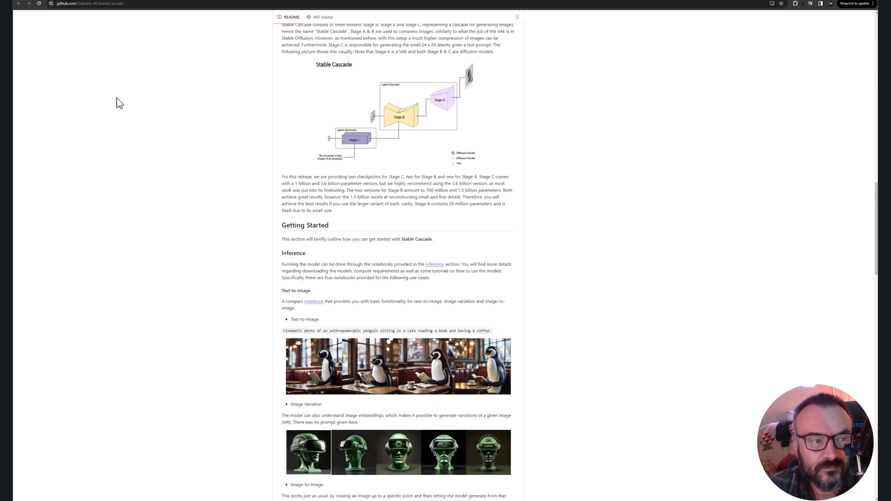
{"action": "scroll", "scroll_direction": "down", "scroll_amount": 3}
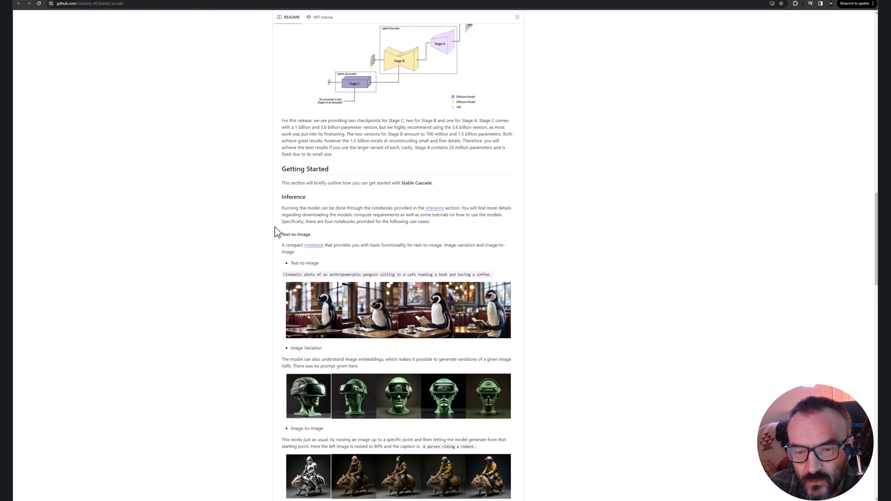
{"action": "mouse_move", "coordinate": [253, 254]}
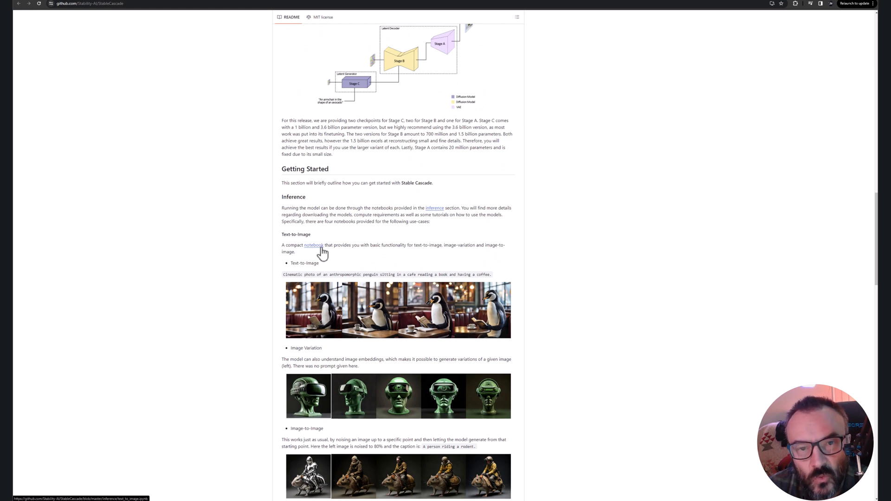
{"action": "mouse_move", "coordinate": [242, 244]}
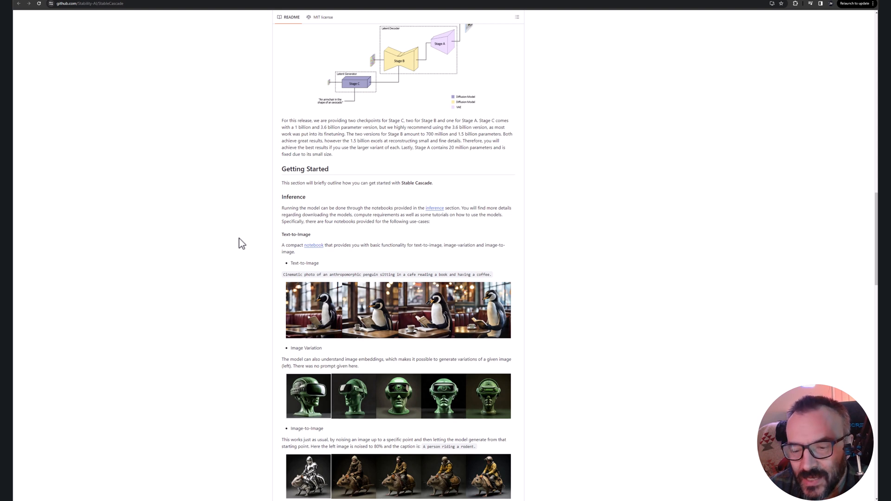
{"action": "mouse_move", "coordinate": [293, 238]}
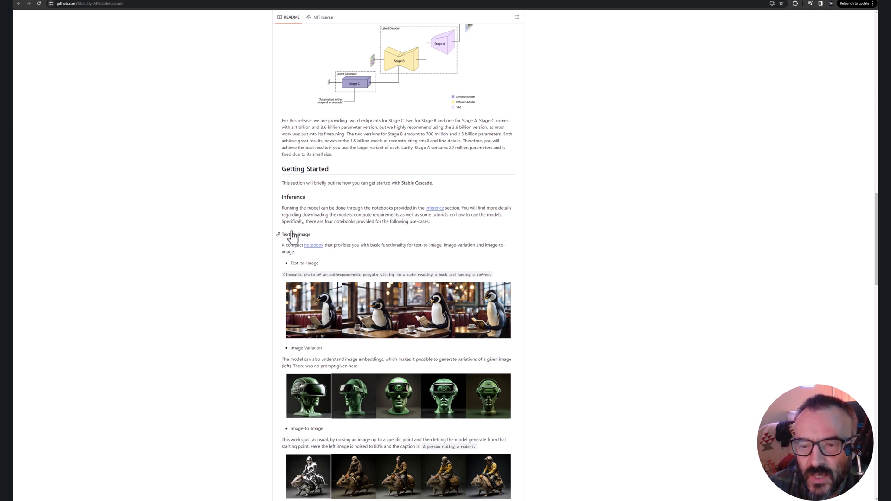
{"action": "mouse_move", "coordinate": [316, 203]}
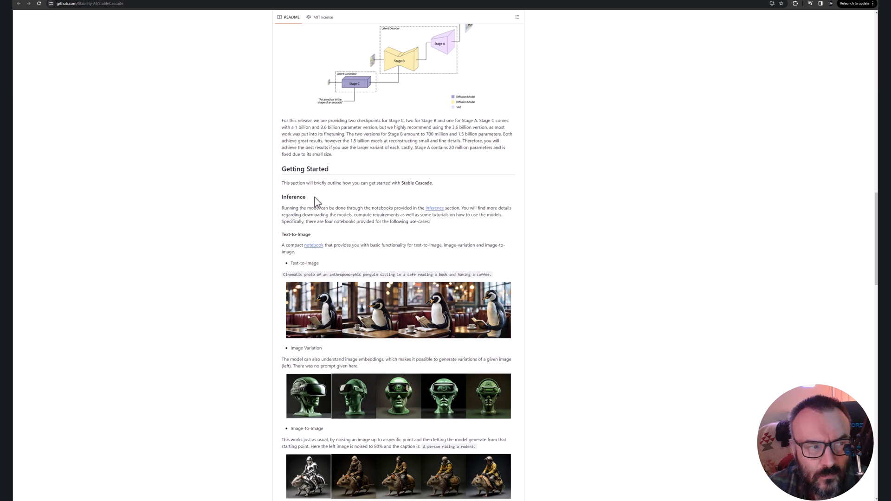
{"action": "scroll", "scroll_direction": "down", "scroll_amount": 3}
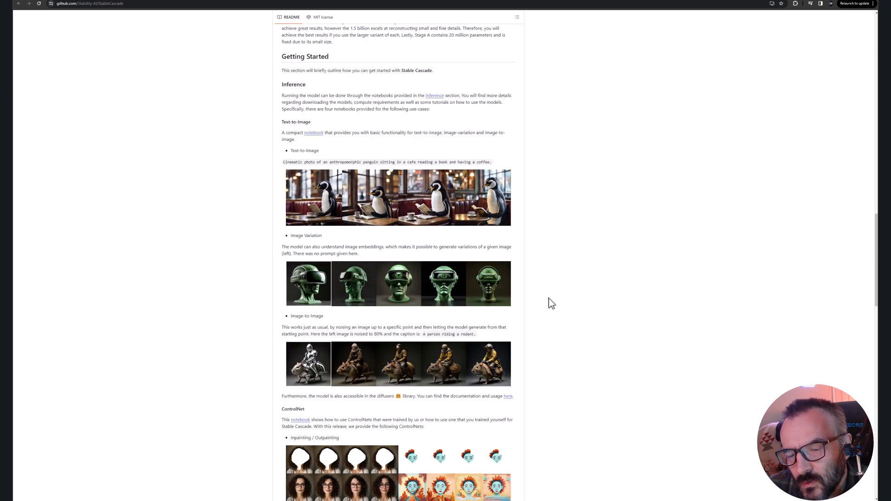
{"action": "scroll", "scroll_direction": "down", "scroll_amount": 3}
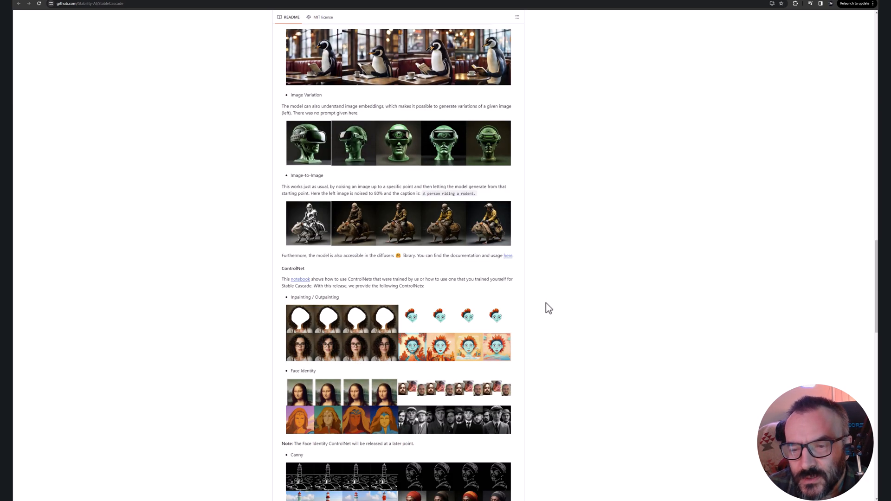
{"action": "scroll", "scroll_direction": "down", "scroll_amount": 3}
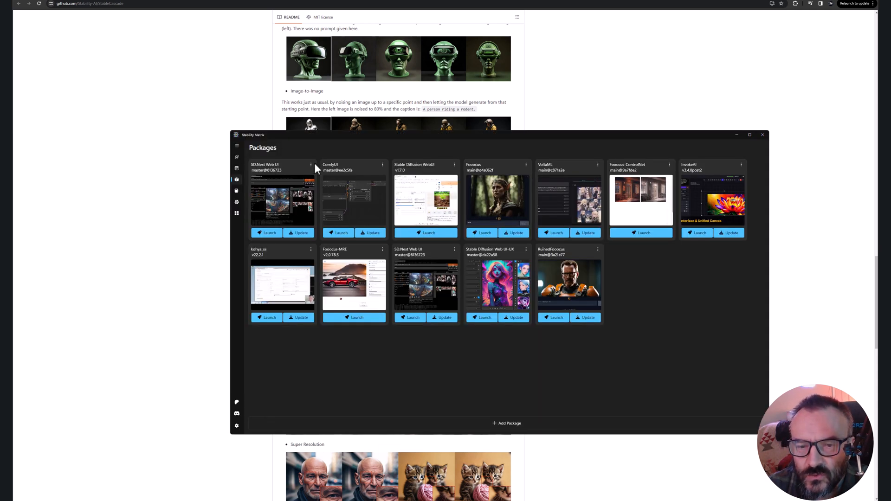
{"action": "mouse_move", "coordinate": [537, 400]}
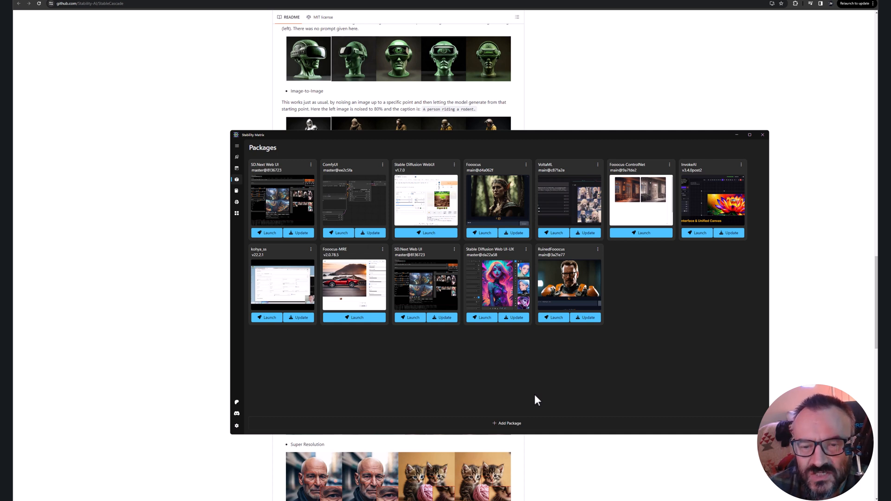
{"action": "mouse_move", "coordinate": [511, 382]}
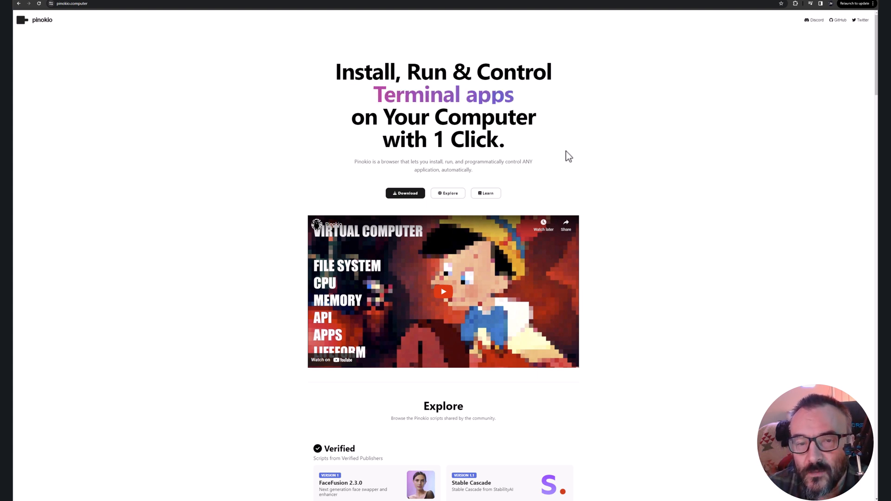
Step: Browse Pinokio's verified scripts, including FaceFusion, Bark Voice Cloning, ComfyUI and VideoCrafter 2
{"action": "scroll", "scroll_direction": "down", "scroll_amount": 3}
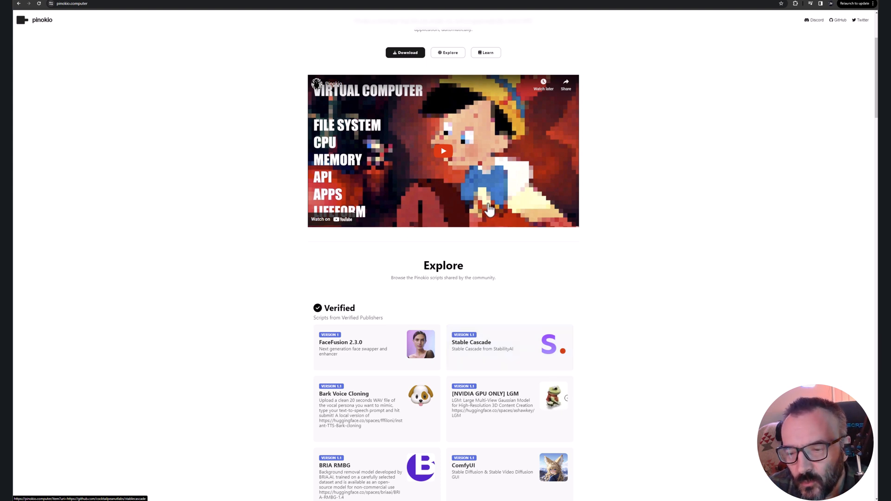
{"action": "mouse_move", "coordinate": [649, 331]}
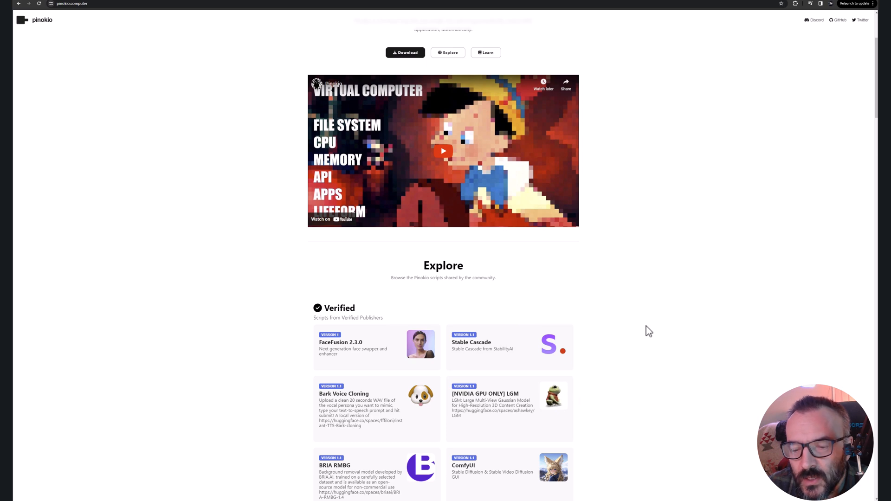
{"action": "scroll", "scroll_direction": "down", "scroll_amount": 3}
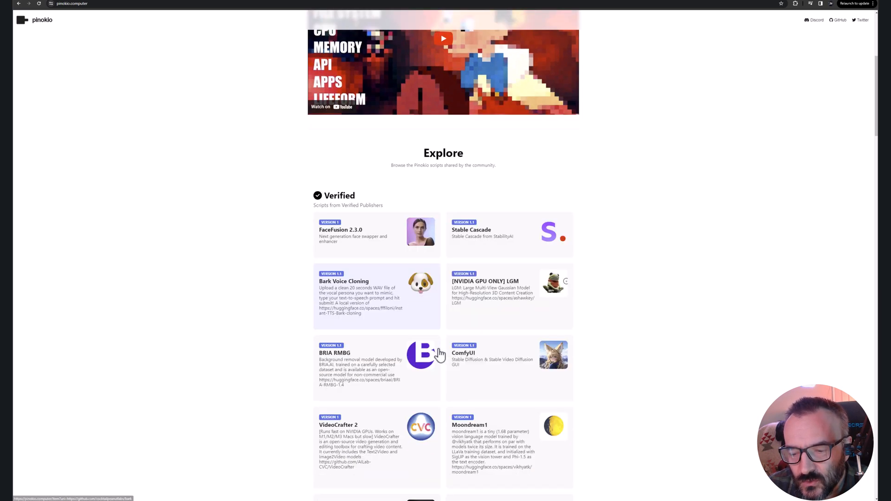
{"action": "scroll", "scroll_direction": "down", "scroll_amount": 3}
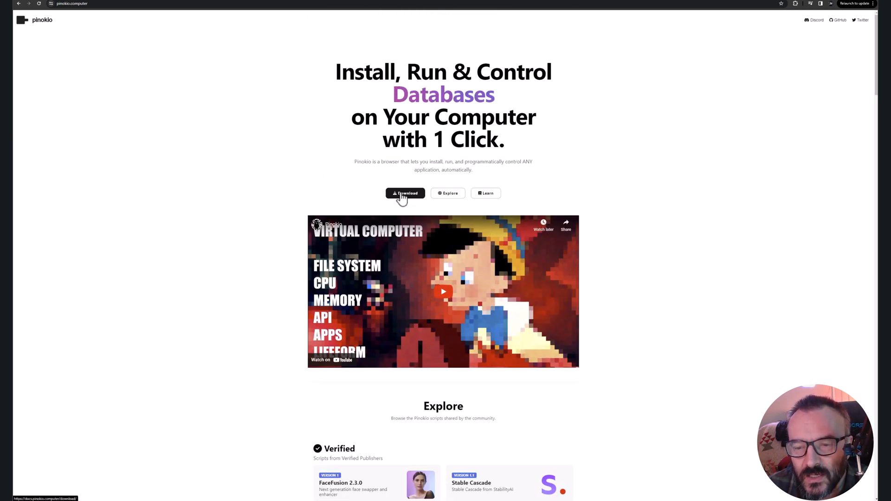
Step: Go through the Download Pinokio docs to the Pinokio for Windows install guide
{"action": "left_click", "coordinate": [405, 193]}
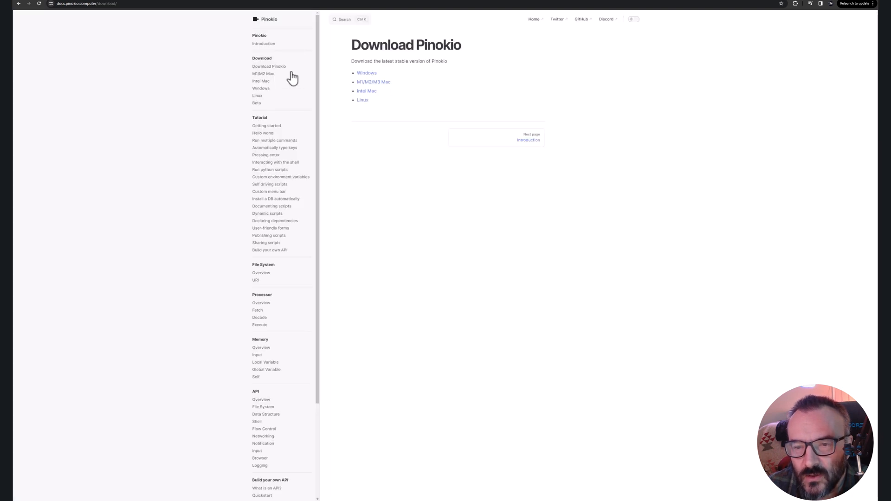
{"action": "mouse_move", "coordinate": [355, 83]}
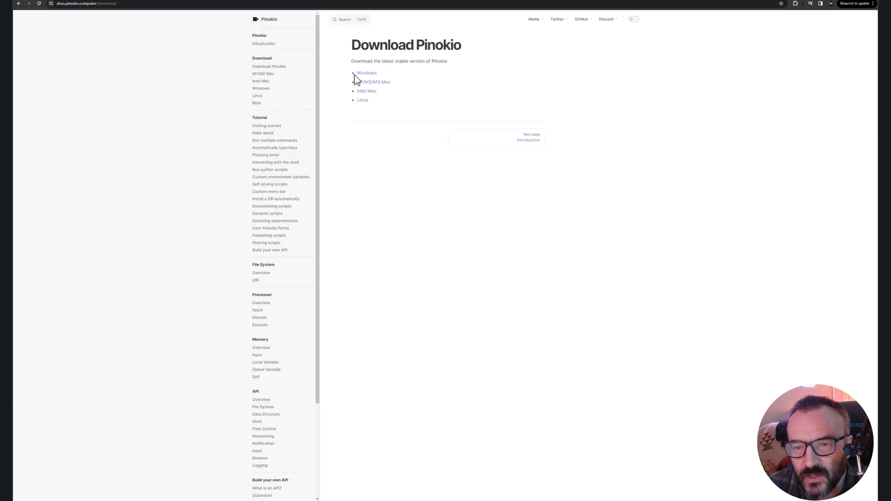
{"action": "mouse_move", "coordinate": [368, 93]}
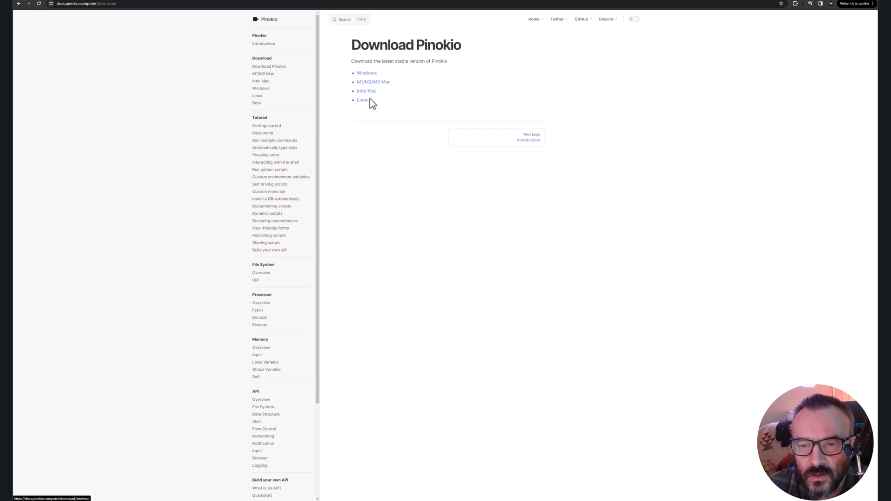
{"action": "mouse_move", "coordinate": [365, 76]}
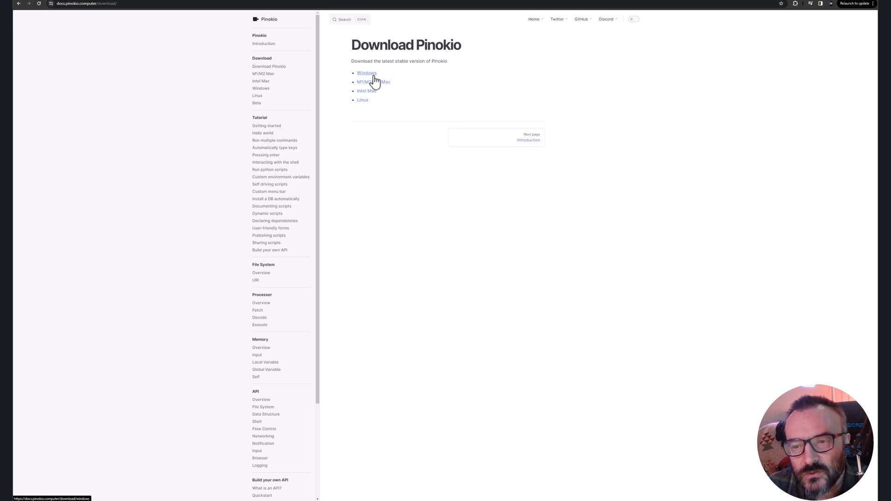
{"action": "left_click", "coordinate": [367, 73]}
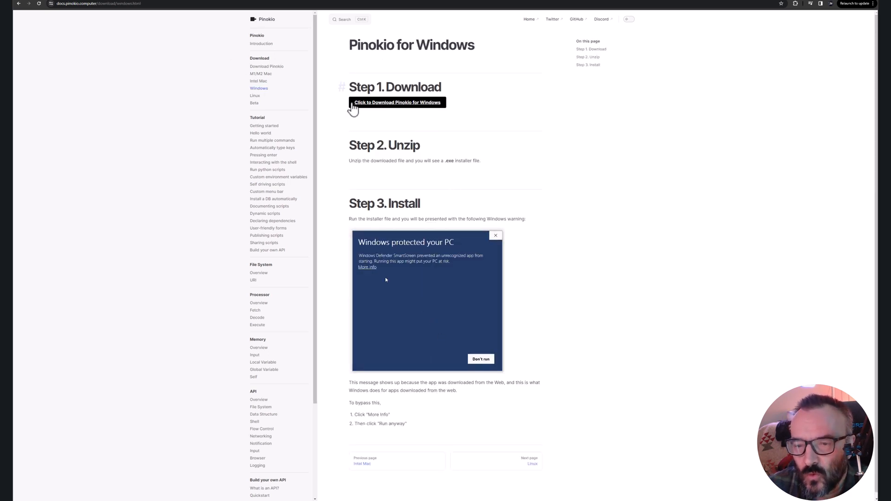
{"action": "left_click", "coordinate": [367, 267]}
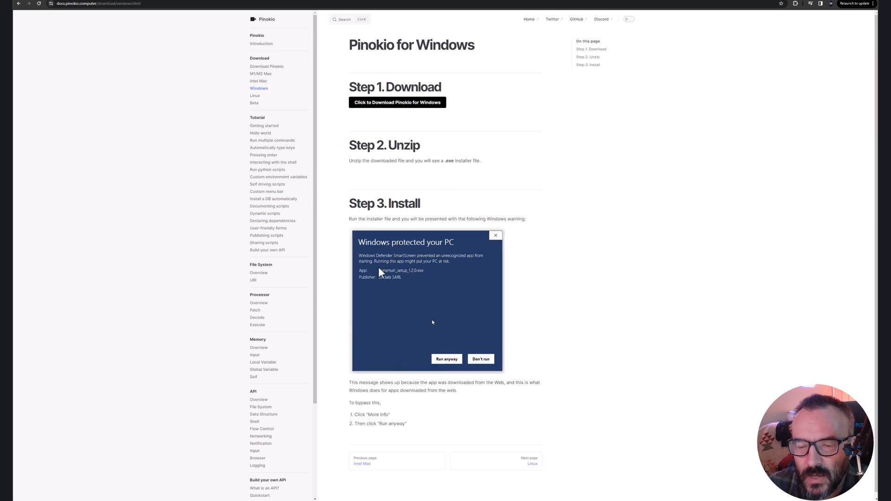
{"action": "left_click", "coordinate": [367, 268]}
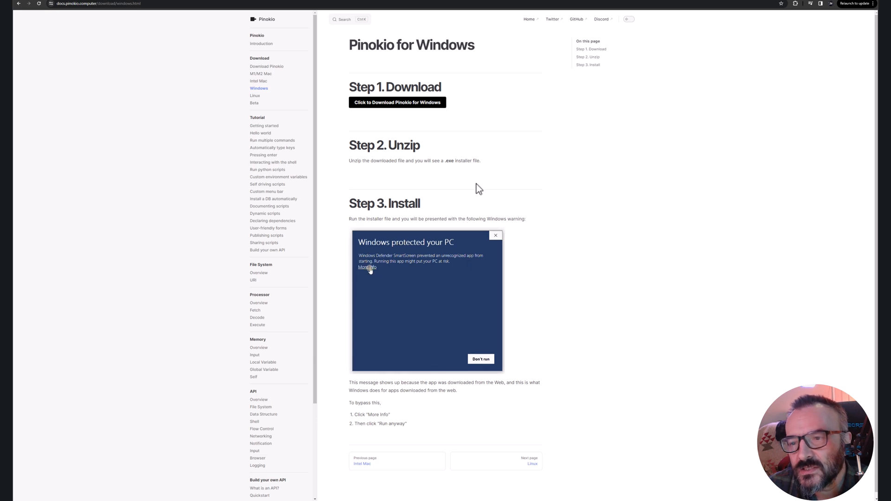
{"action": "mouse_move", "coordinate": [441, 175]}
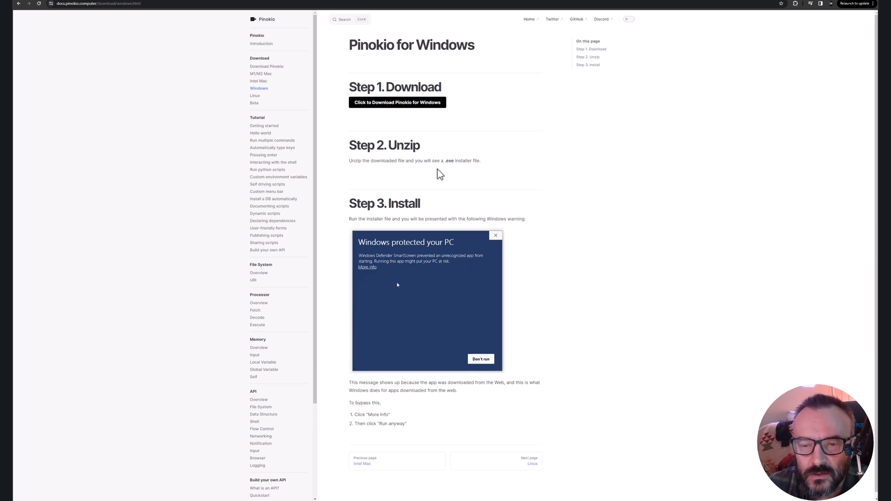
{"action": "left_click", "coordinate": [367, 267]}
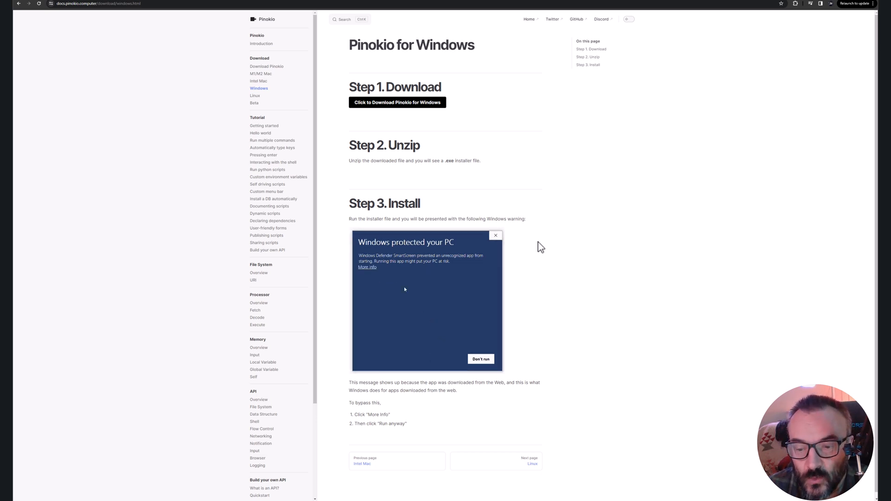
{"action": "left_click", "coordinate": [368, 267]}
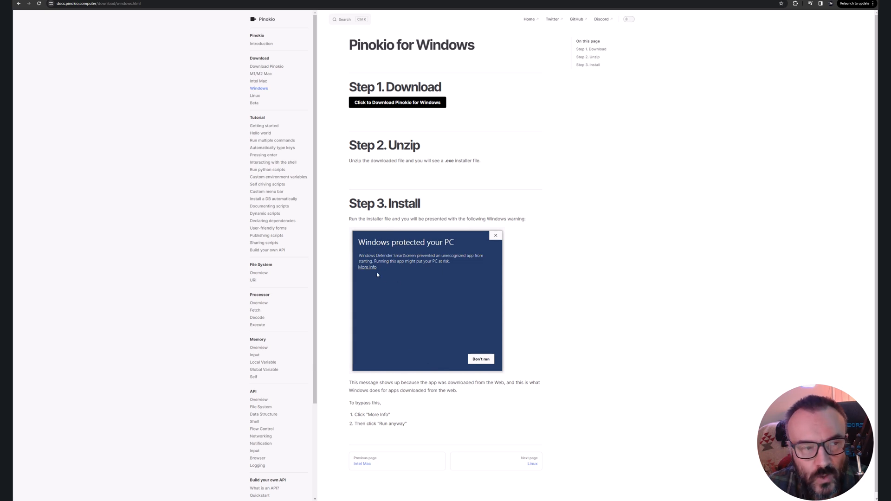
{"action": "left_click", "coordinate": [368, 267]}
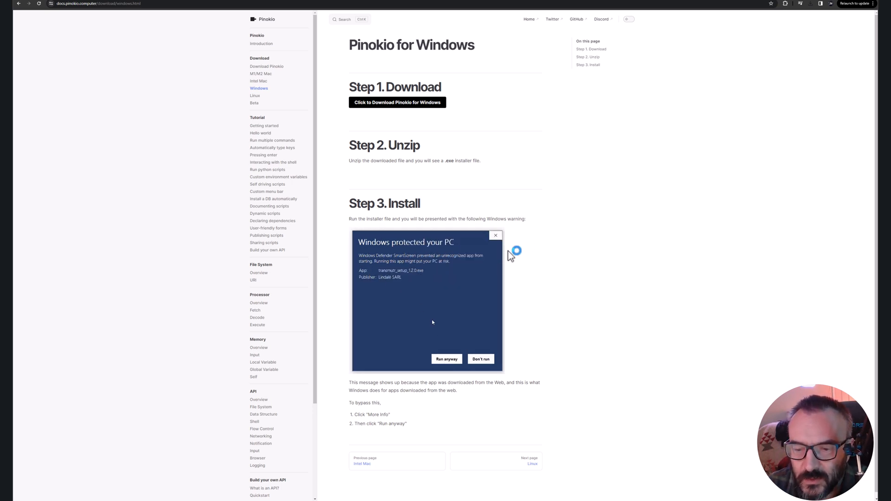
{"action": "left_click", "coordinate": [366, 268]}
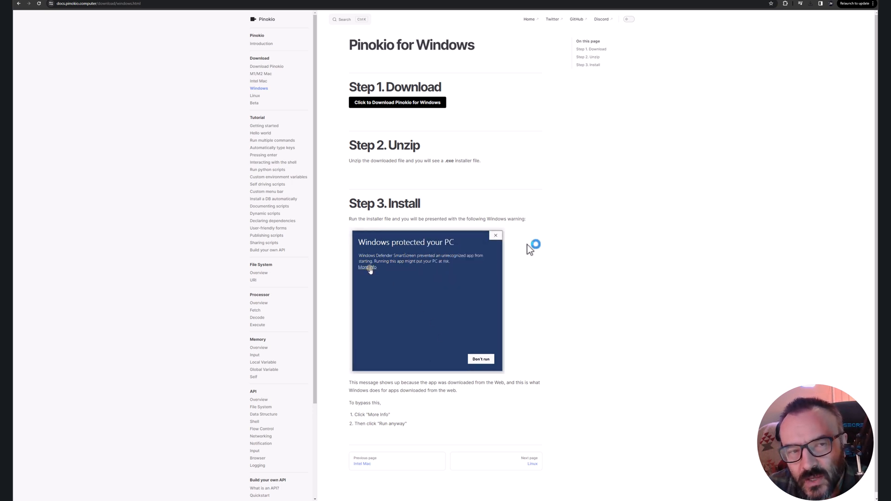
{"action": "mouse_move", "coordinate": [405, 289]}
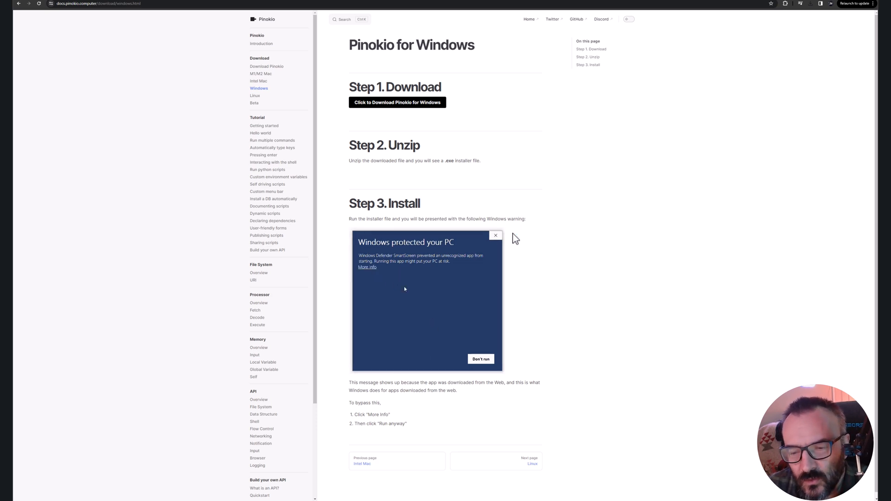
{"action": "left_click", "coordinate": [366, 267]}
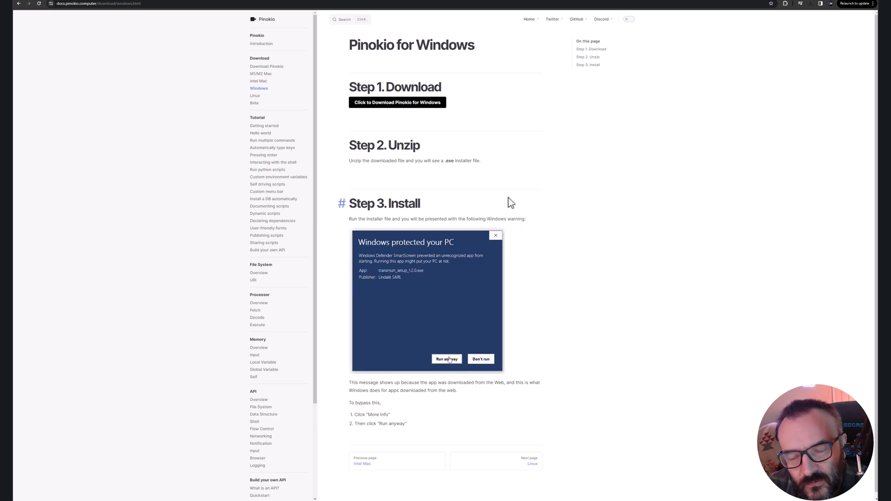
{"action": "mouse_move", "coordinate": [403, 292]}
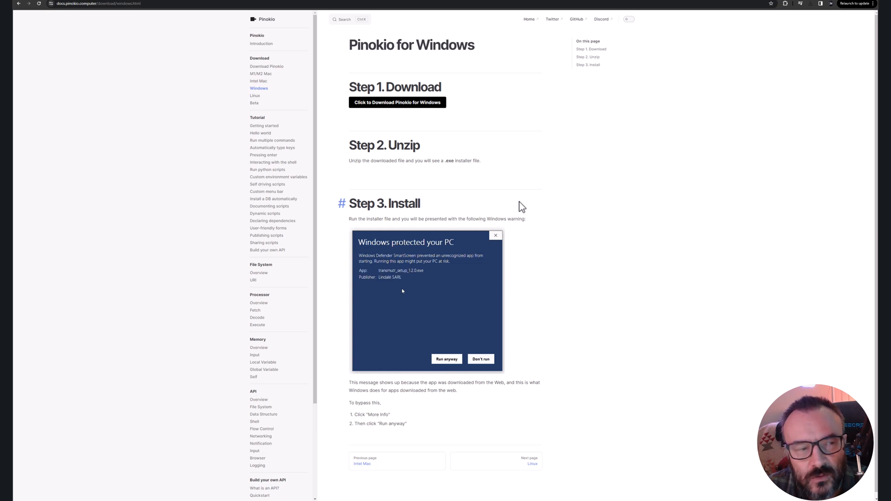
{"action": "left_click", "coordinate": [367, 267]}
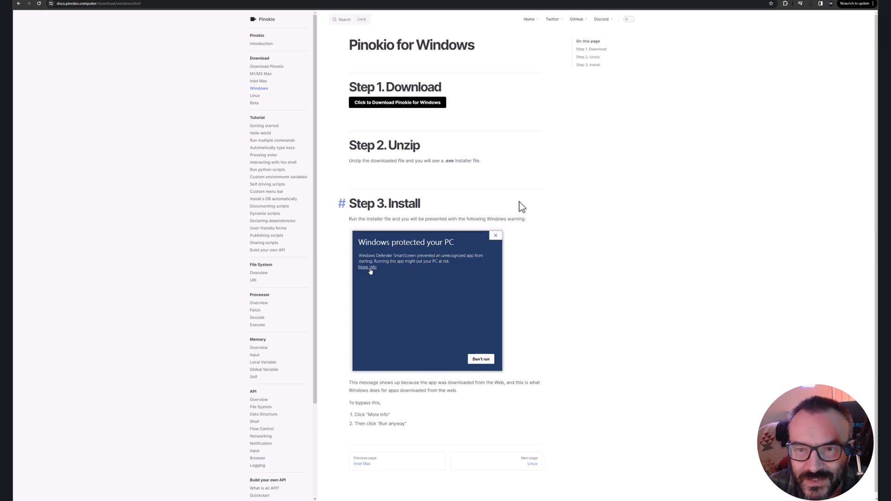
{"action": "mouse_move", "coordinate": [549, 182]}
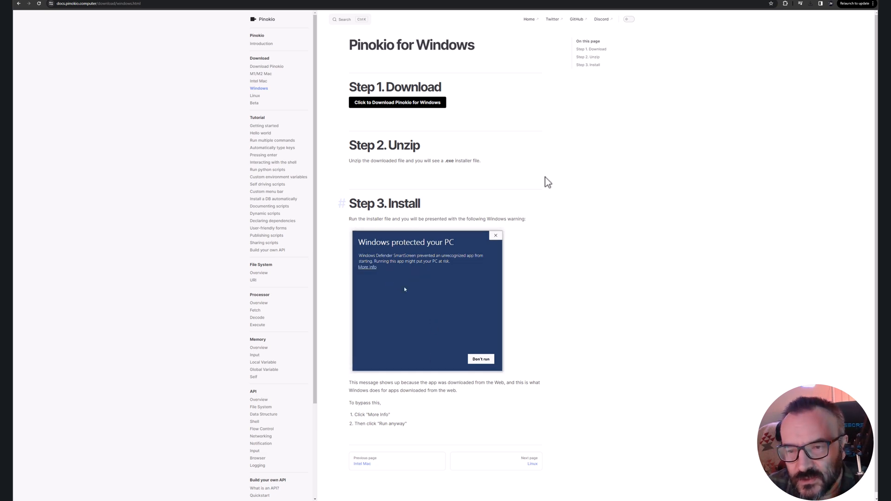
{"action": "left_click", "coordinate": [367, 267]}
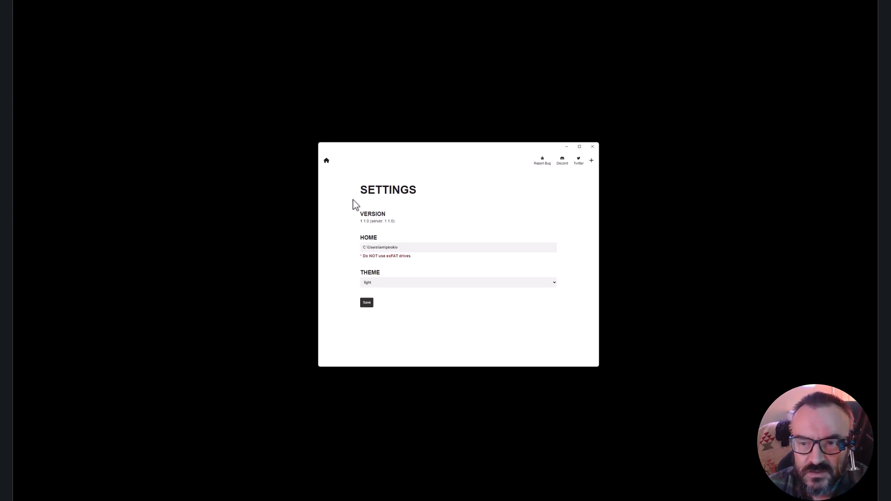
{"action": "mouse_move", "coordinate": [424, 248]}
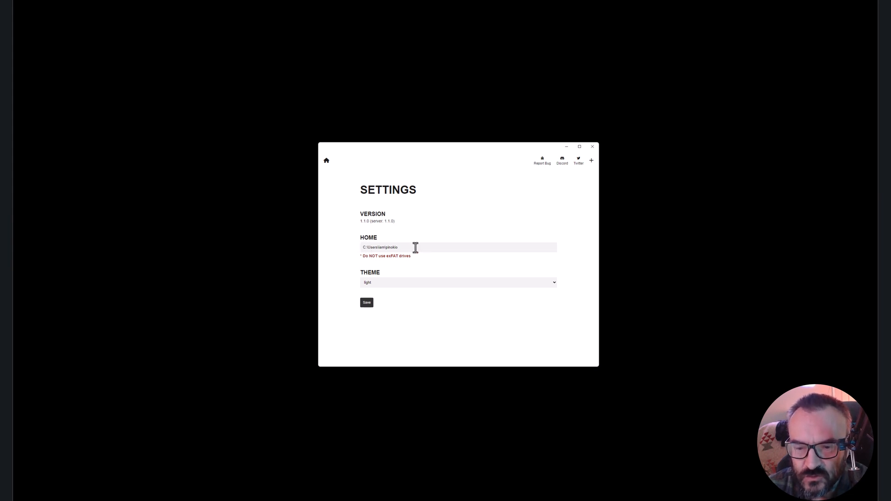
Step: Set Pinokio's home folder to D:\pinokio with the dark theme and save the settings
{"action": "left_click", "coordinate": [415, 247]}
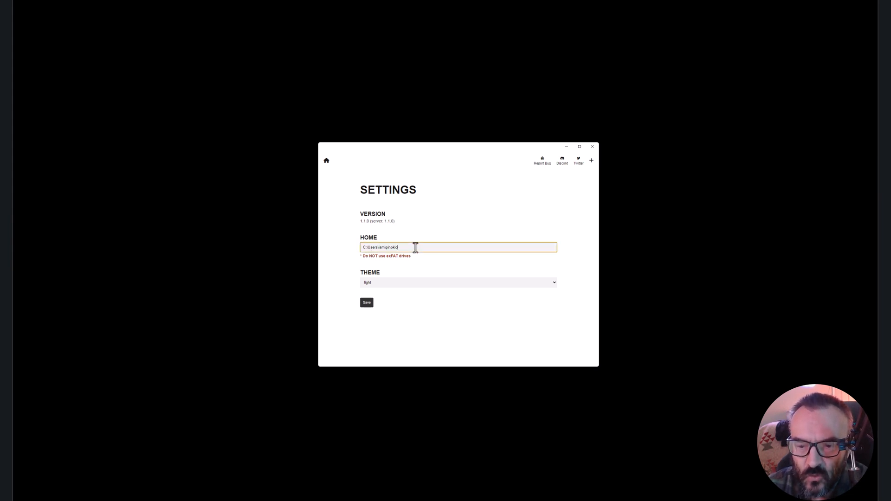
{"action": "mouse_move", "coordinate": [429, 200]}
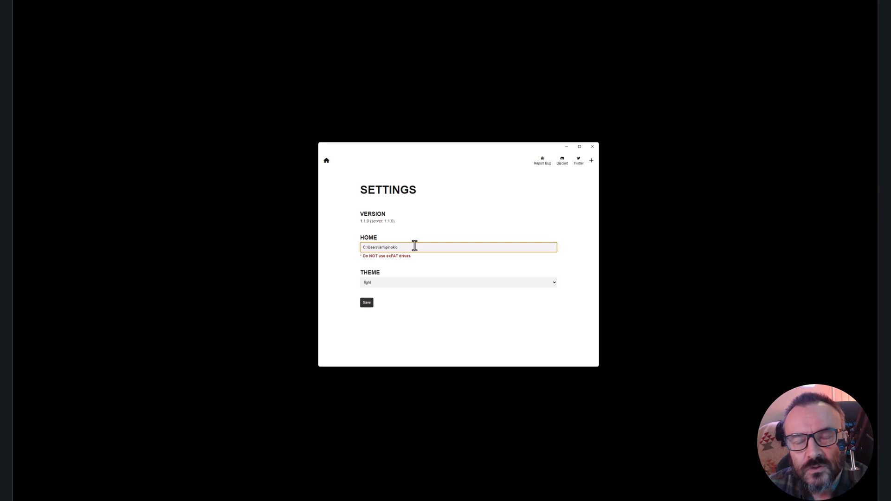
{"action": "triple_click", "coordinate": [415, 247]}
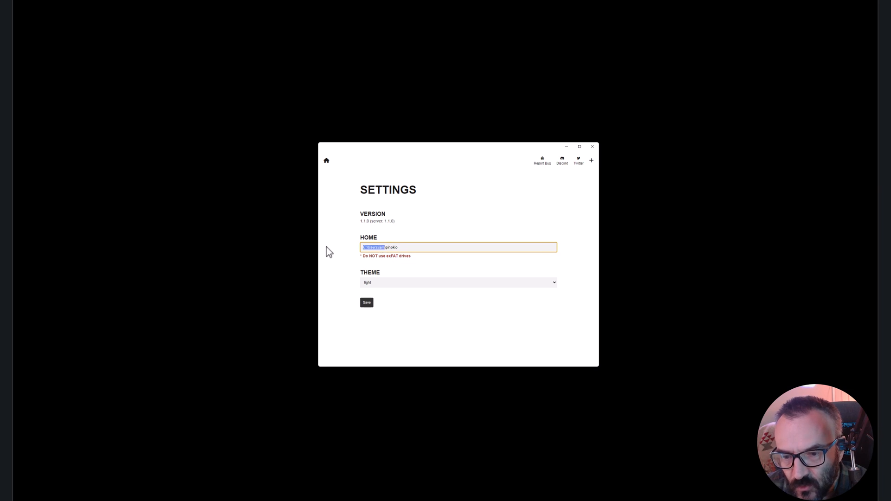
{"action": "type", "text": "D:\\pinokio"}
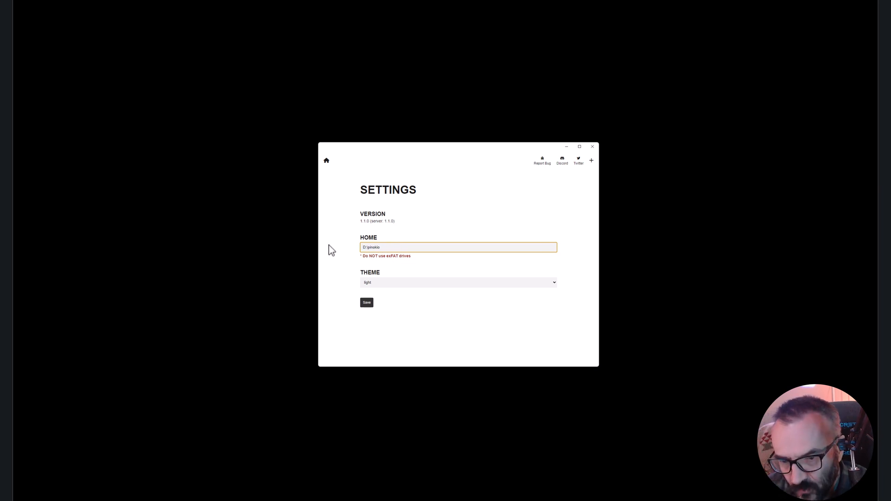
{"action": "left_click", "coordinate": [459, 282]}
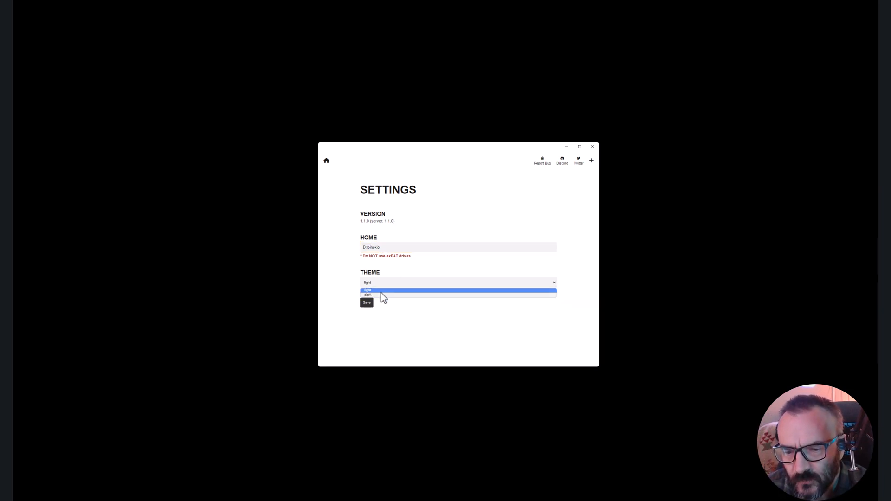
{"action": "left_click", "coordinate": [367, 295]}
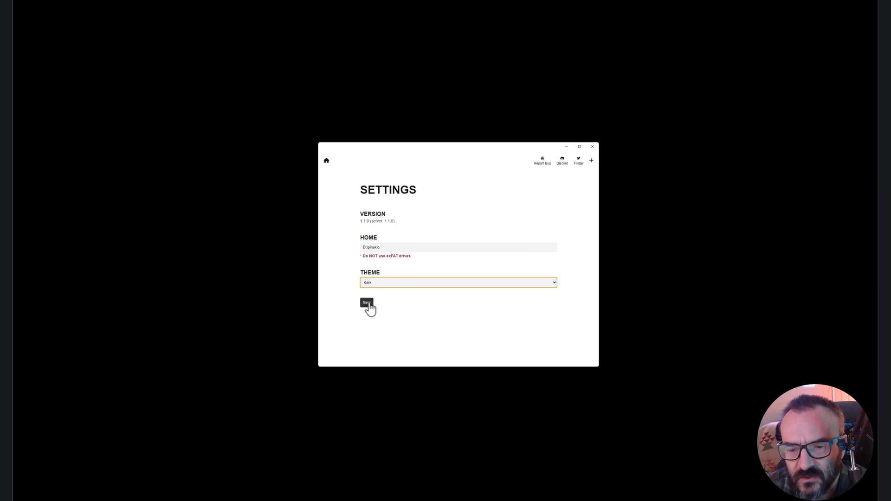
{"action": "left_click", "coordinate": [367, 303]}
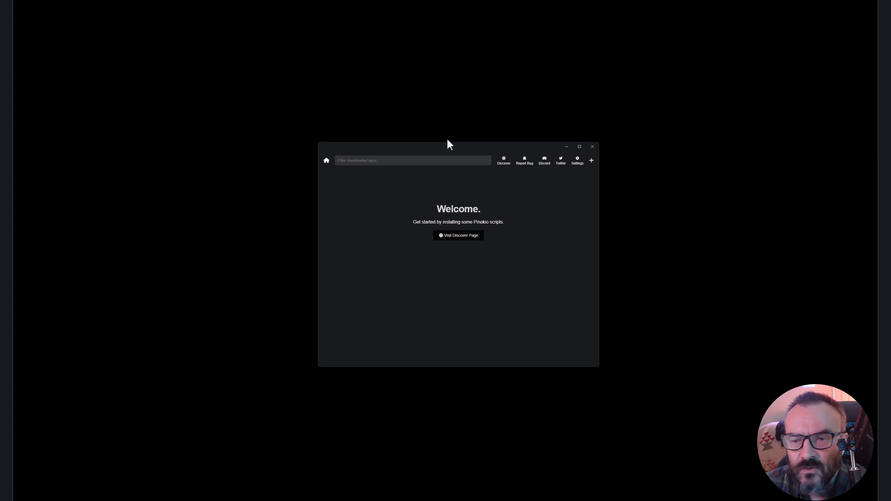
{"action": "mouse_move", "coordinate": [565, 156]}
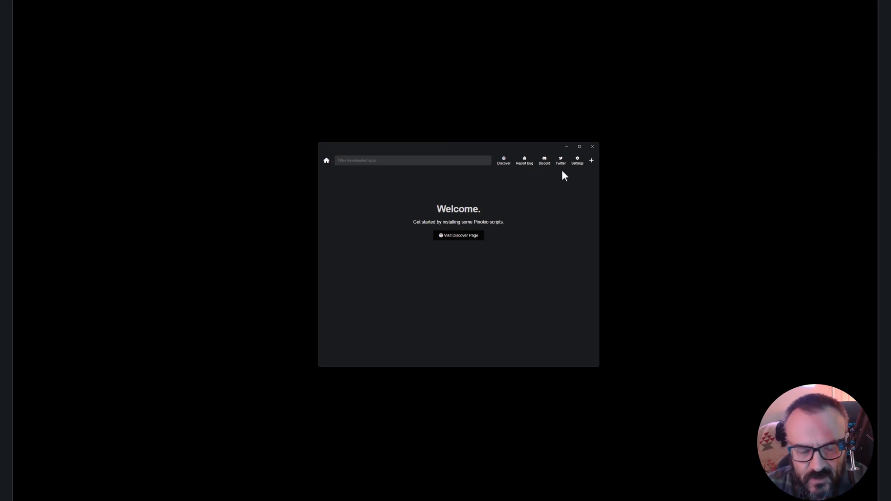
{"action": "mouse_move", "coordinate": [504, 171]}
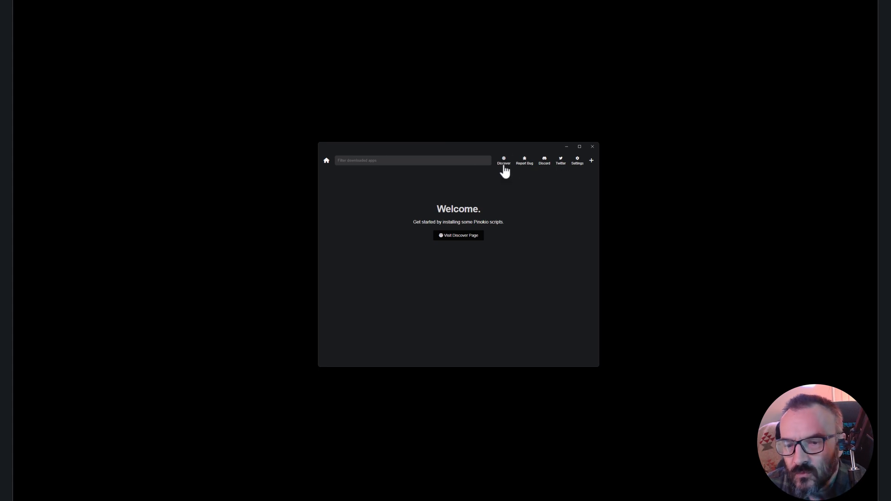
Step: Open Pinokio's Discover catalogue of installable verified scripts
{"action": "left_click", "coordinate": [504, 161]}
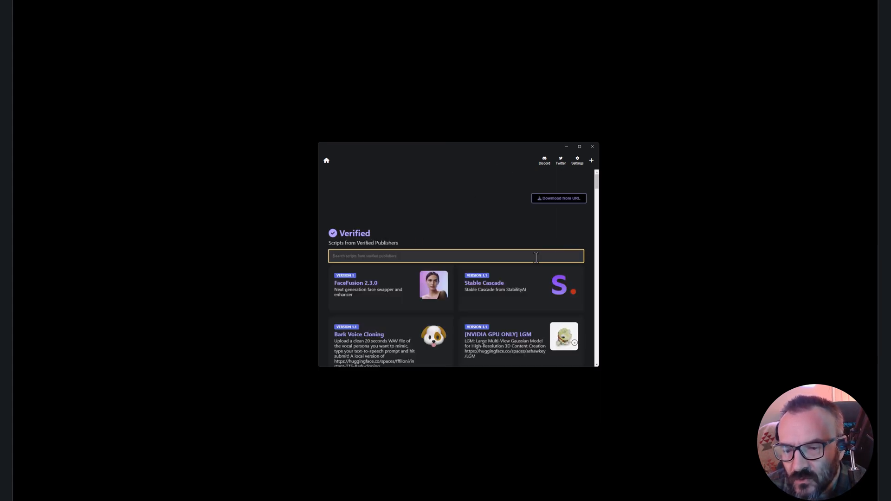
Step: Search the verified scripts for 'casc' and download the Stable Cascade script
{"action": "scroll", "scroll_direction": "down", "scroll_amount": 3}
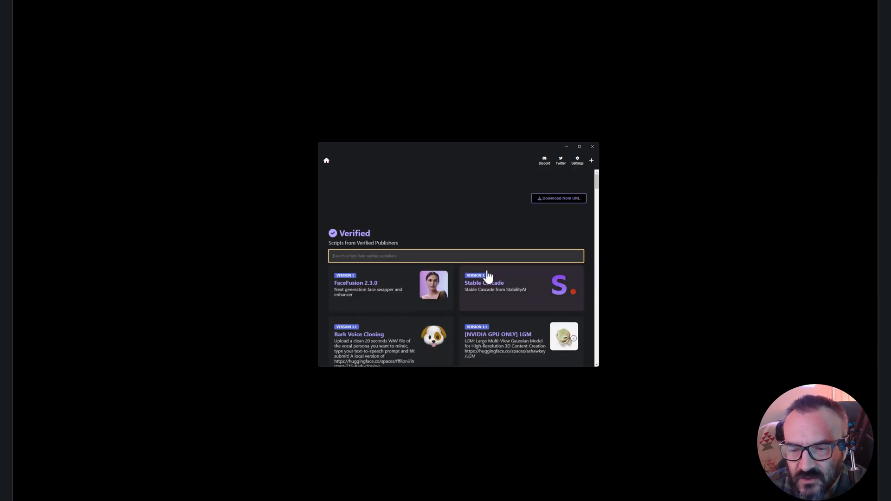
{"action": "mouse_move", "coordinate": [491, 287]}
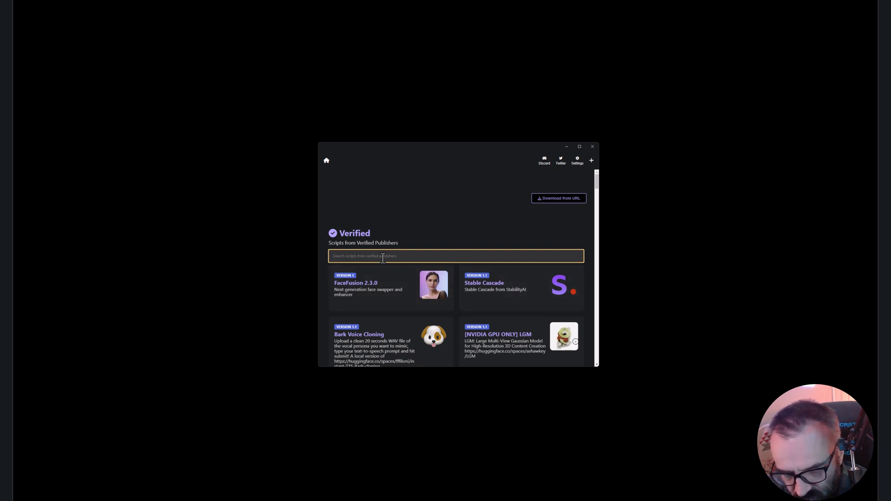
{"action": "type", "text": "casc"}
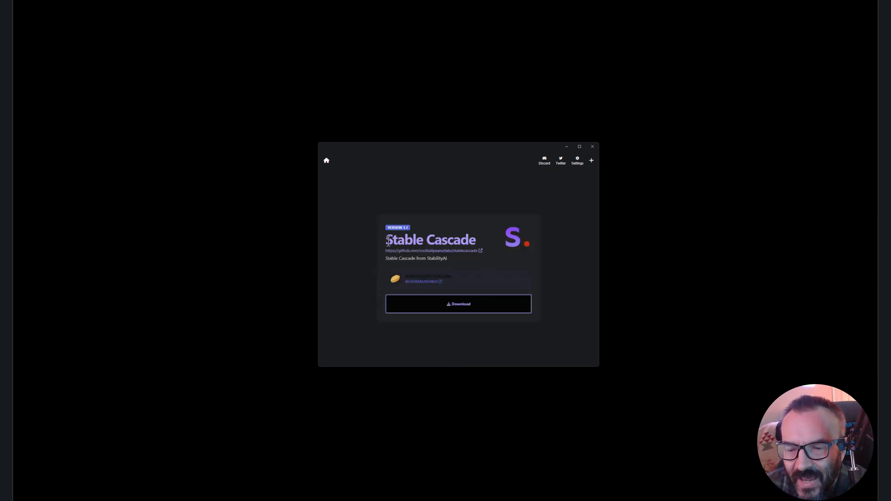
{"action": "mouse_move", "coordinate": [485, 259]}
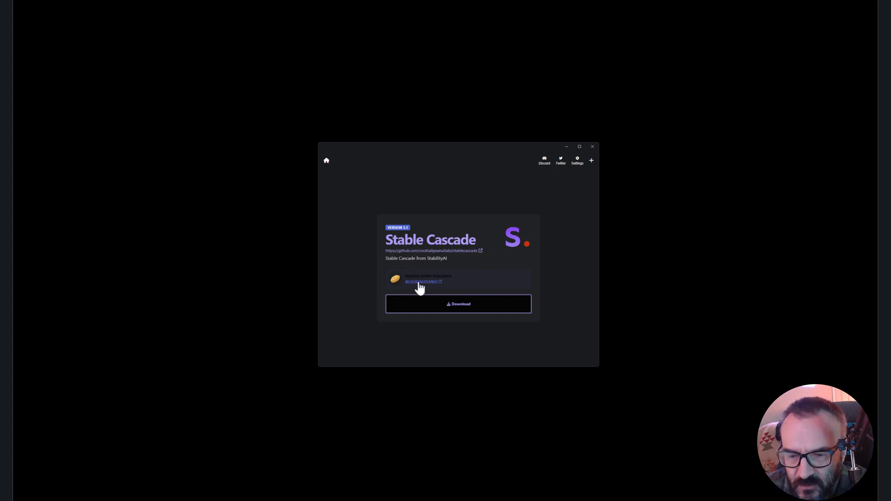
{"action": "left_click", "coordinate": [459, 304]}
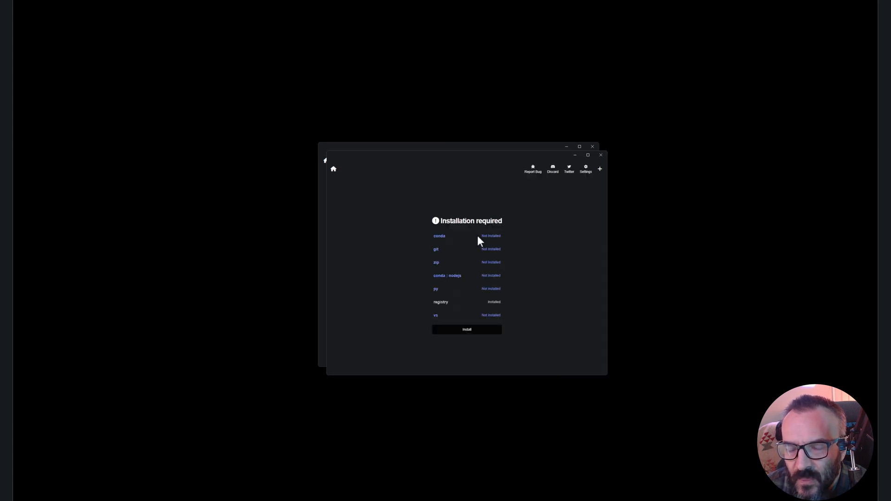
{"action": "mouse_move", "coordinate": [556, 264]}
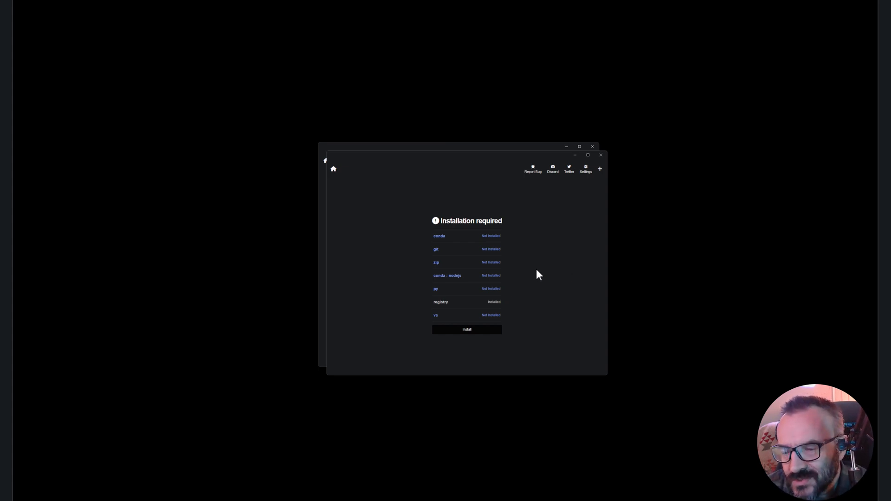
{"action": "mouse_move", "coordinate": [480, 323]}
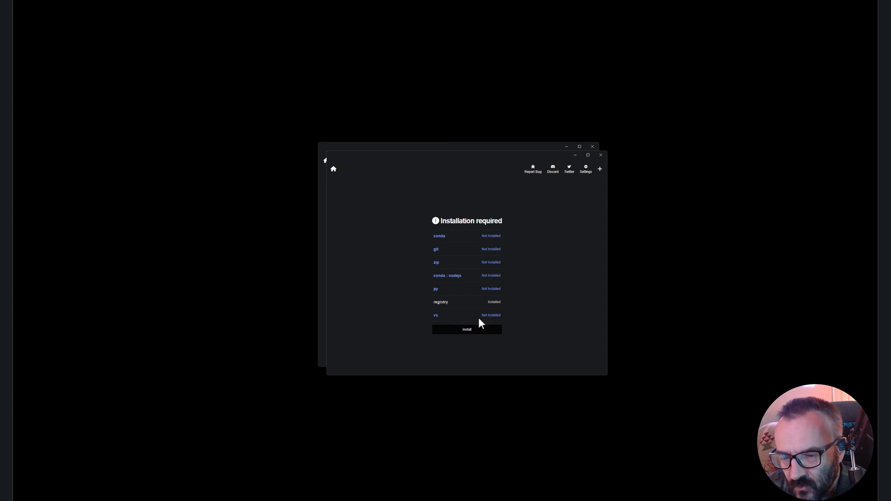
{"action": "mouse_move", "coordinate": [428, 286]}
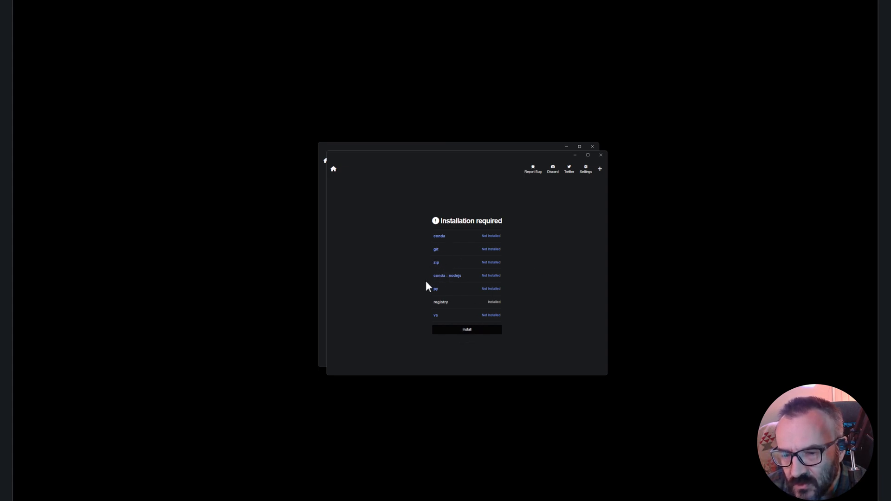
{"action": "mouse_move", "coordinate": [534, 308]}
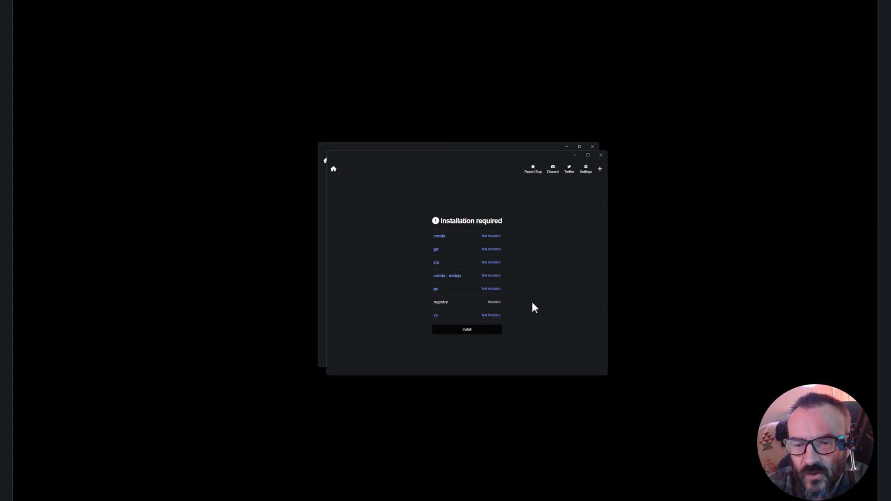
{"action": "mouse_move", "coordinate": [601, 156]}
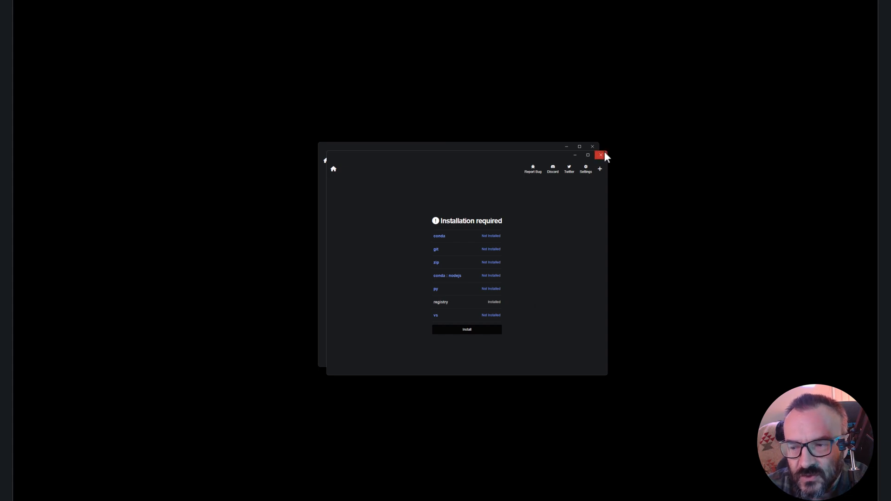
{"action": "left_click", "coordinate": [586, 168]}
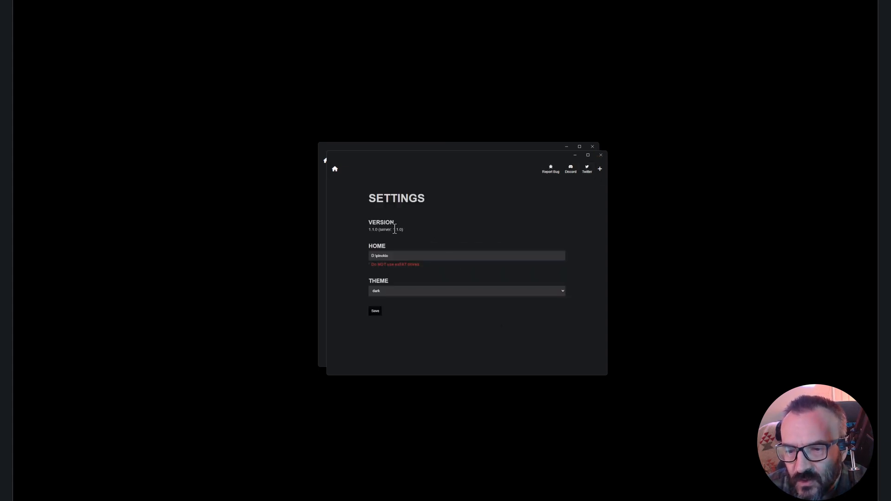
{"action": "mouse_move", "coordinate": [519, 210]}
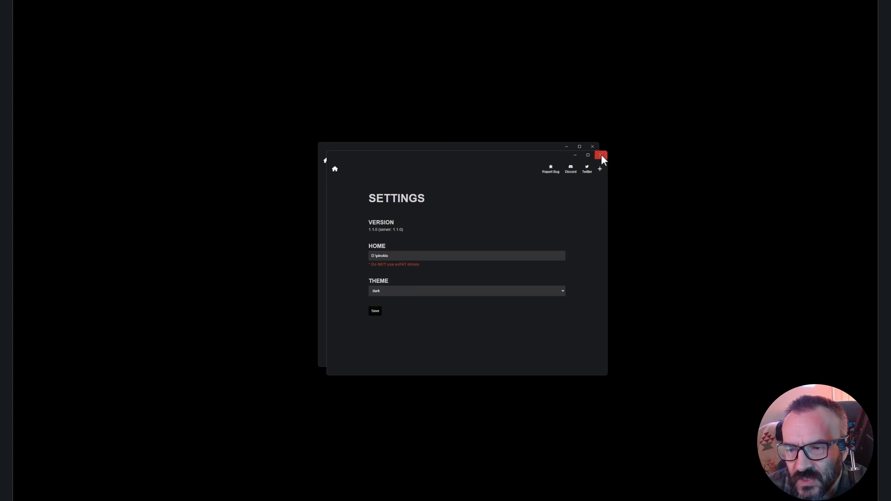
{"action": "left_click", "coordinate": [599, 156]}
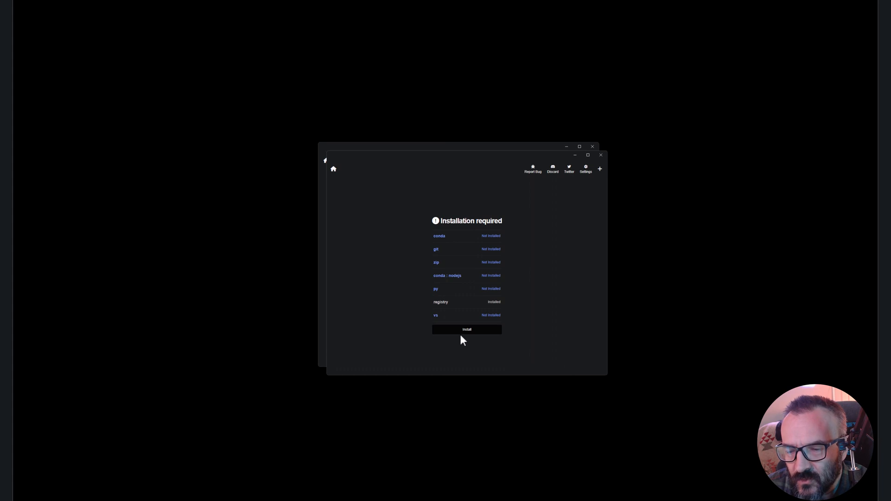
Step: Start installing the missing dependencies conda, git and zip
{"action": "left_click", "coordinate": [466, 330]}
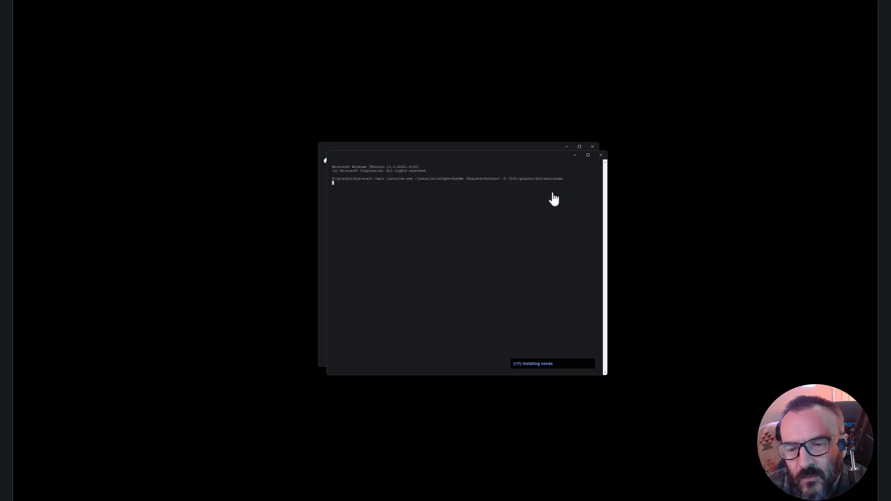
{"action": "mouse_move", "coordinate": [394, 214]}
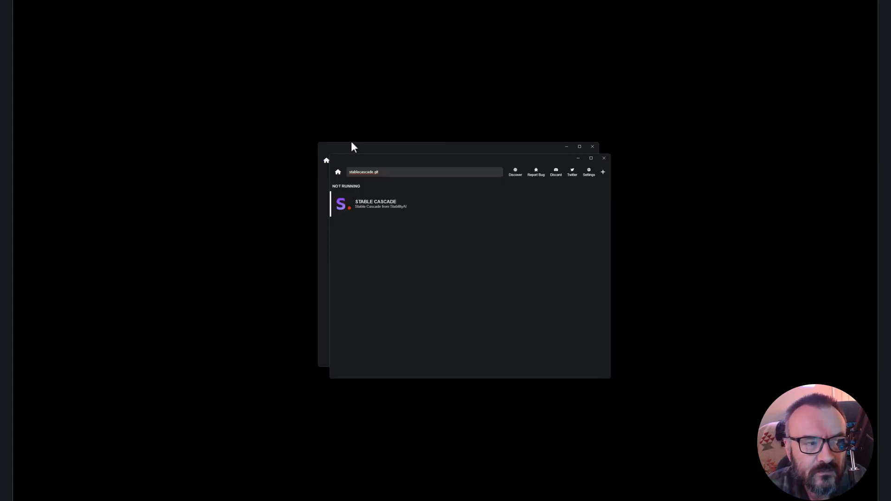
{"action": "mouse_move", "coordinate": [489, 218]}
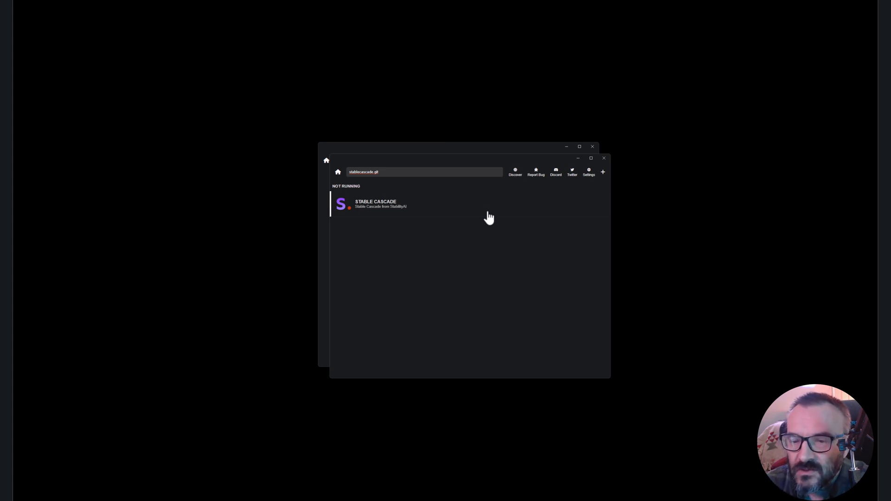
{"action": "mouse_move", "coordinate": [396, 218]}
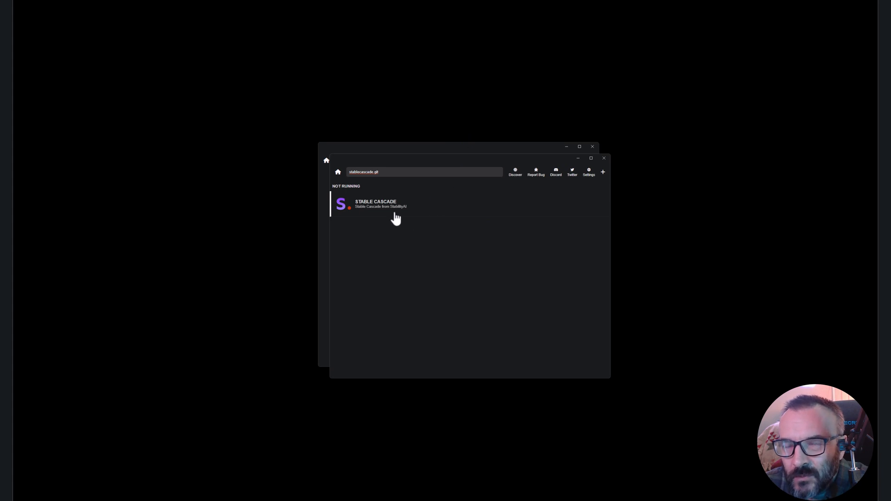
{"action": "mouse_move", "coordinate": [596, 205]}
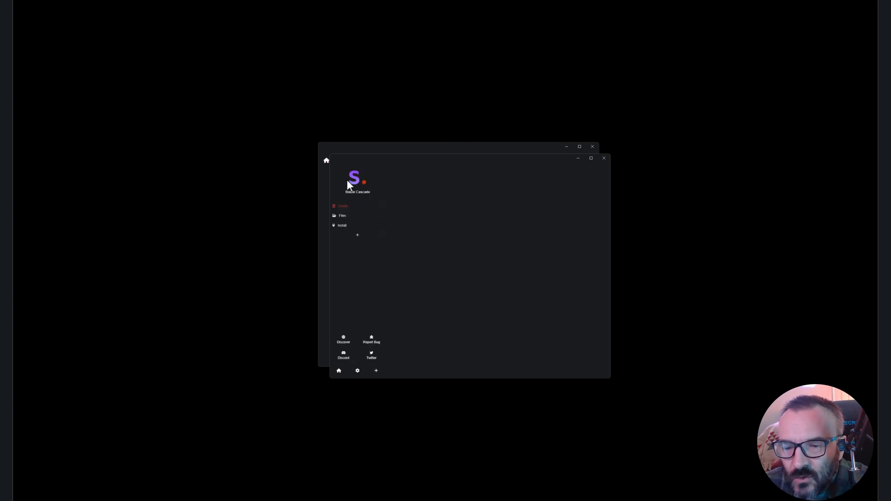
{"action": "mouse_move", "coordinate": [340, 227]}
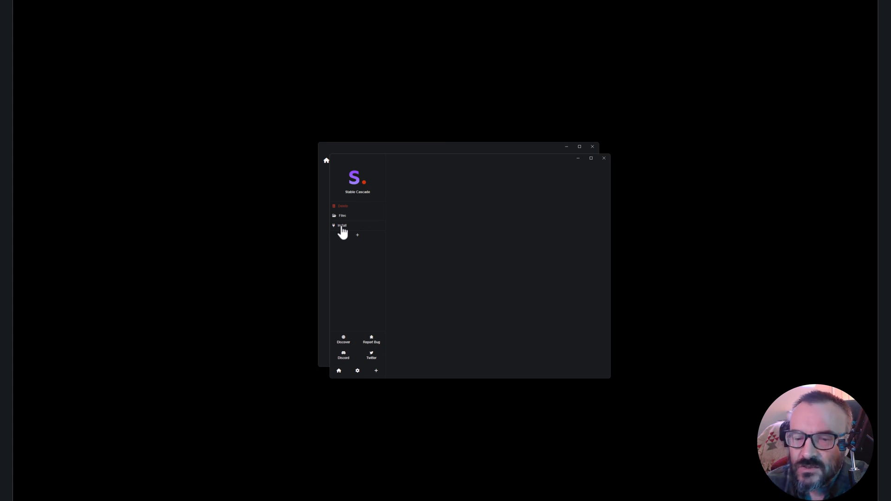
Step: Start installing Stable Cascade, including ffmpeg and its Python requirements
{"action": "left_click", "coordinate": [342, 226]}
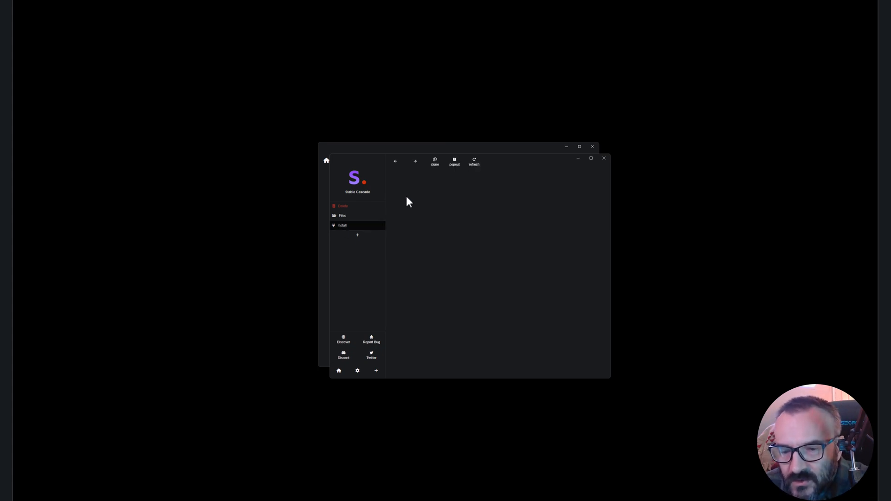
{"action": "left_click", "coordinate": [342, 225]}
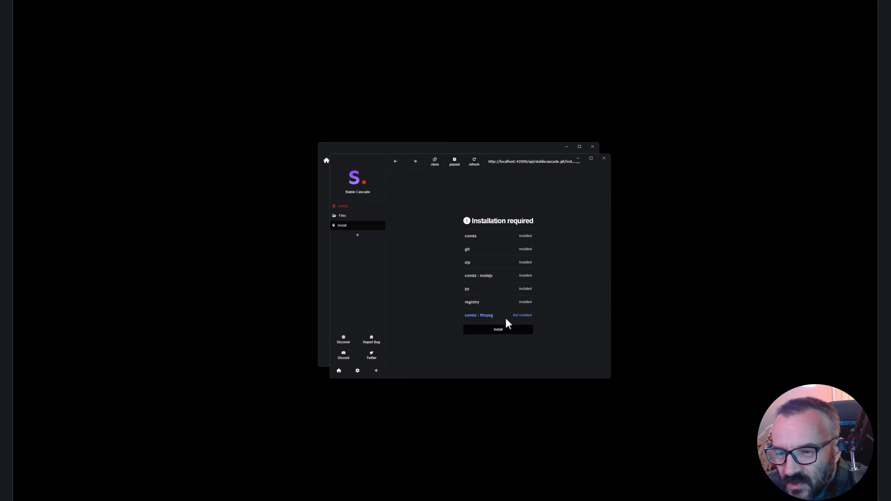
{"action": "left_click", "coordinate": [499, 329]}
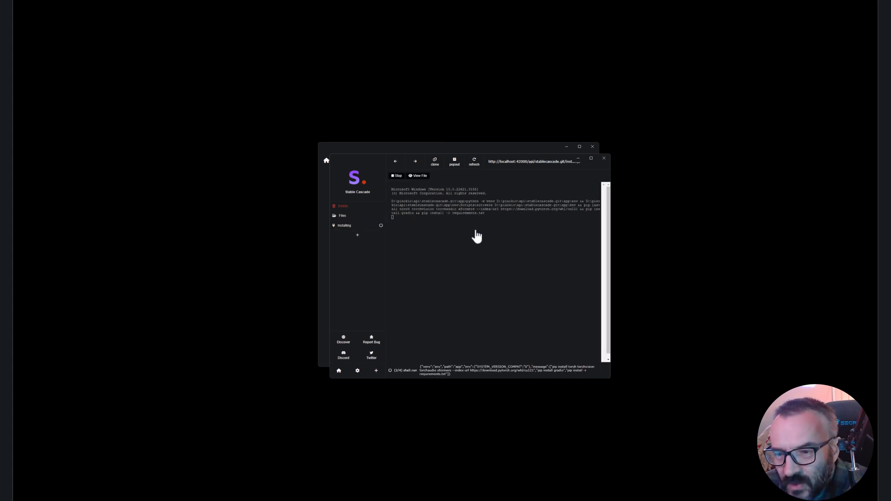
{"action": "mouse_move", "coordinate": [478, 217]}
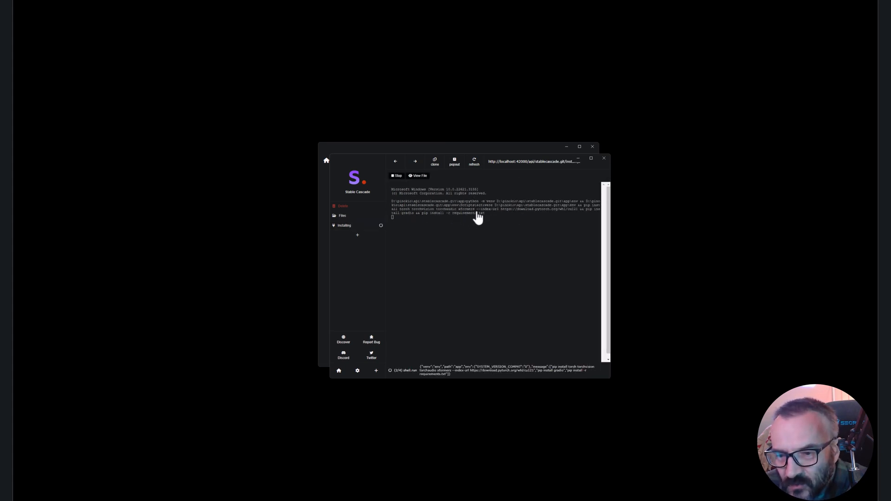
{"action": "mouse_move", "coordinate": [514, 242]}
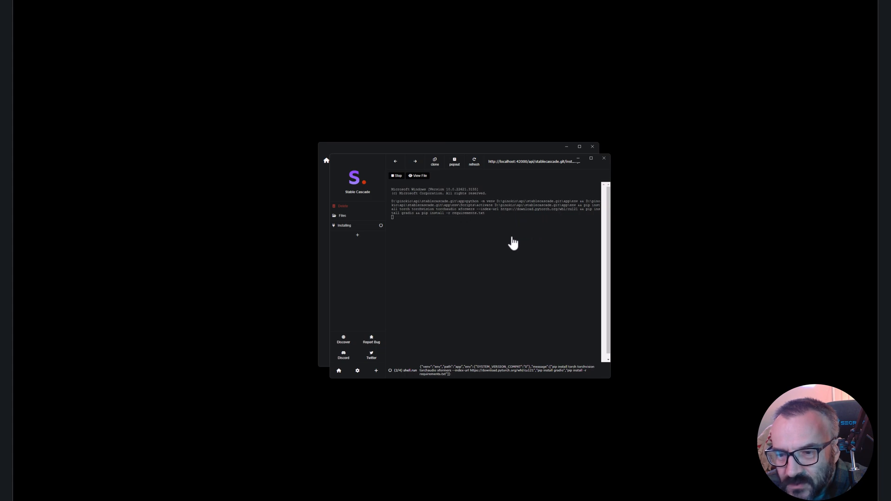
{"action": "mouse_move", "coordinate": [473, 237]}
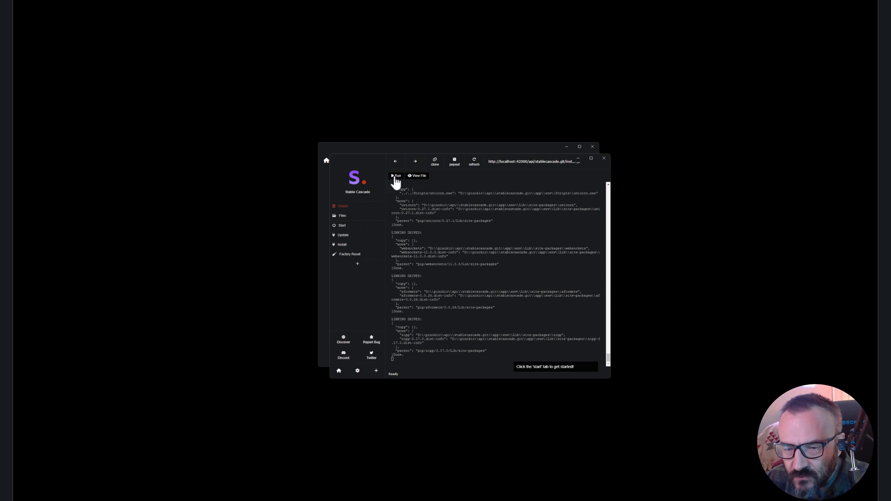
Step: Launch the Stable Cascade web app at 127.0.0.1:7860 in the browser
{"action": "left_click", "coordinate": [397, 175]}
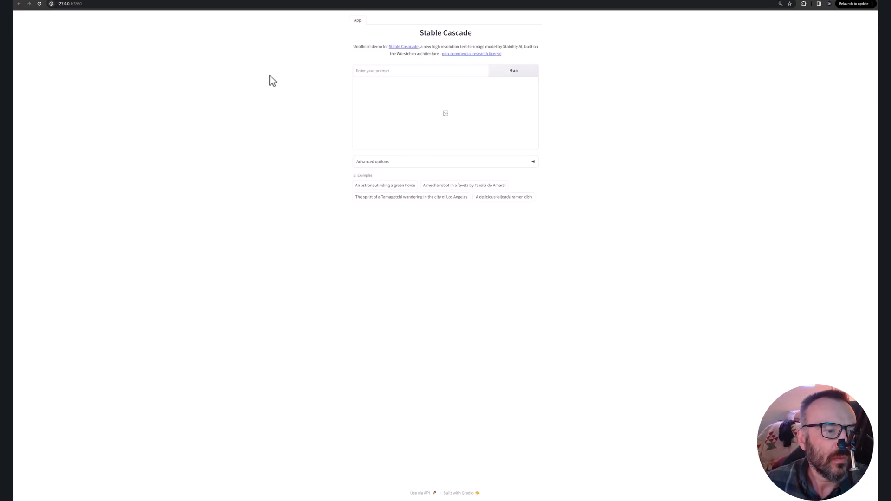
{"action": "mouse_move", "coordinate": [480, 32]}
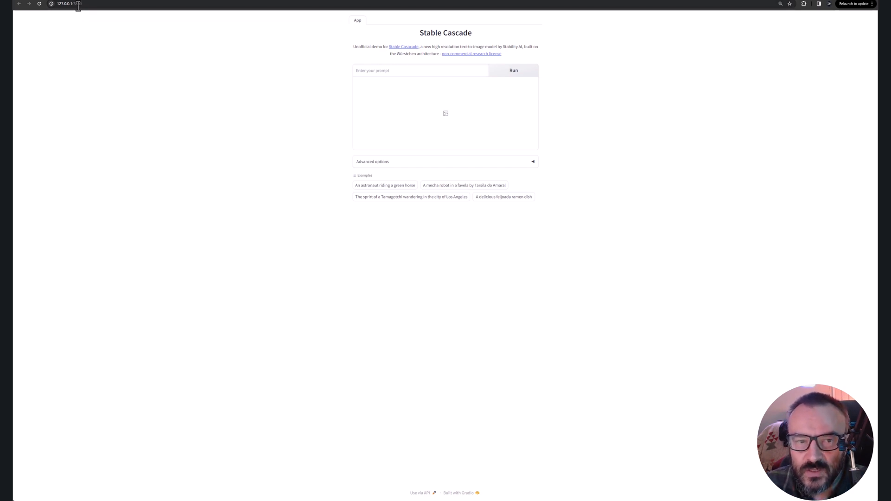
{"action": "mouse_move", "coordinate": [455, 63]}
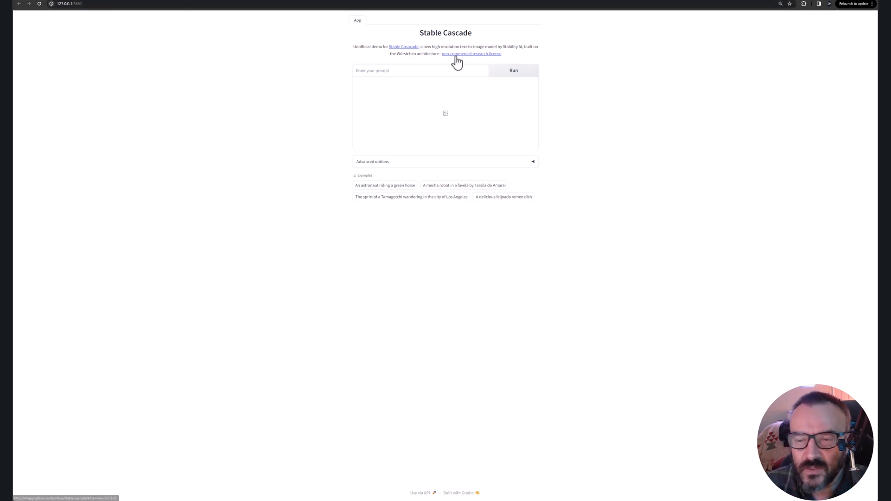
{"action": "mouse_move", "coordinate": [583, 86]}
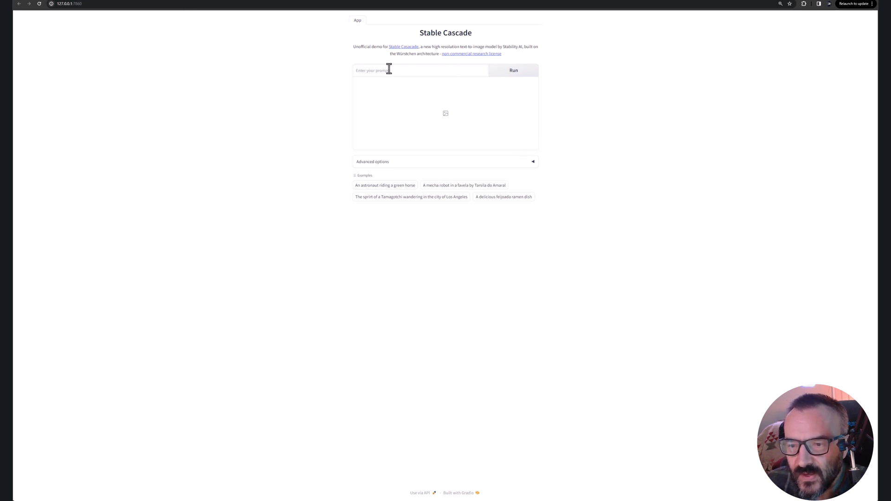
{"action": "mouse_move", "coordinate": [407, 167]}
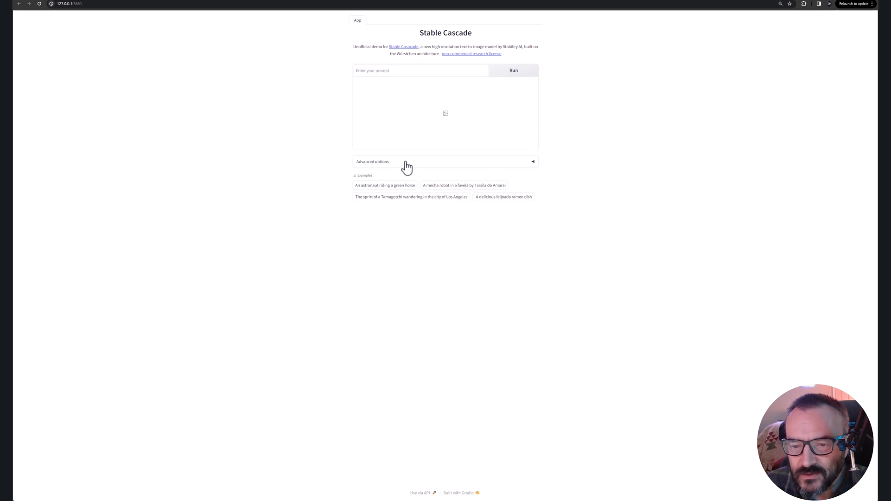
Step: Expand Advanced options to show negative prompt, seed, size, guidance scales and steps
{"action": "left_click", "coordinate": [373, 161]}
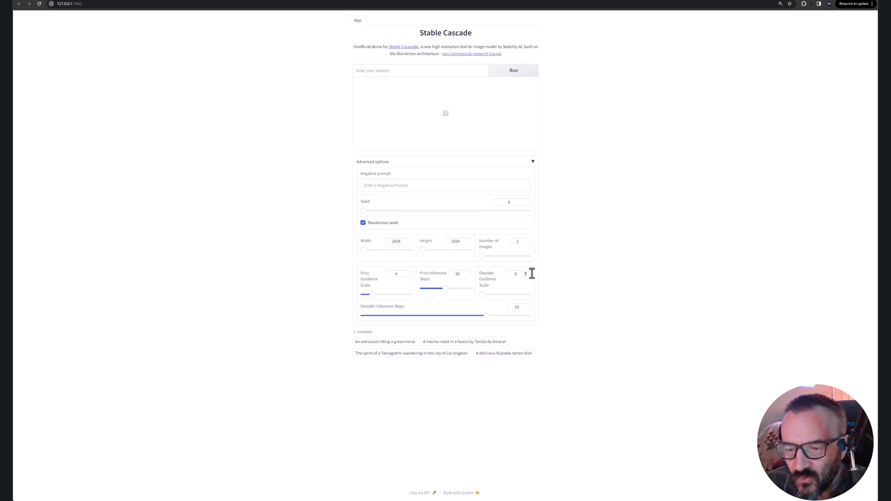
{"action": "mouse_move", "coordinate": [526, 312]}
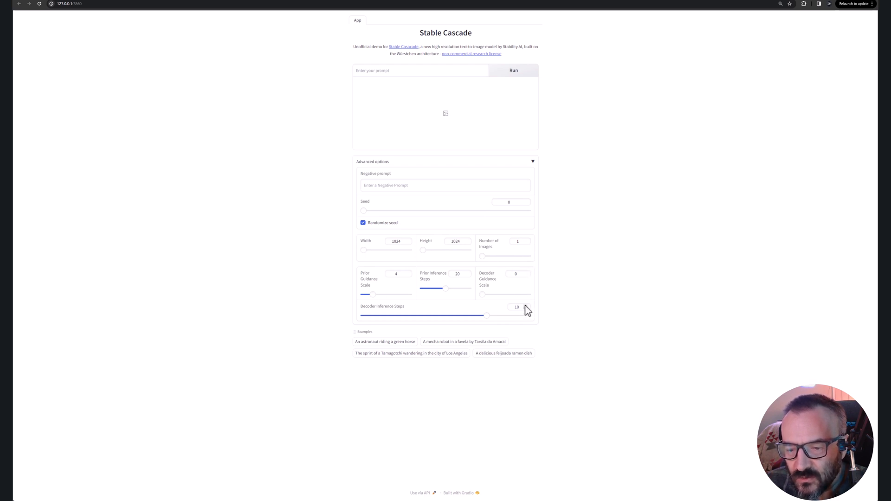
{"action": "mouse_move", "coordinate": [445, 129]}
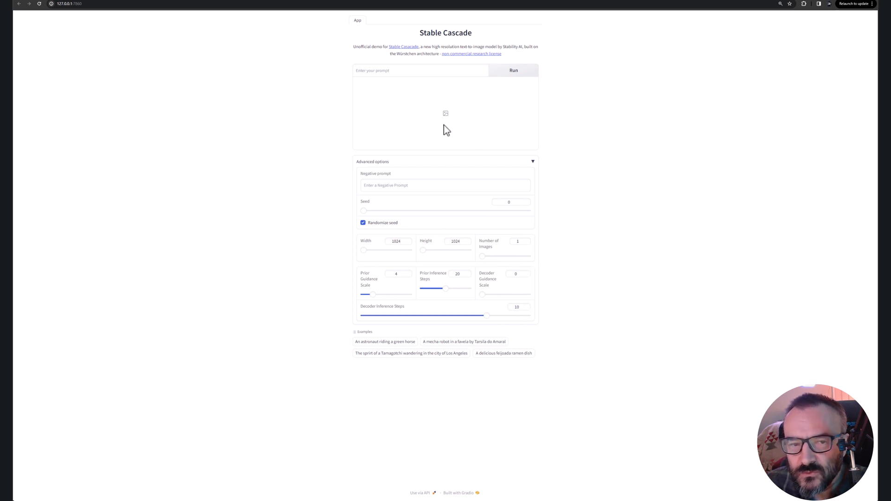
{"action": "mouse_move", "coordinate": [437, 121]}
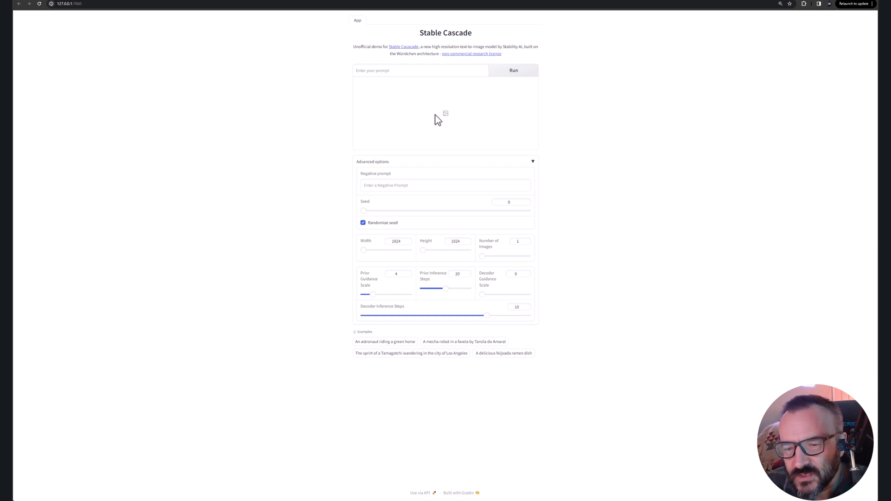
Step: Switch to the Midjourney Bot conversation in Discord
{"action": "left_click", "coordinate": [421, 70]}
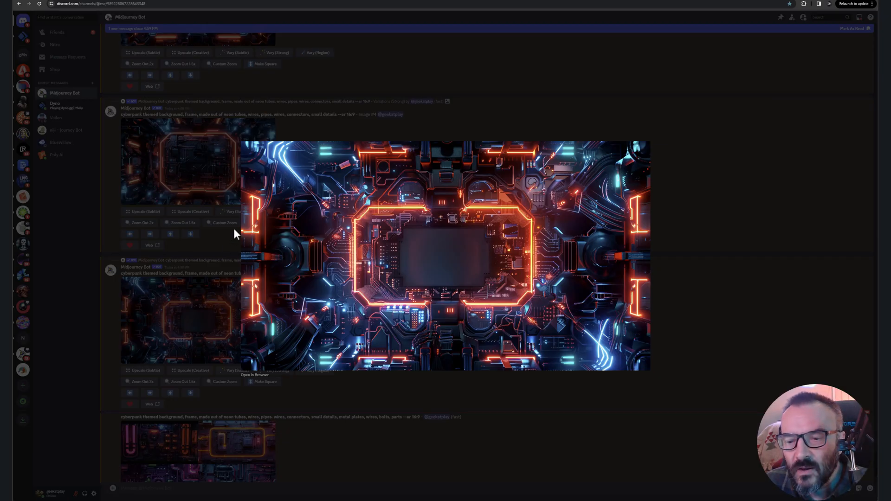
{"action": "mouse_move", "coordinate": [329, 233]}
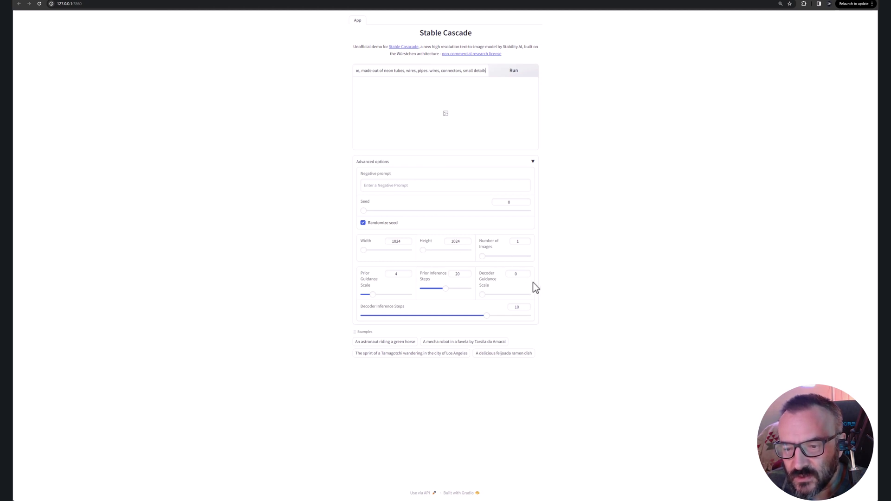
{"action": "mouse_move", "coordinate": [493, 283]}
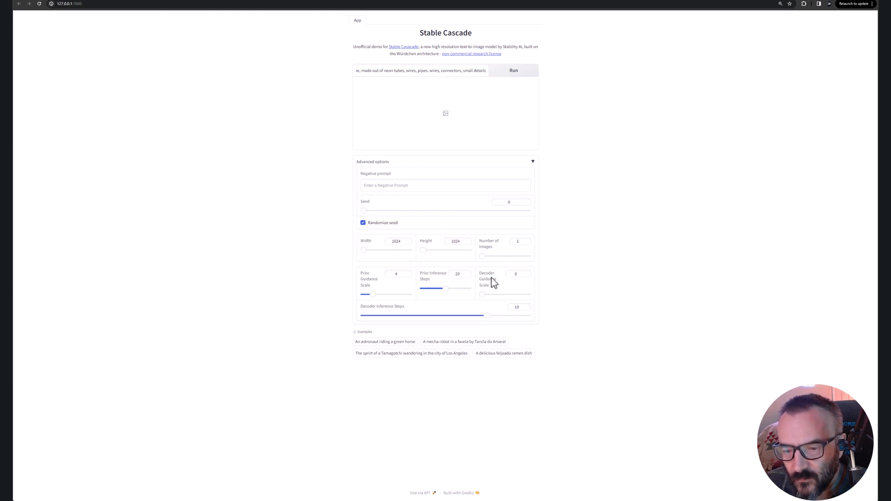
{"action": "mouse_move", "coordinate": [444, 284]}
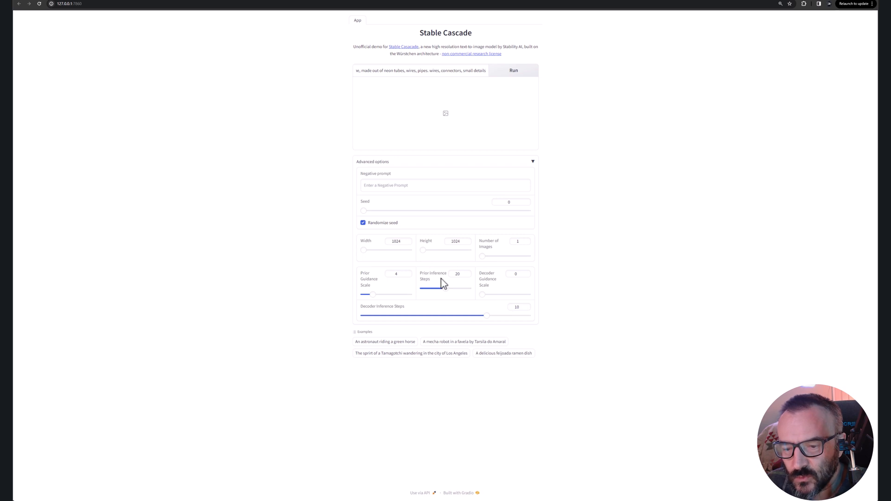
{"action": "mouse_move", "coordinate": [542, 338]}
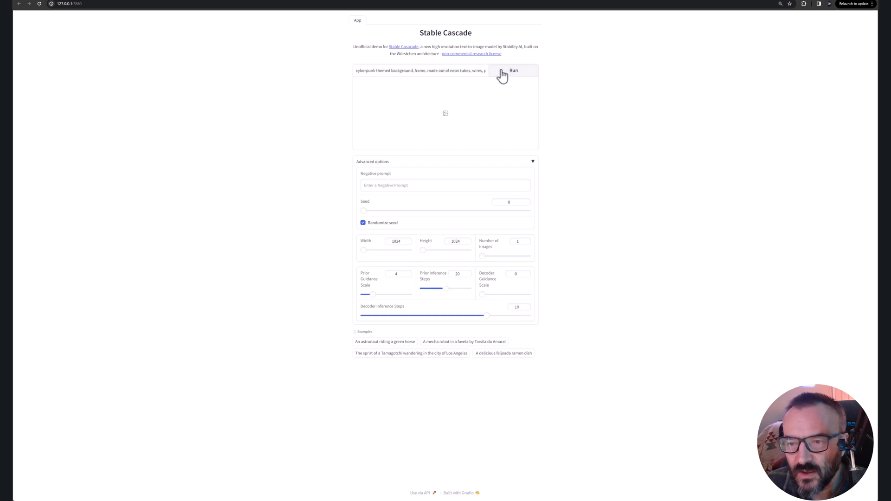
Step: Generate the neon pipe frame image from the cyberpunk prompt, then clear the prompt
{"action": "left_click", "coordinate": [517, 70]}
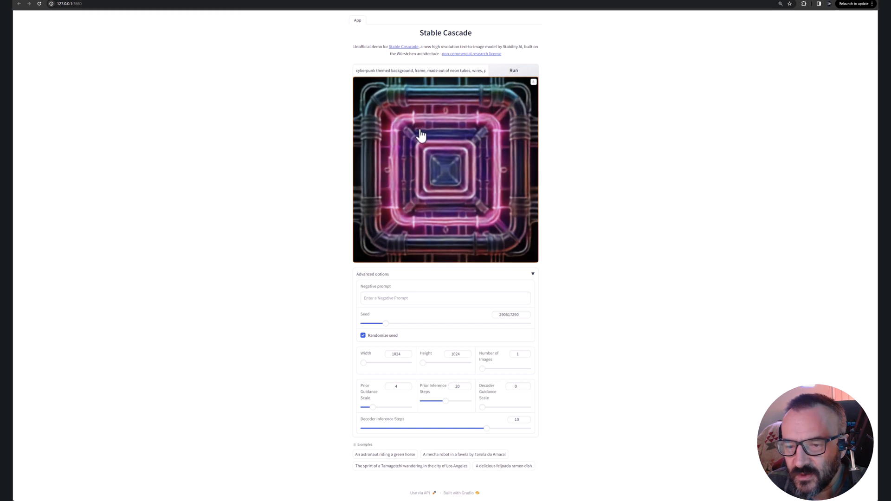
{"action": "mouse_move", "coordinate": [565, 145]}
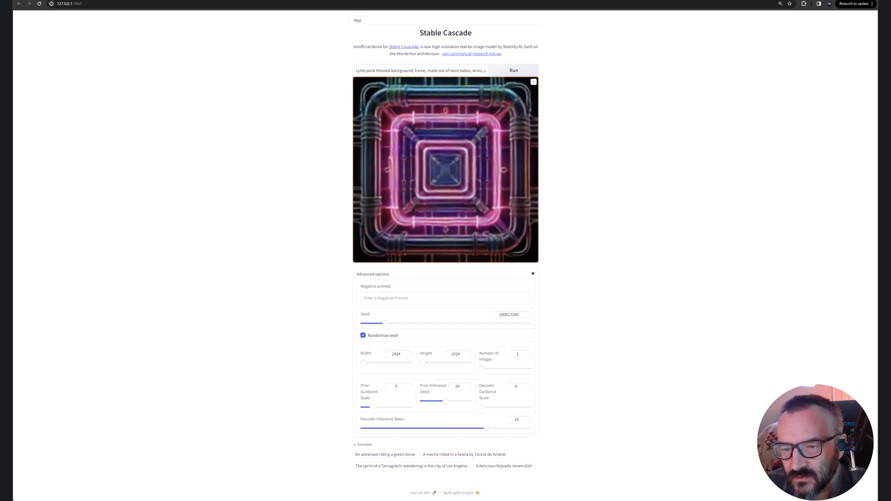
{"action": "left_click", "coordinate": [514, 71]}
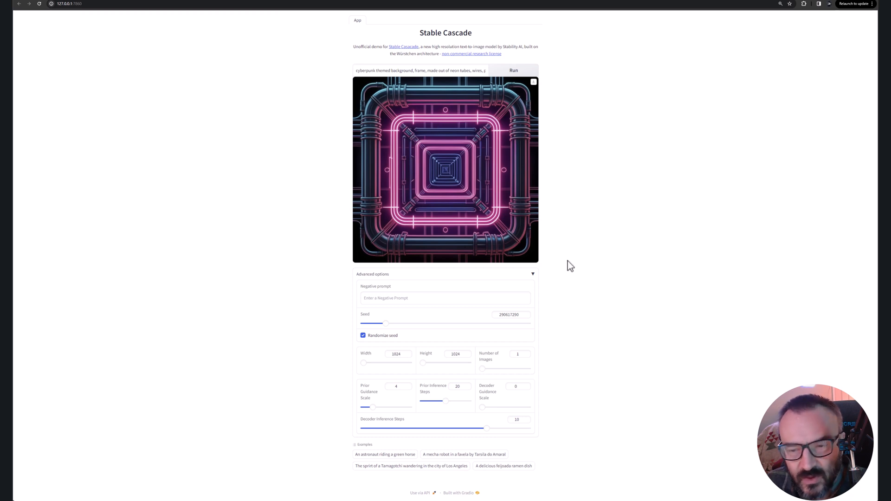
{"action": "mouse_move", "coordinate": [477, 159]}
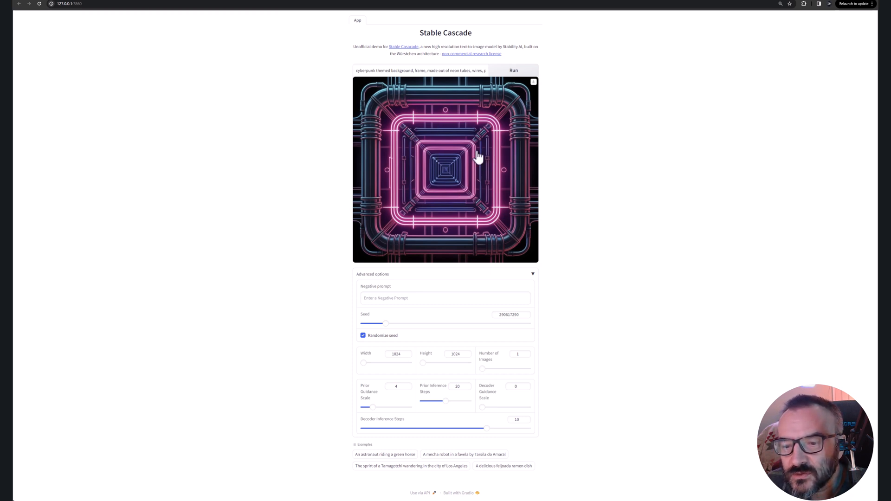
{"action": "mouse_move", "coordinate": [494, 178]}
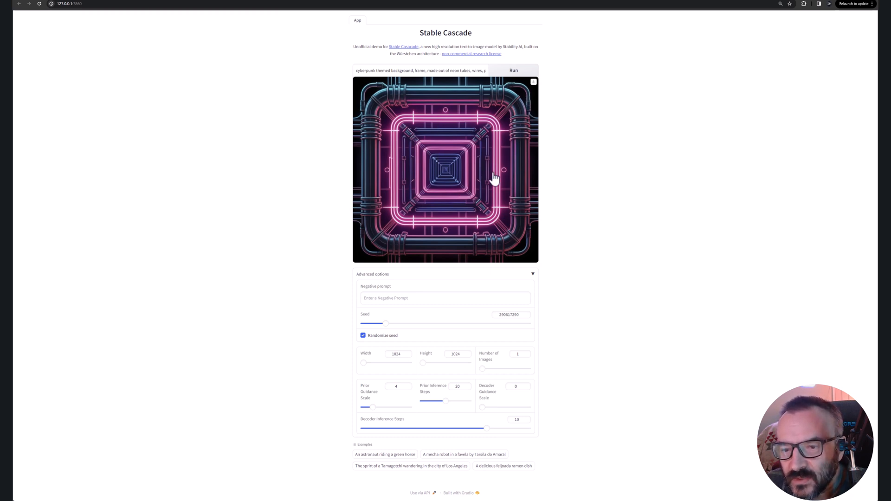
{"action": "mouse_move", "coordinate": [531, 200]}
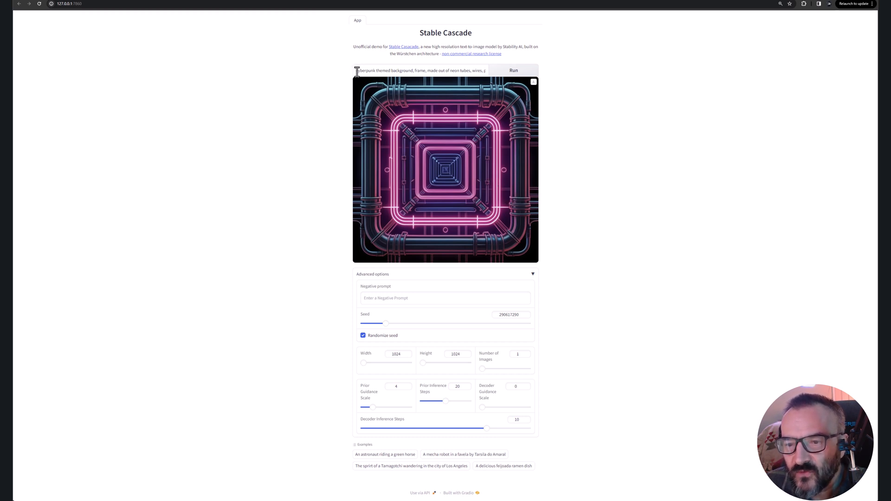
{"action": "triple_click", "coordinate": [420, 71]}
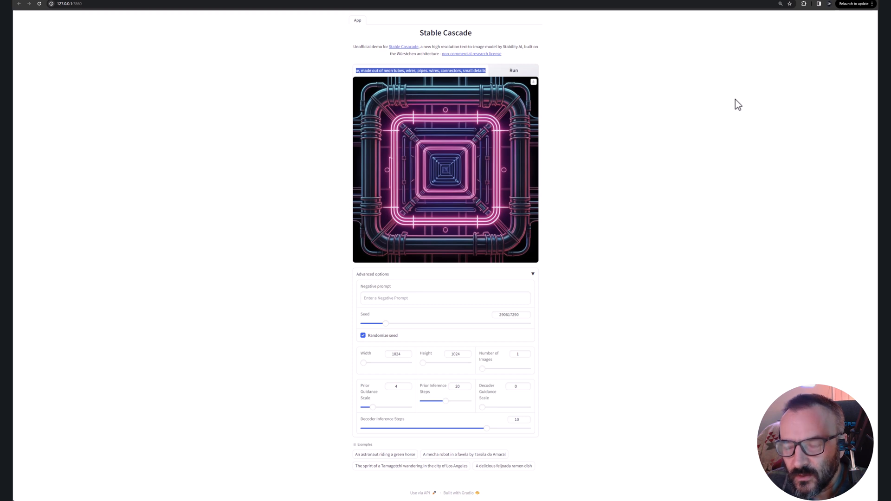
{"action": "key", "text": "Delete"}
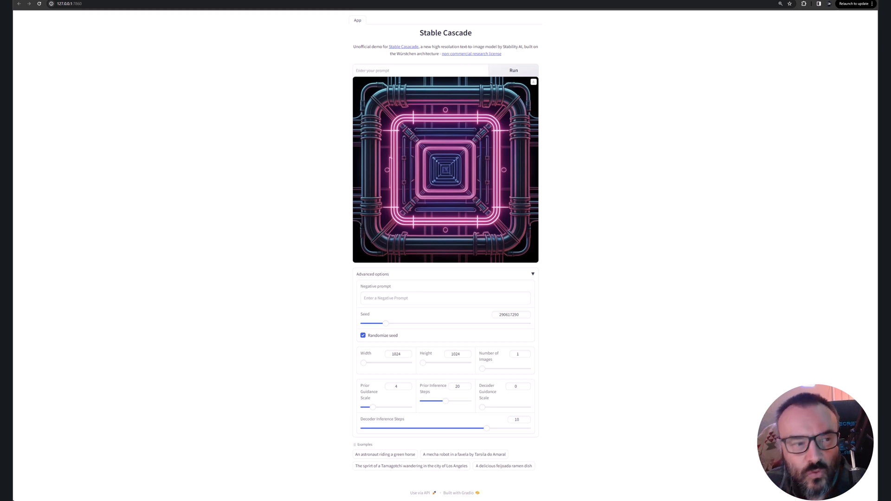
Step: Generate from 'beautiful young women, portrait, resonance, baroque, rococo, Rembrandt'
{"action": "type", "text": "beautiful young women, portrait, resonance, baroque, rococo, Rembrandt"}
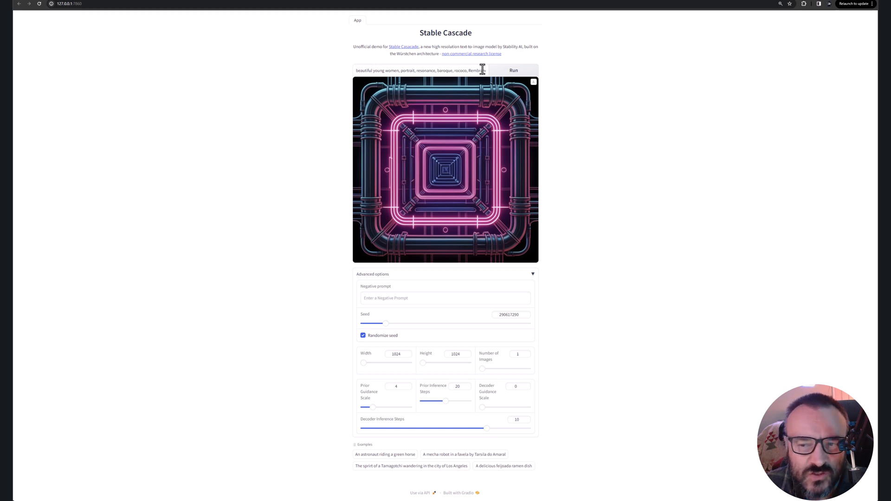
{"action": "left_click", "coordinate": [514, 71]}
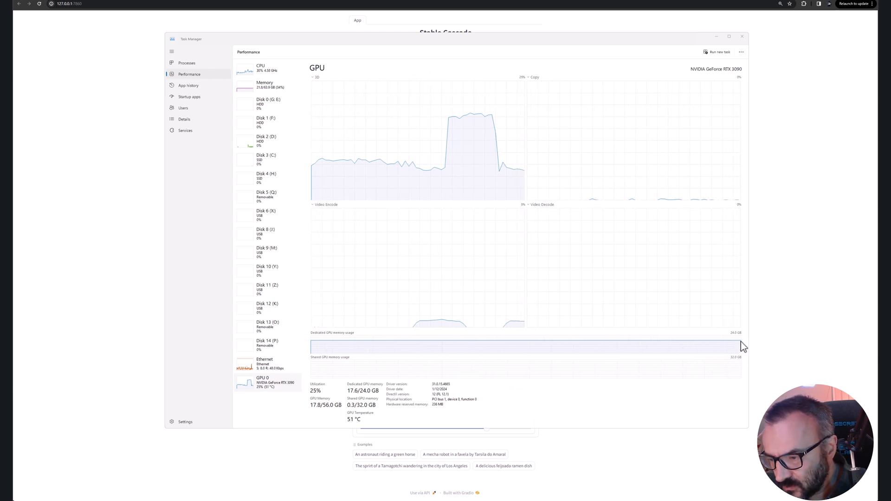
{"action": "mouse_move", "coordinate": [626, 360]}
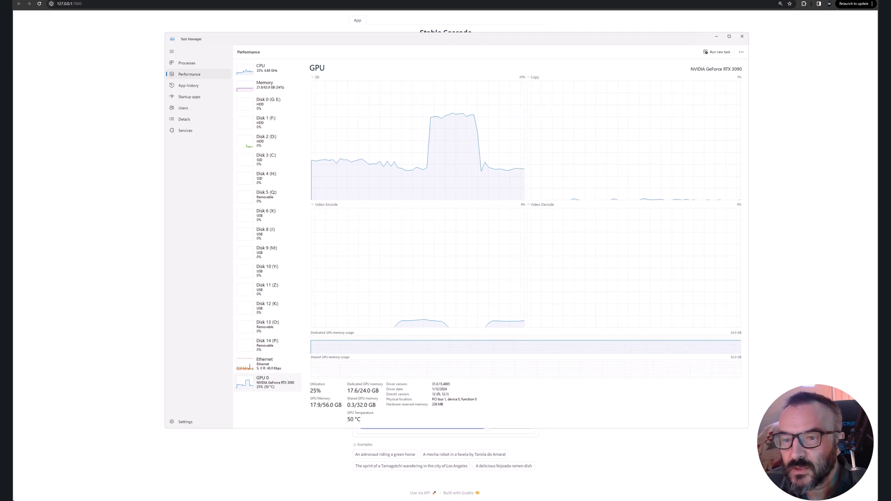
Step: Bring the Stable Cascade browser page back to the front
{"action": "left_click", "coordinate": [744, 36]}
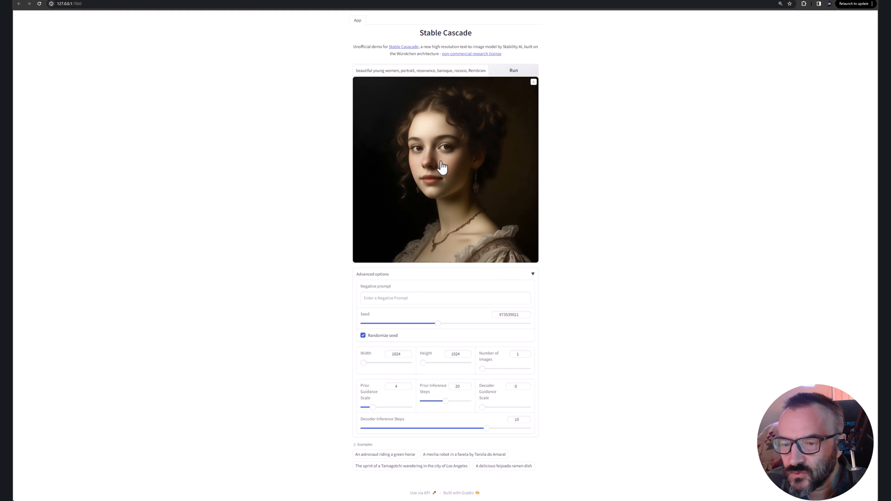
{"action": "mouse_move", "coordinate": [447, 154]}
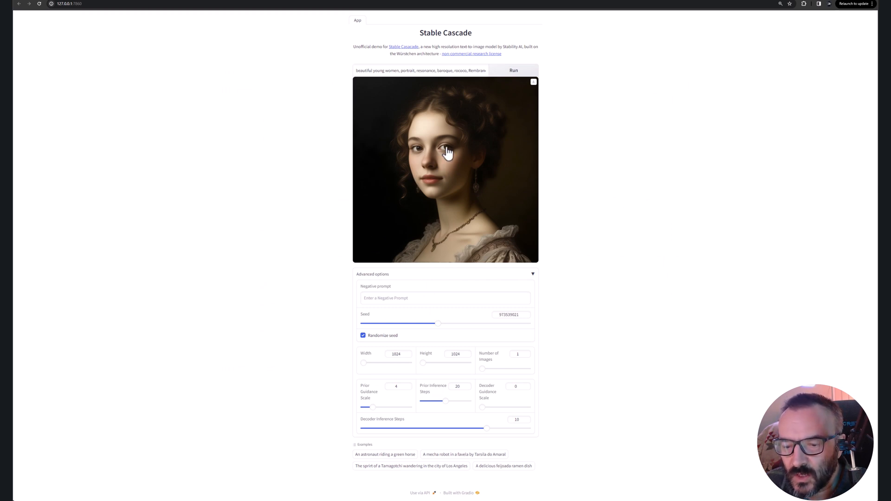
{"action": "mouse_move", "coordinate": [526, 197]}
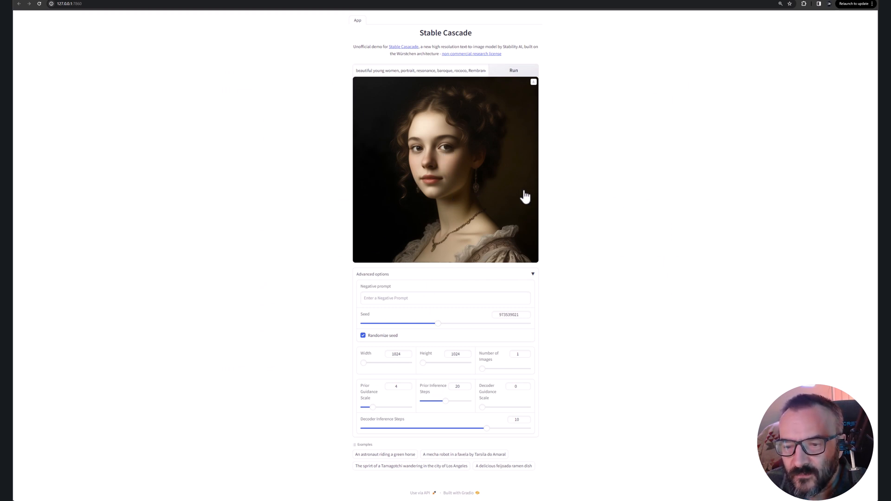
{"action": "mouse_move", "coordinate": [456, 222]}
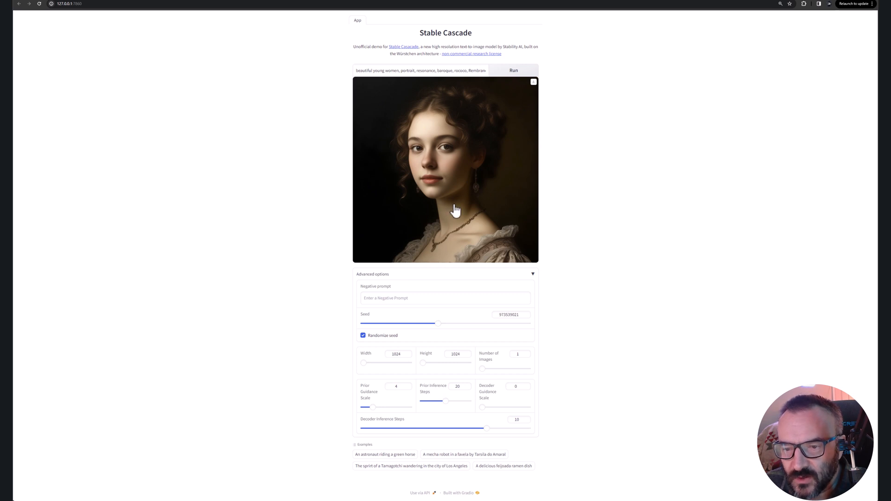
{"action": "mouse_move", "coordinate": [482, 371]}
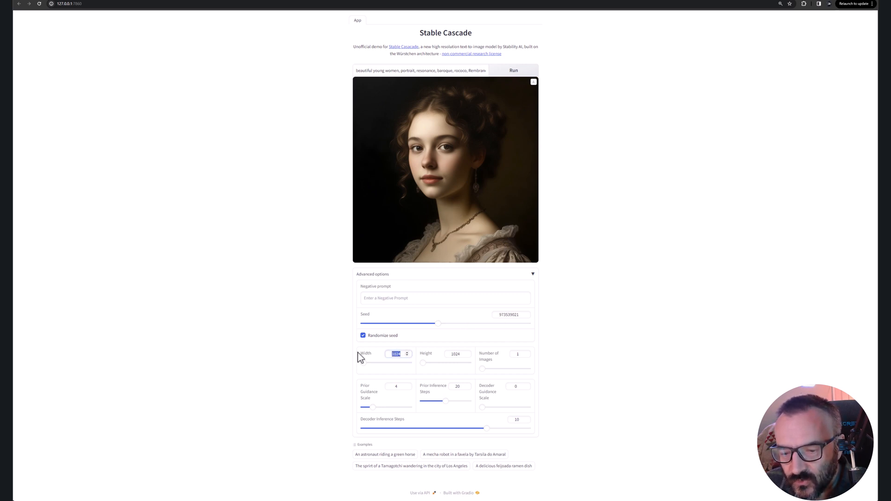
Step: Set the output height to 2048 and generate the portrait again
{"action": "left_click", "coordinate": [457, 354]}
{"action": "type", "text": "2048"}
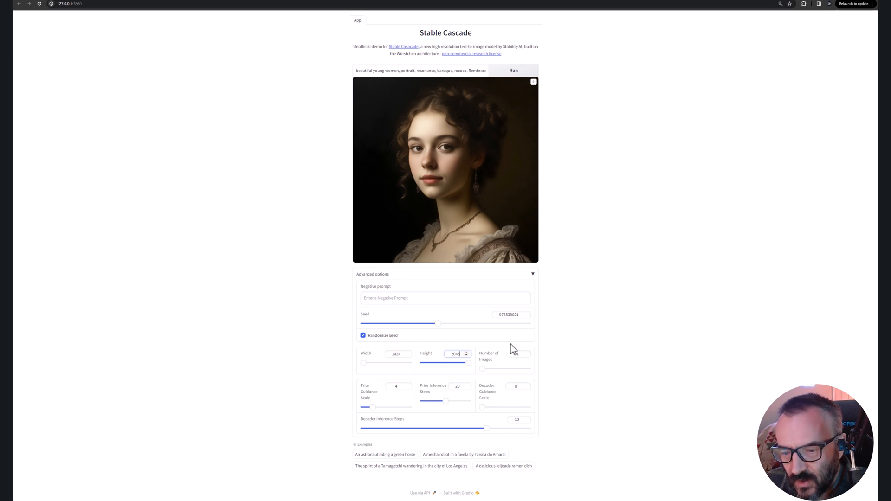
{"action": "mouse_move", "coordinate": [379, 421]}
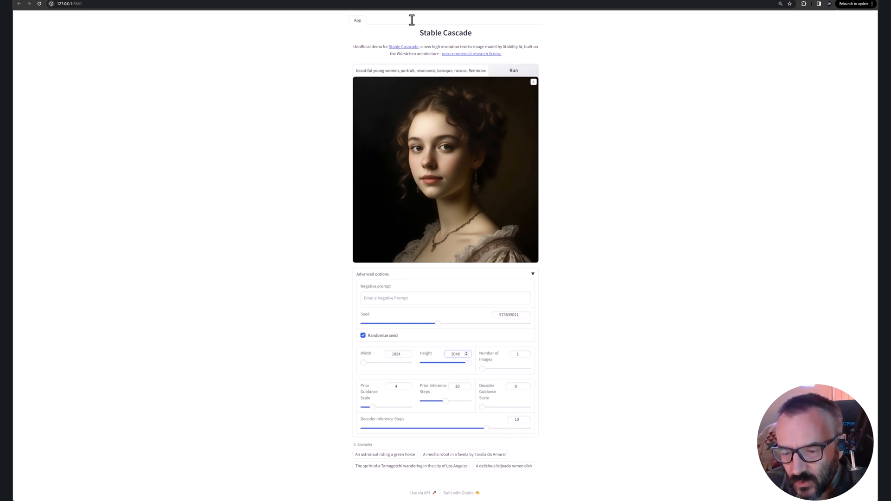
{"action": "left_click", "coordinate": [513, 70]}
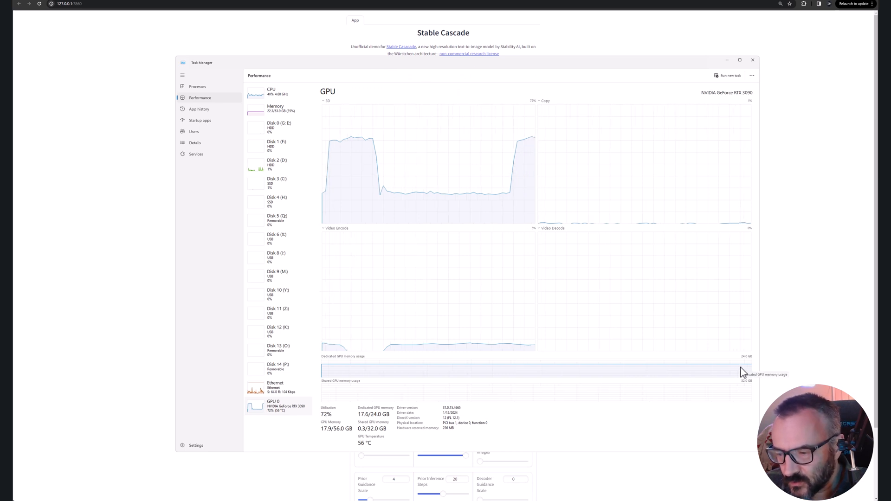
{"action": "mouse_move", "coordinate": [753, 370]}
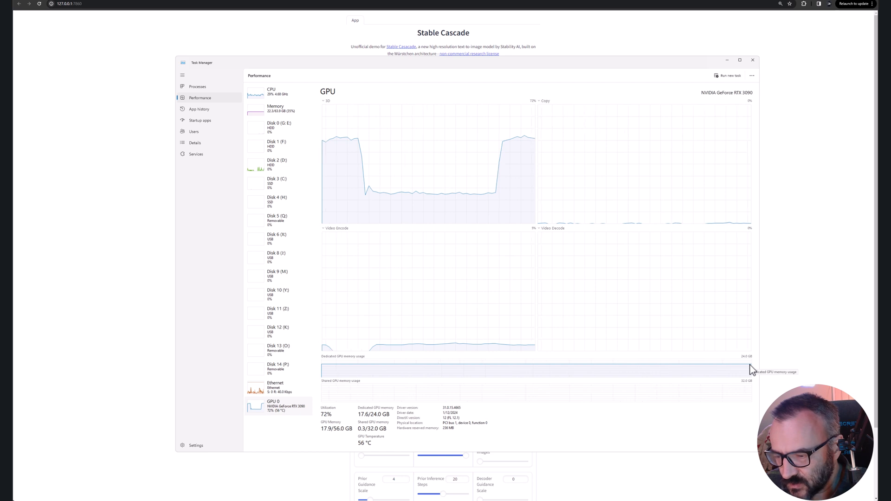
{"action": "mouse_move", "coordinate": [684, 226]}
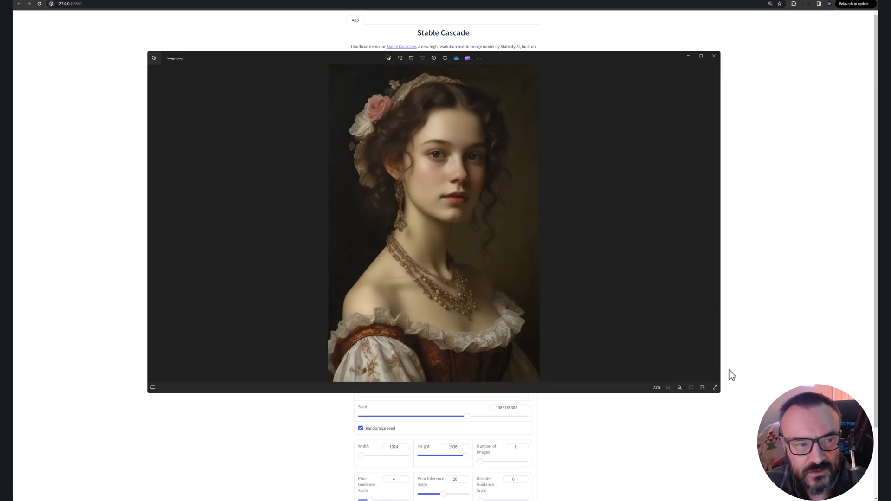
Step: Inspect the zoomed portrait's details in Photos, then close the viewer
{"action": "left_click", "coordinate": [679, 388]}
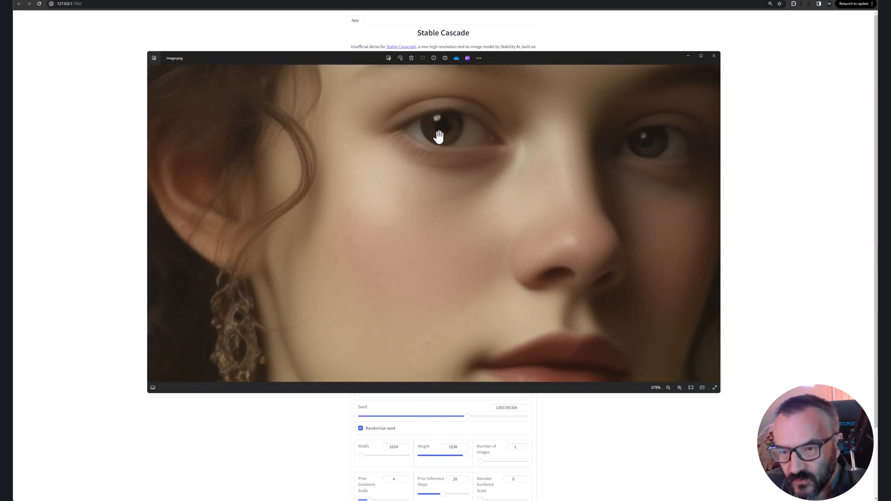
{"action": "left_click_drag", "start_coordinate": [438, 136], "coordinate": [366, 222]}
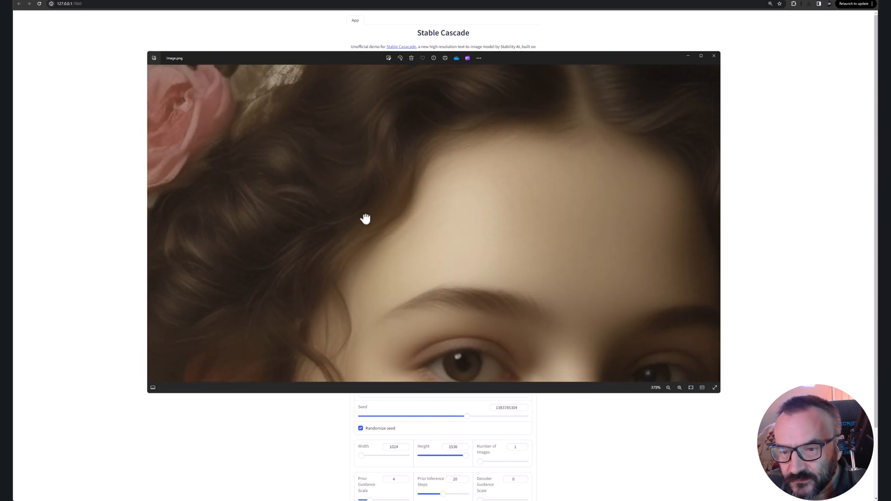
{"action": "left_click_drag", "start_coordinate": [366, 218], "coordinate": [583, 124]}
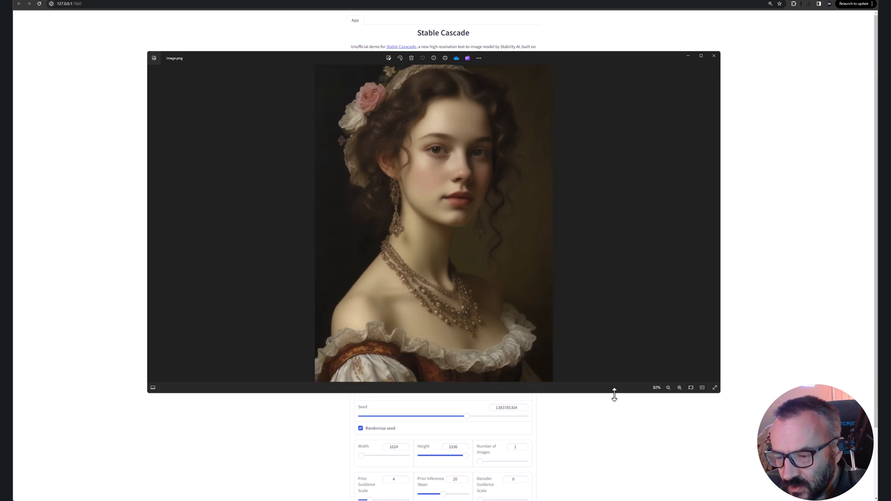
{"action": "left_click", "coordinate": [680, 388]}
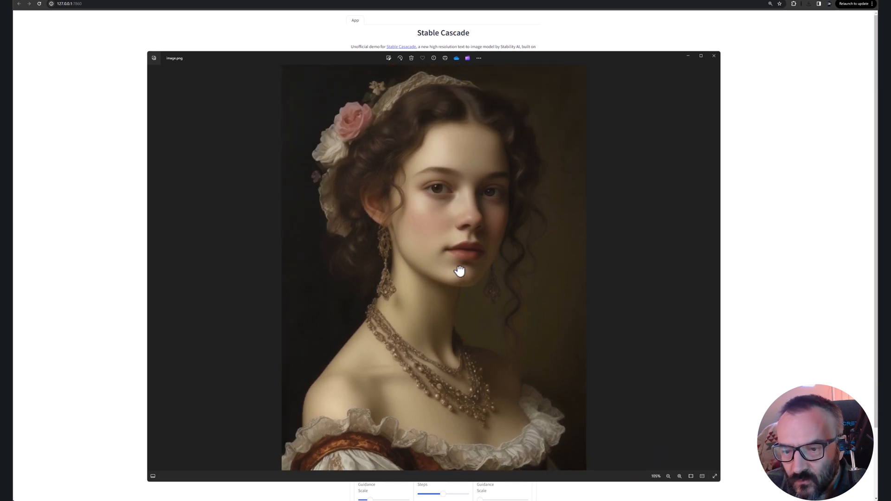
{"action": "left_click", "coordinate": [714, 56]}
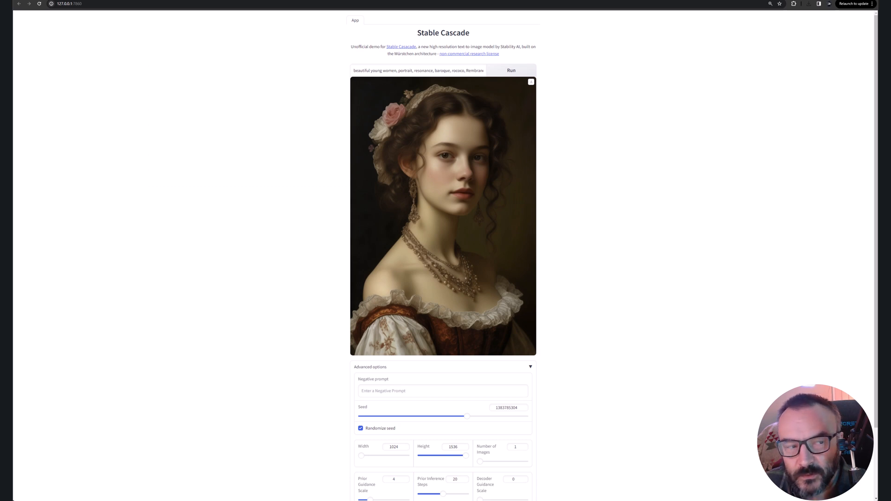
Step: Set prior inference steps to 30 and decoder steps to 11, then generate a portrait
{"action": "scroll", "scroll_direction": "down", "scroll_amount": 3}
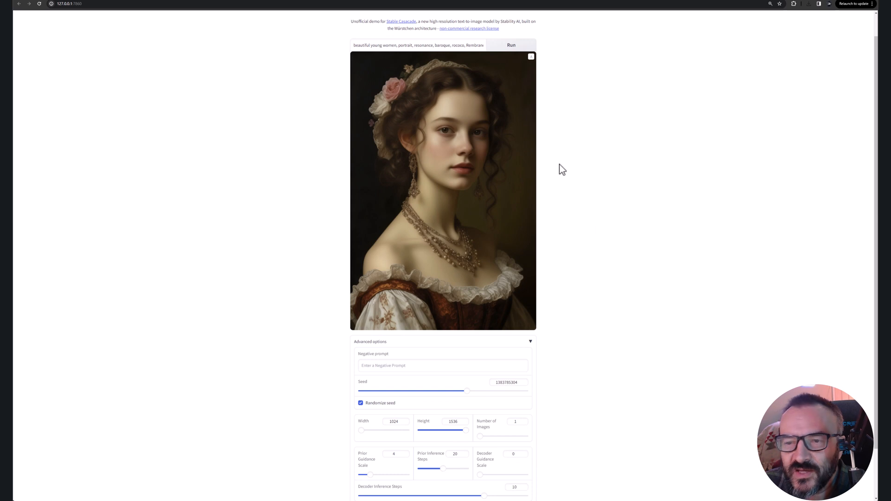
{"action": "mouse_move", "coordinate": [630, 219]}
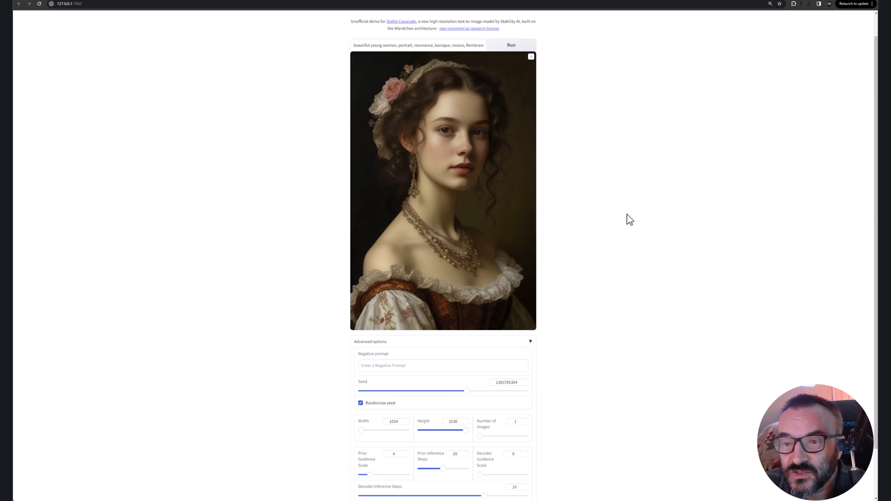
{"action": "scroll", "scroll_direction": "down", "scroll_amount": 3}
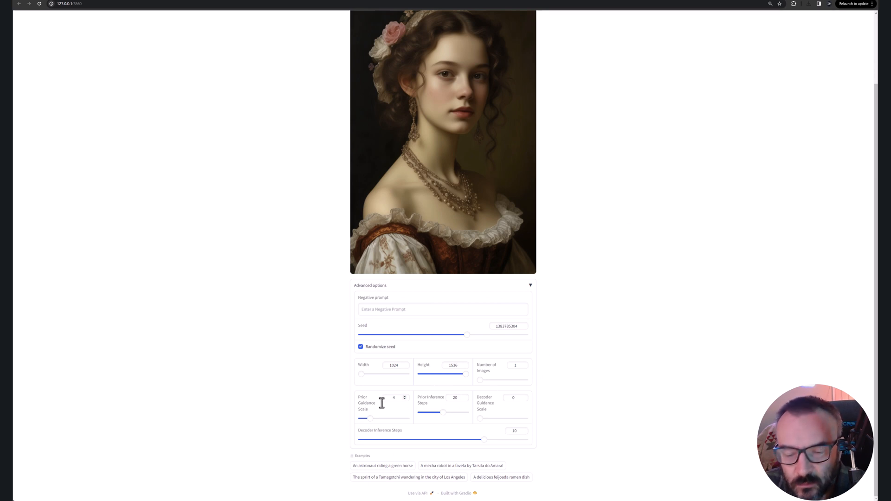
{"action": "left_click", "coordinate": [457, 397]}
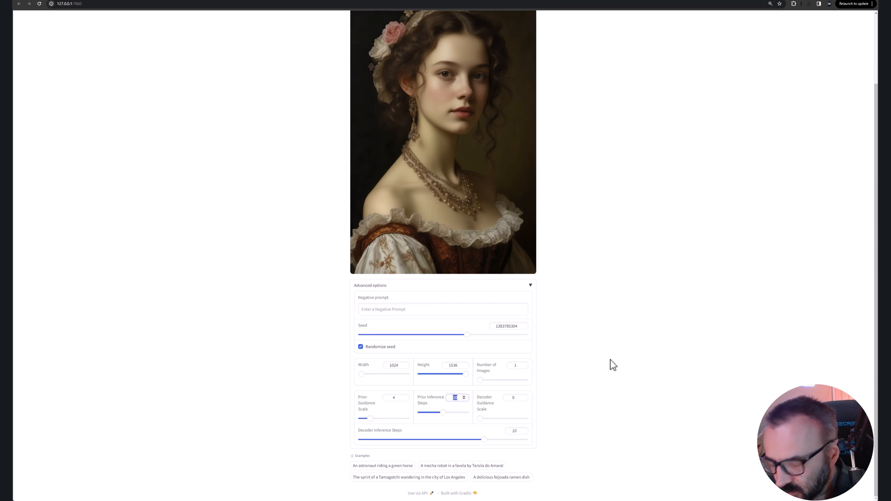
{"action": "type", "text": "50"}
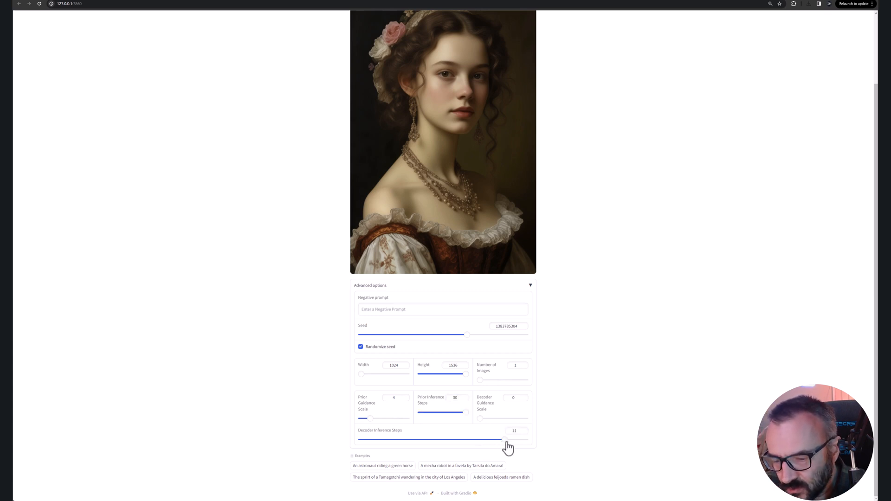
{"action": "left_click_drag", "start_coordinate": [506, 440], "coordinate": [527, 440]}
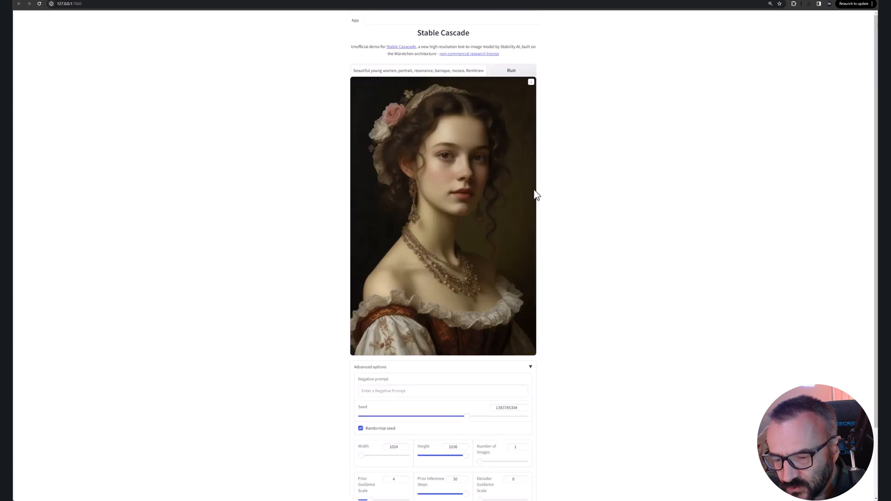
{"action": "left_click", "coordinate": [512, 70]}
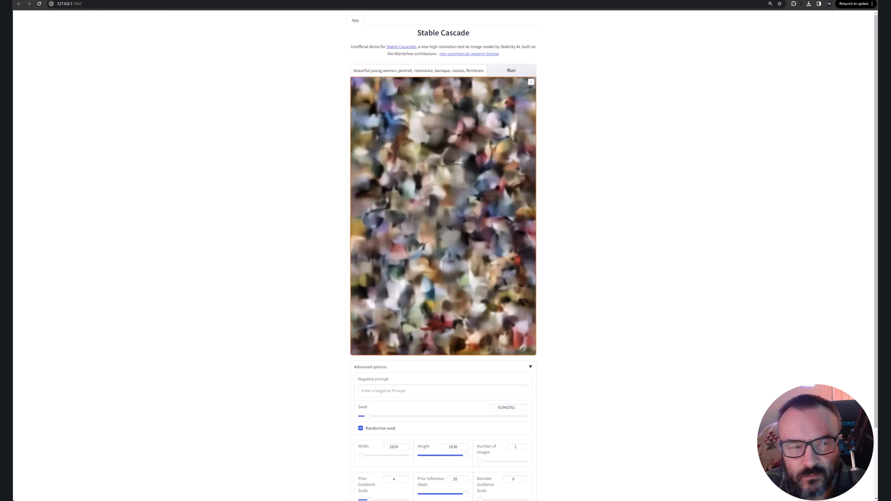
Step: Add 'holding rose' after 'women' in the prompt and generate a new portrait
{"action": "left_click", "coordinate": [512, 70]}
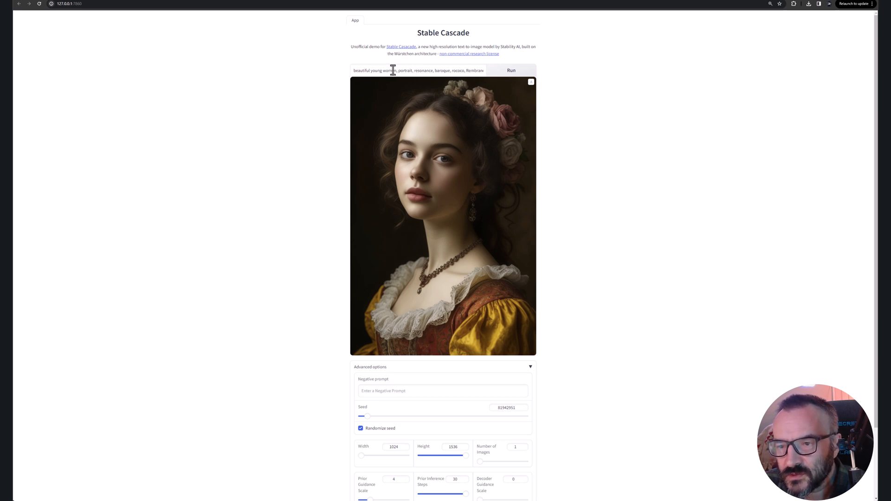
{"action": "mouse_move", "coordinate": [577, 103]}
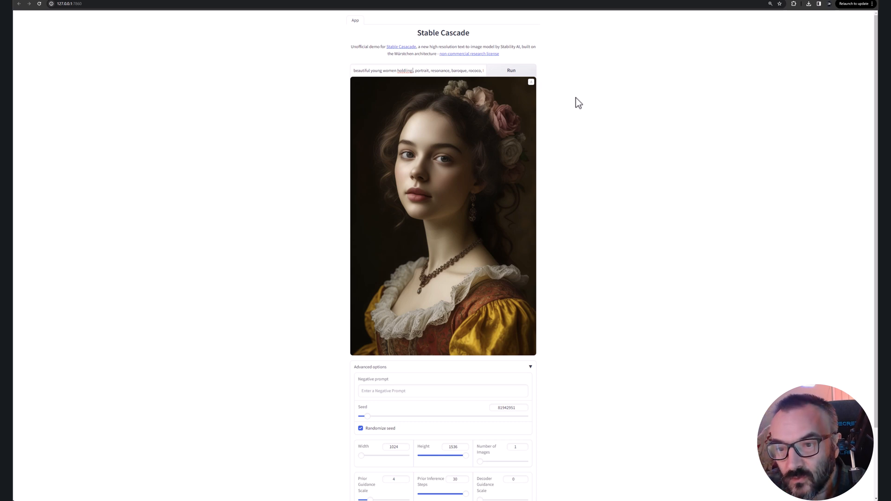
{"action": "type", "text": "rose"}
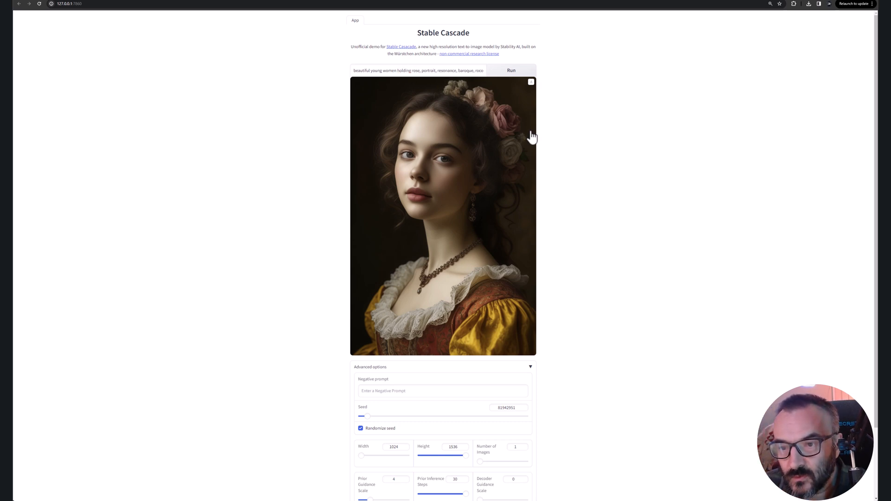
{"action": "left_click", "coordinate": [511, 70]}
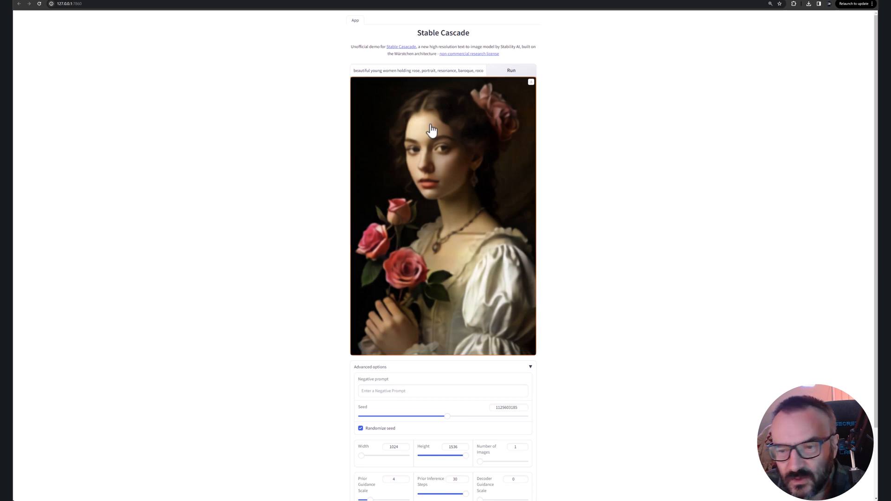
{"action": "mouse_move", "coordinate": [387, 306]}
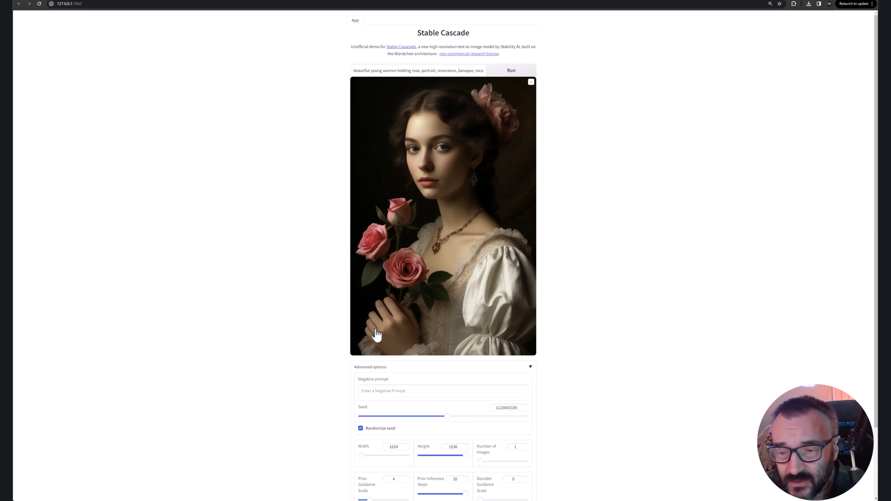
Step: Enter 'too many fingers, six finger, broken limbs' as the negative prompt
{"action": "left_click", "coordinate": [442, 392]}
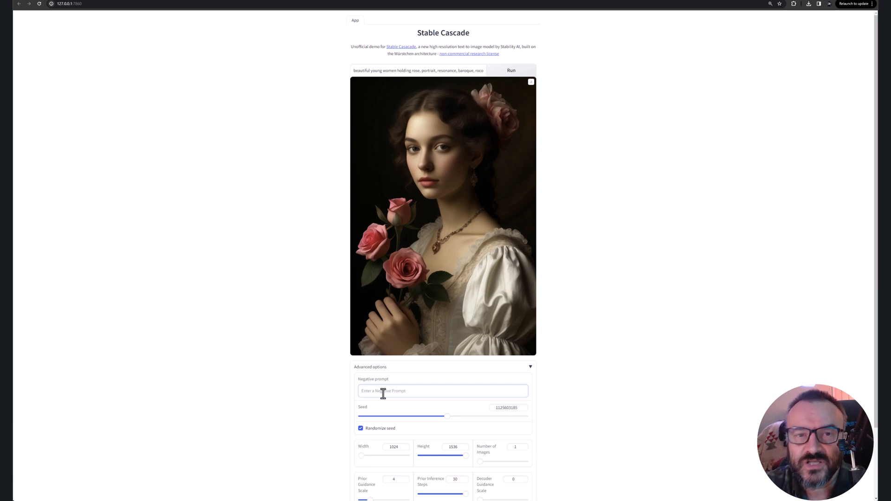
{"action": "type", "text": "five"}
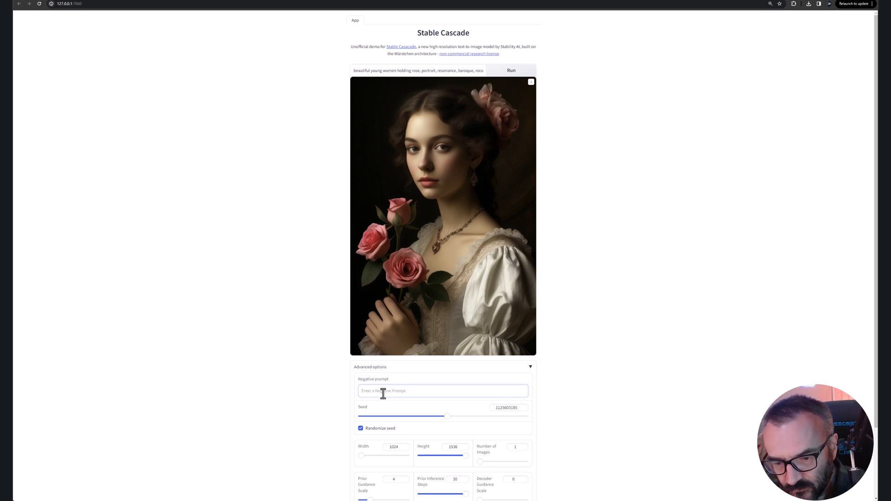
{"action": "type", "text": "more t"}
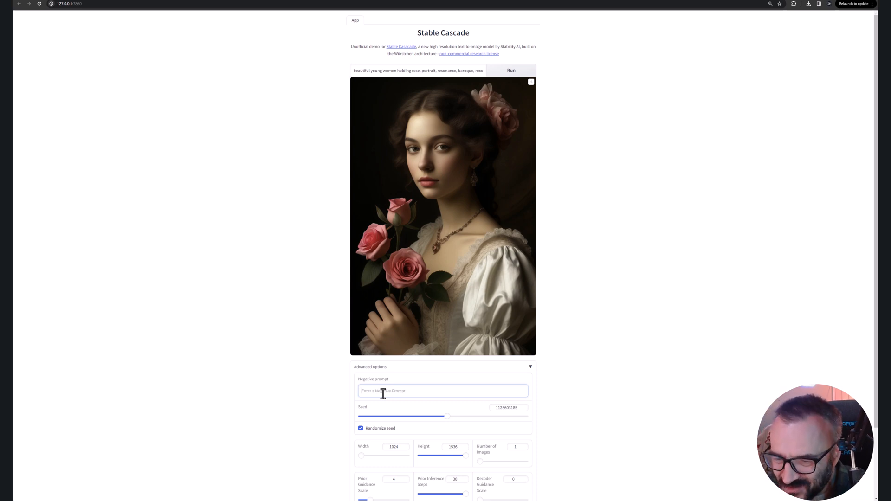
{"action": "type", "text": "too many fingers"}
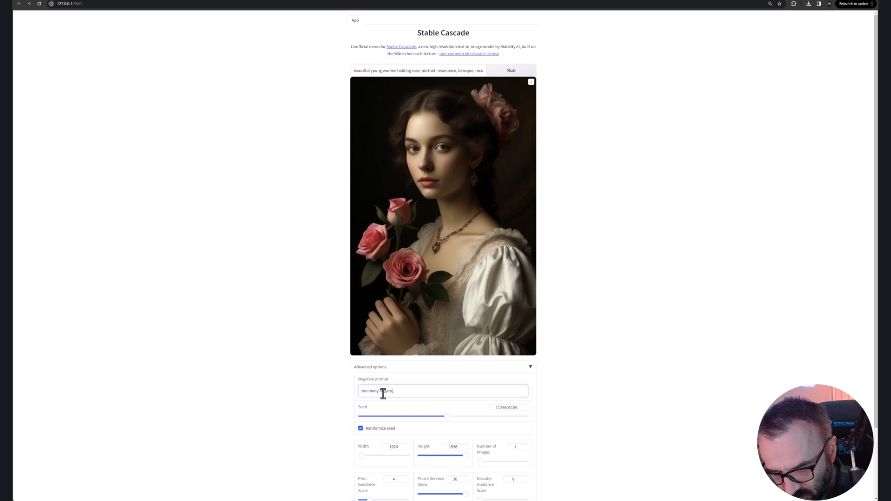
{"action": "type", "text": ","}
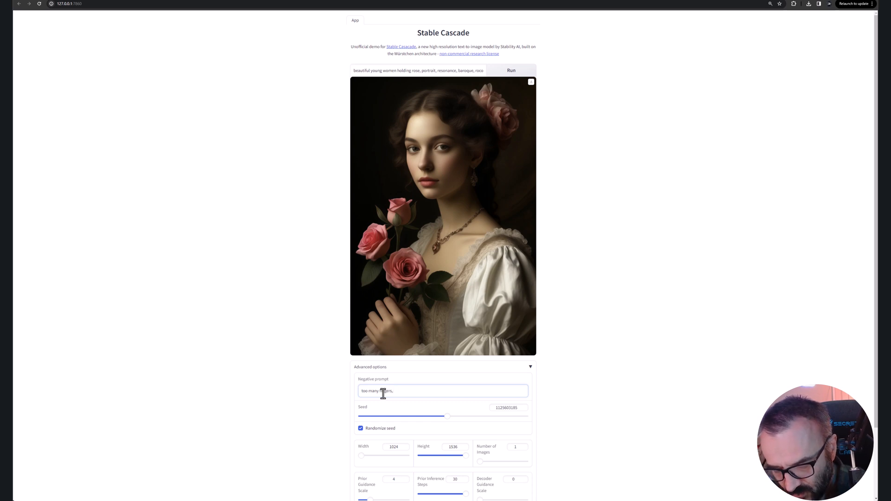
{"action": "type", "text": "six finger, brooken limbs"}
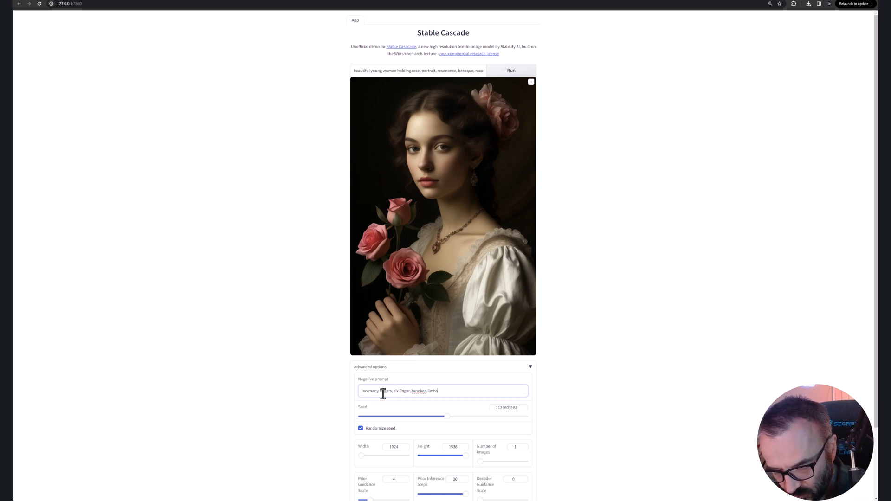
{"action": "right_click", "coordinate": [419, 391]}
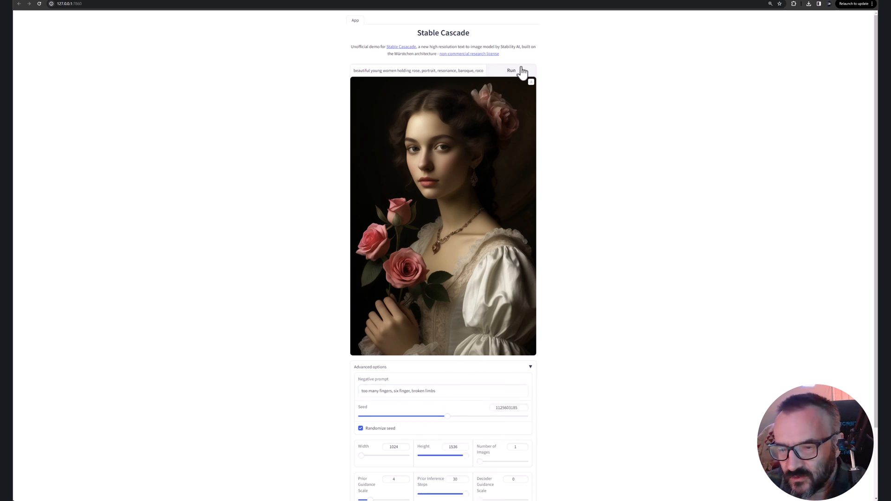
Step: Generate a new rose portrait using the negative prompt, yielding seed 143572578
{"action": "left_click", "coordinate": [512, 70]}
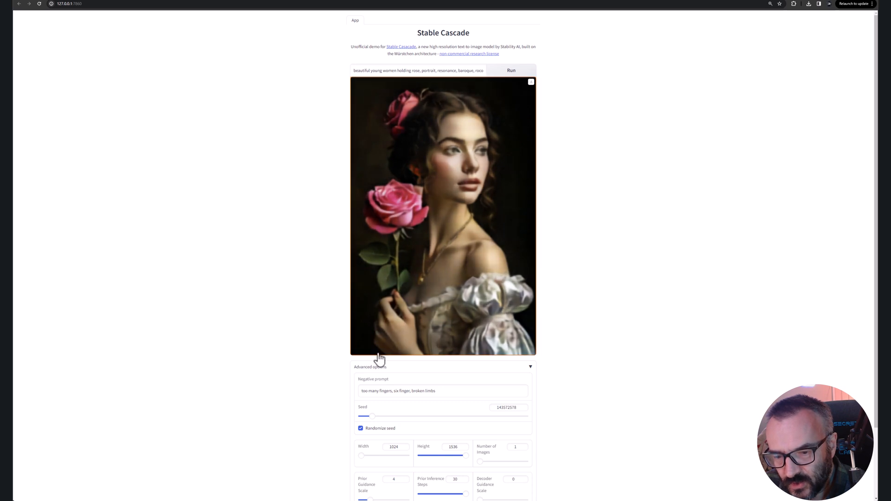
{"action": "mouse_move", "coordinate": [458, 166]}
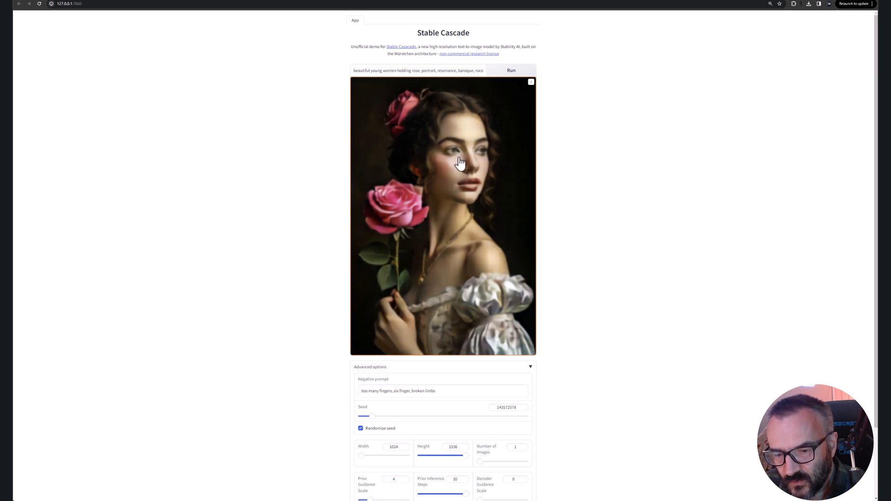
{"action": "mouse_move", "coordinate": [569, 234]}
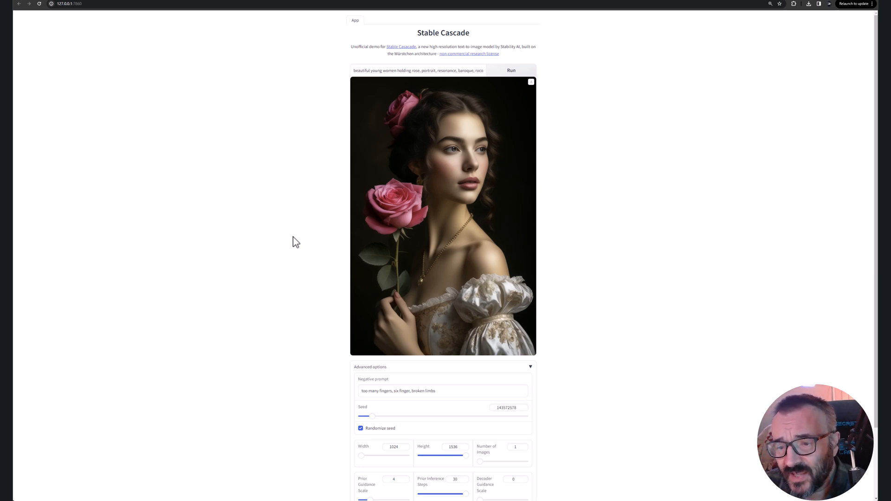
Step: Set the width to 1536 to match the height and start generating a square image
{"action": "scroll", "scroll_direction": "down", "scroll_amount": 3}
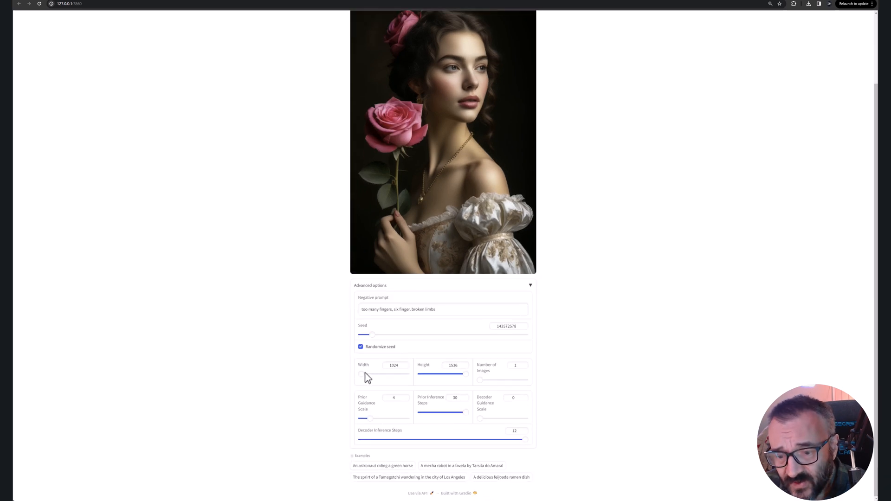
{"action": "left_click_drag", "start_coordinate": [384, 375], "coordinate": [410, 374]}
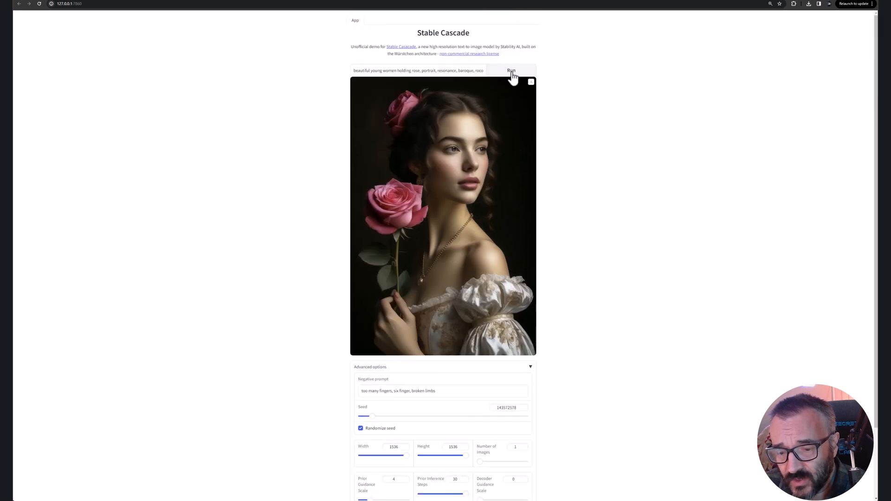
{"action": "left_click", "coordinate": [512, 70]}
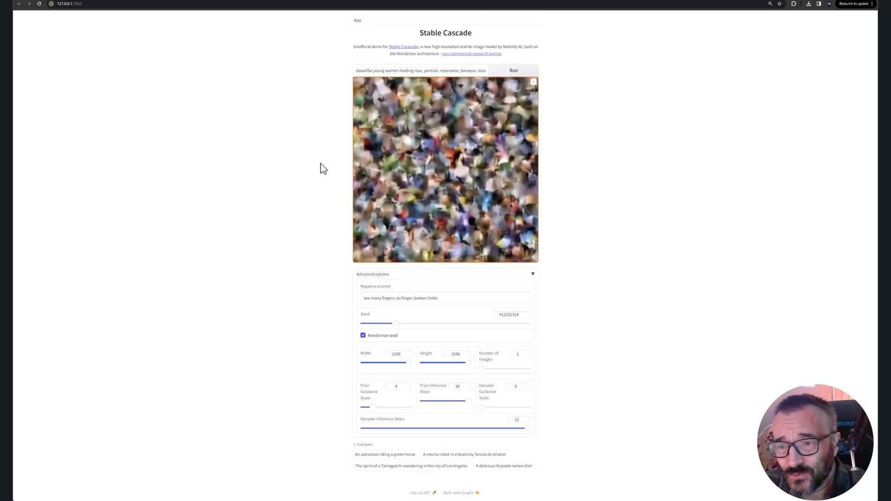